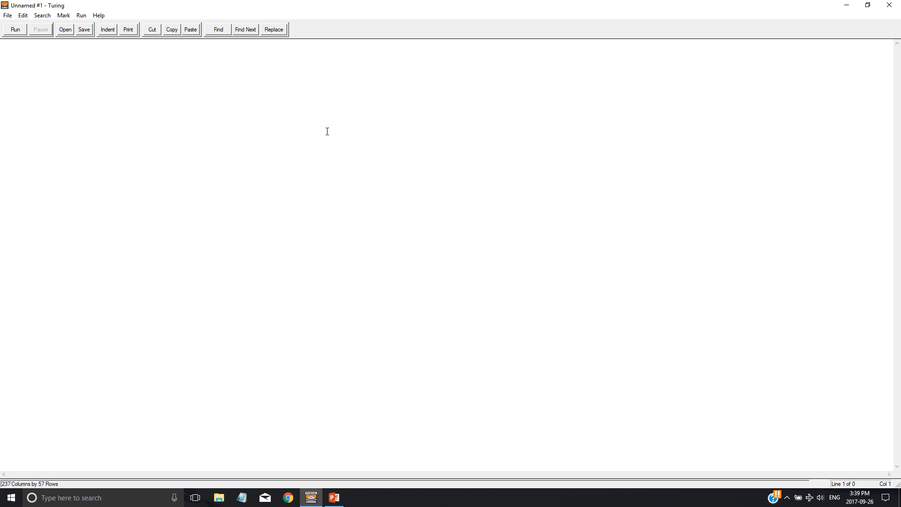
Step: Write put "Hey! How are you doing?", run it, and close the output window
text(put)
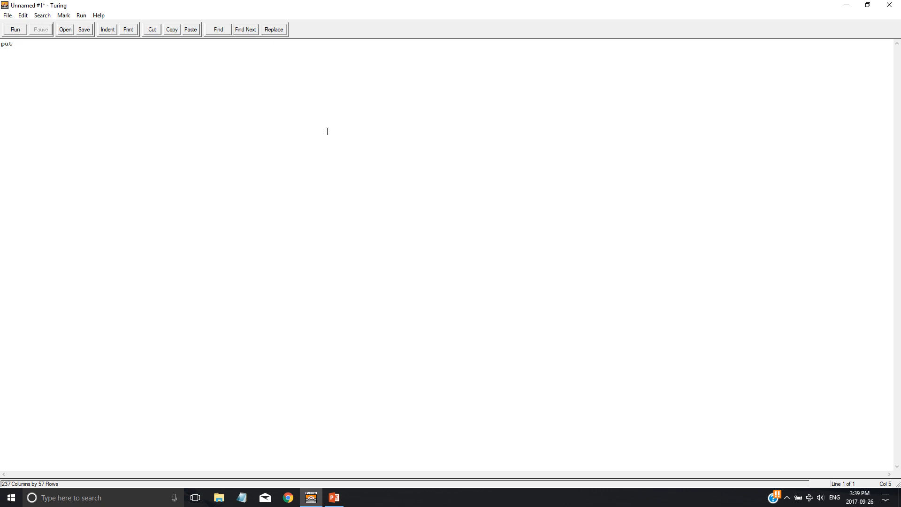
text(")
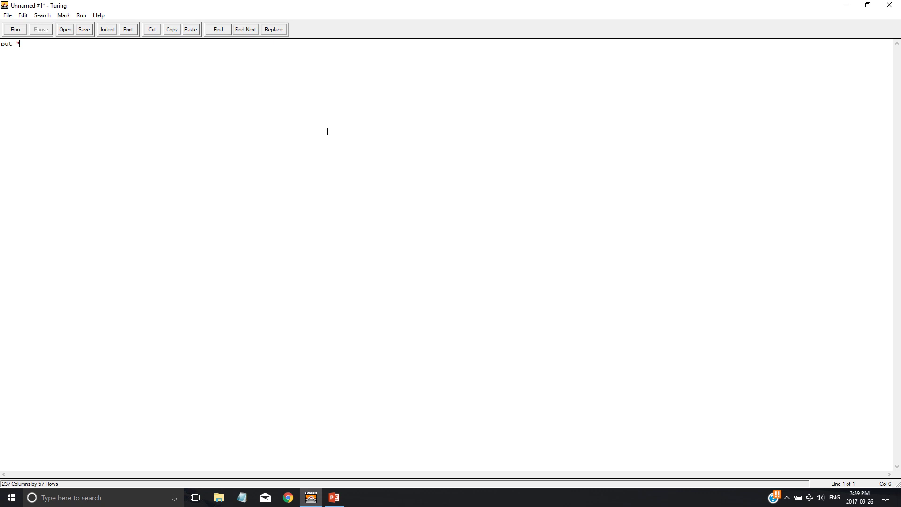
text(Hey)
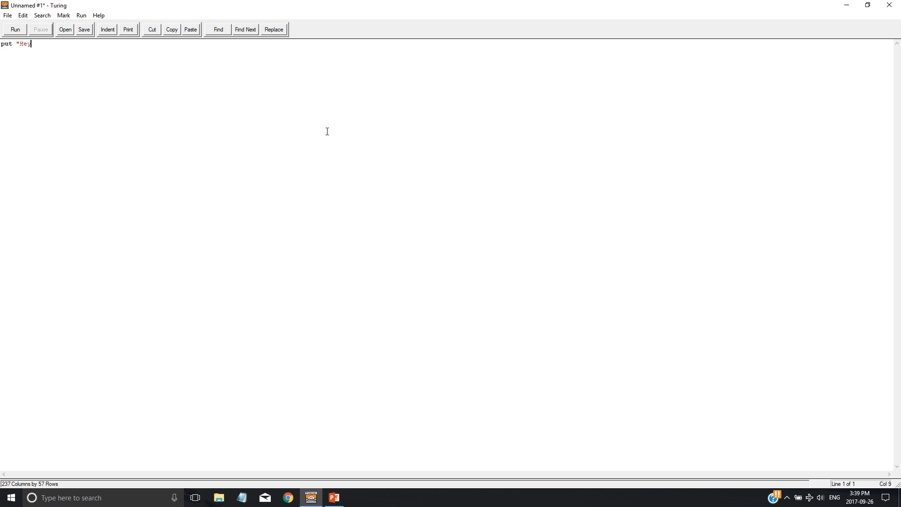
text(! How a)
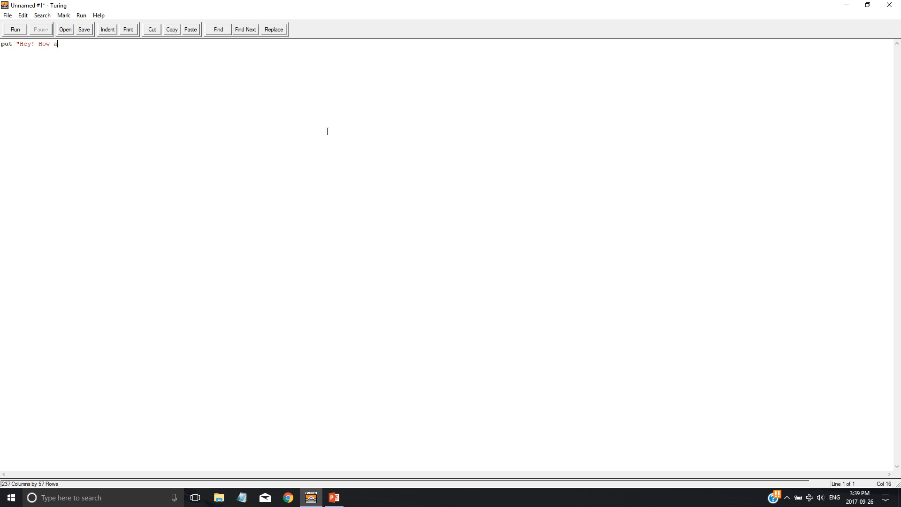
text(re you doing)
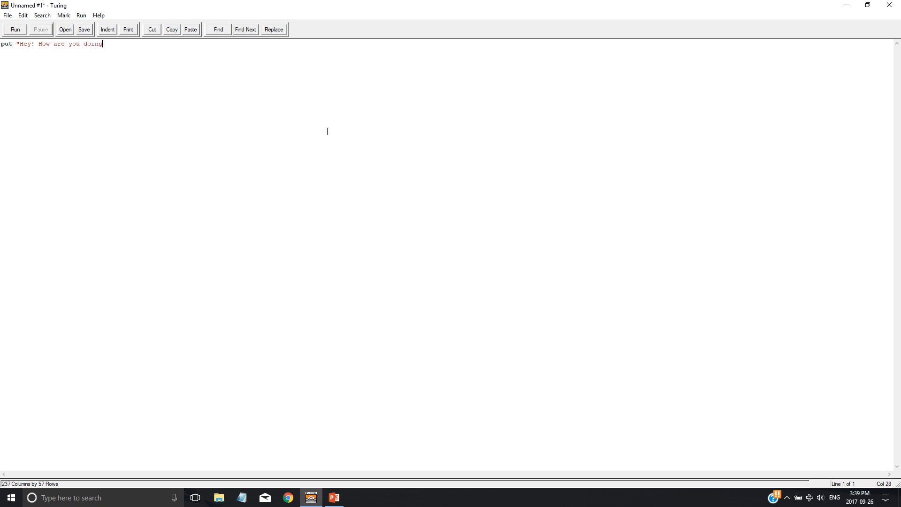
text(?")
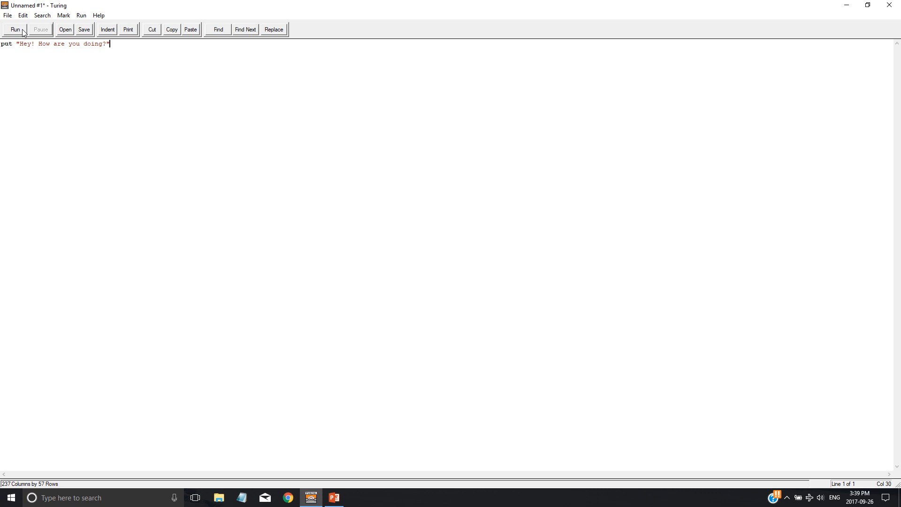
click(15, 30)
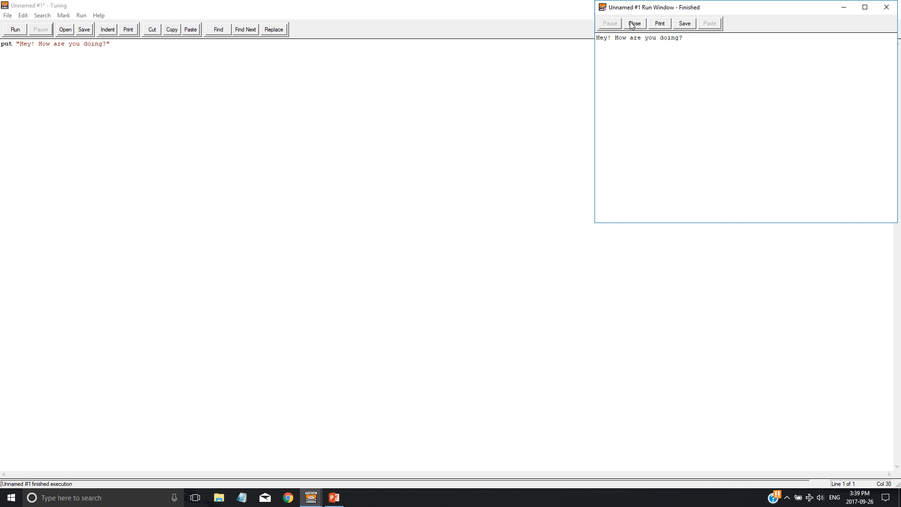
click(635, 23)
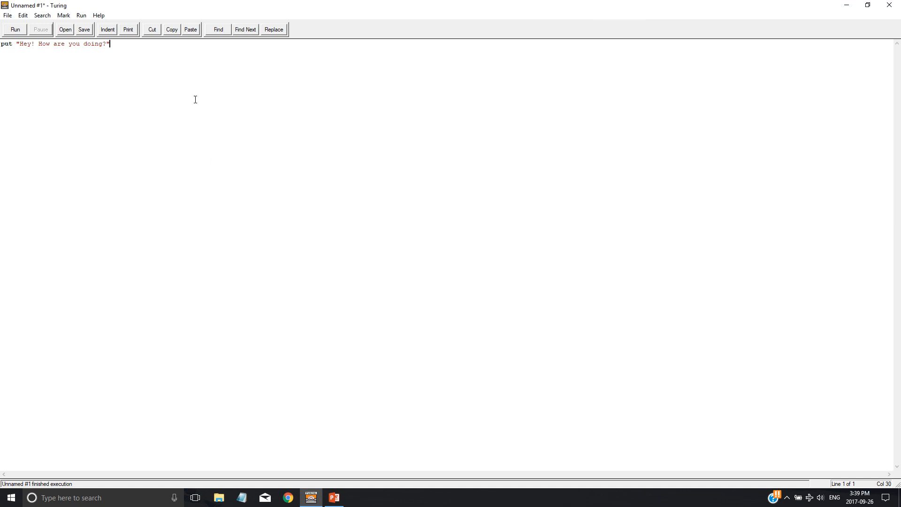
Step: Change the string to "4 + 3", run it, then delete the stray equals sign
key(Backspace)
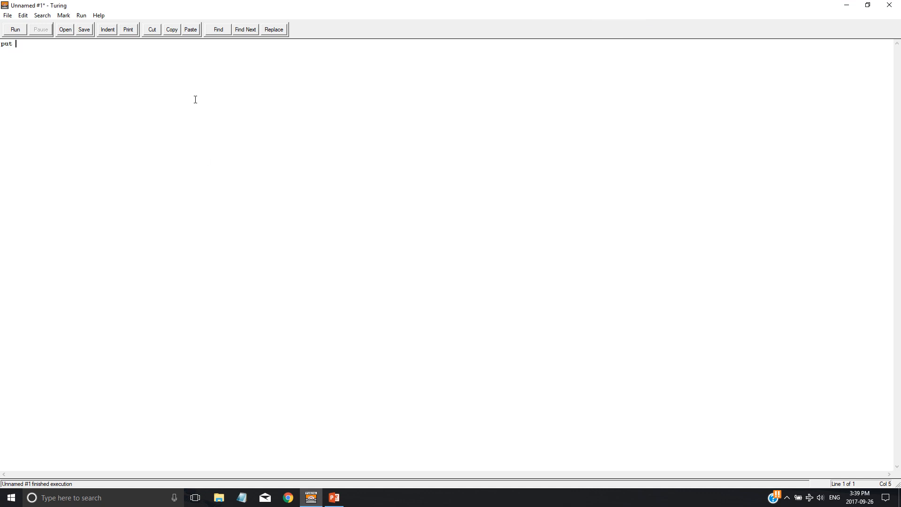
text(")
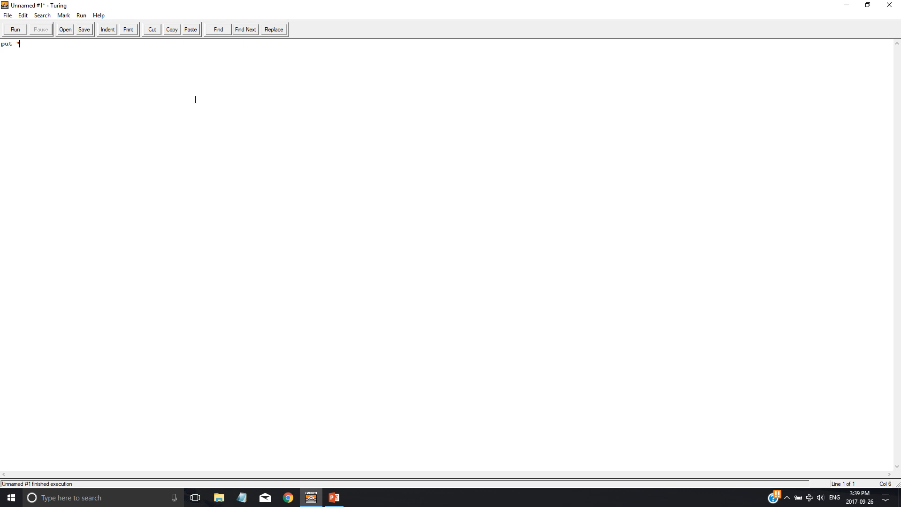
text(e)
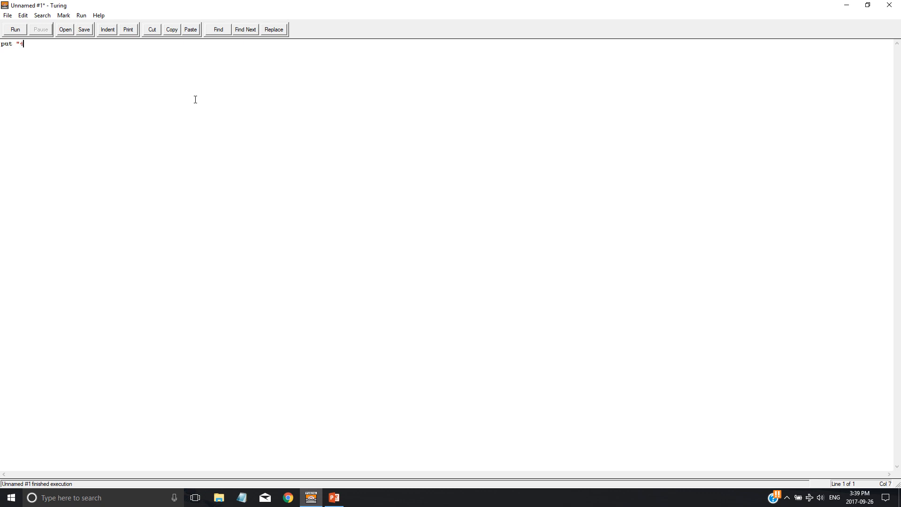
text(+ 3)
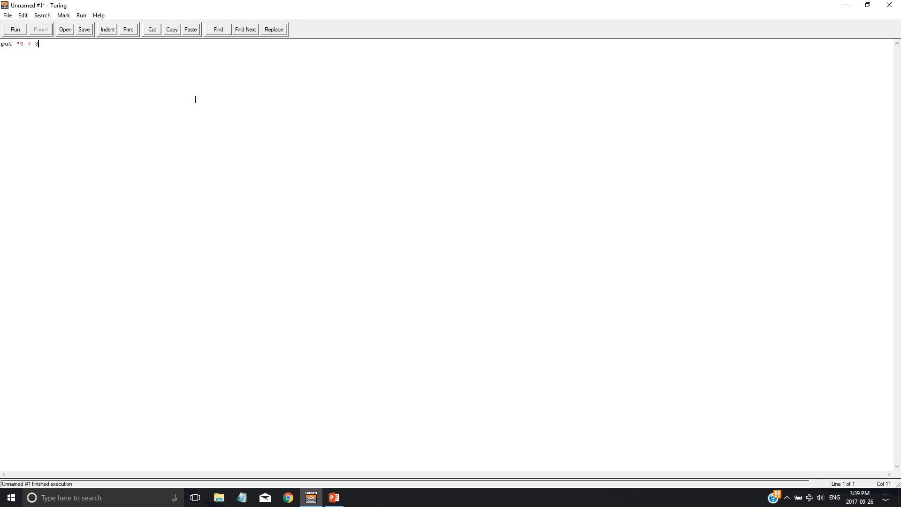
click(15, 30)
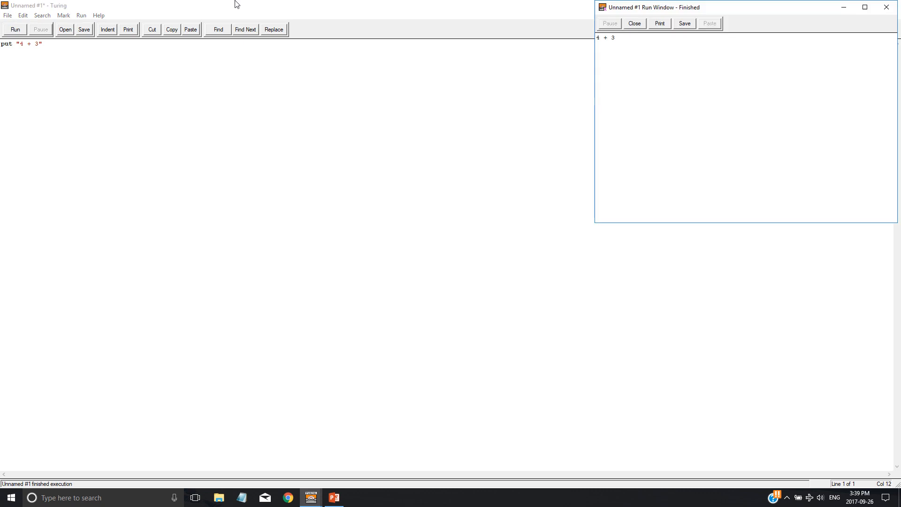
click(636, 24)
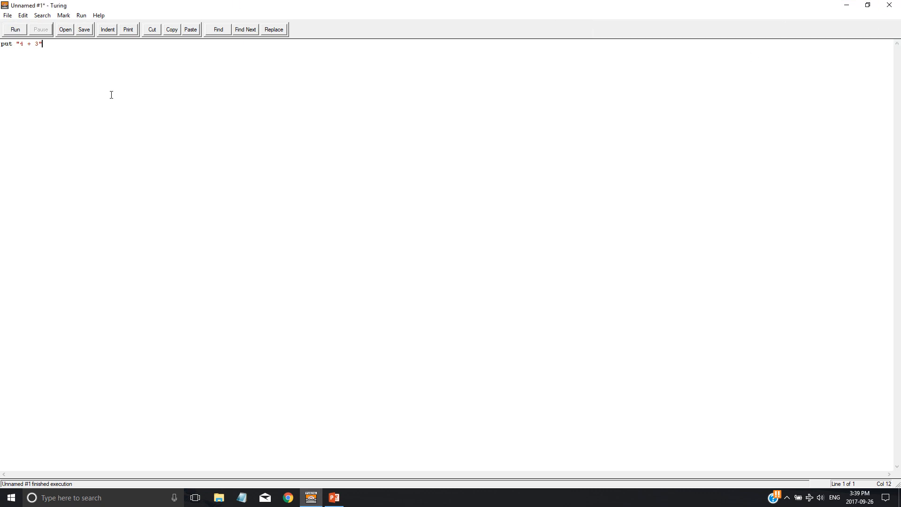
mouse_move(60, 49)
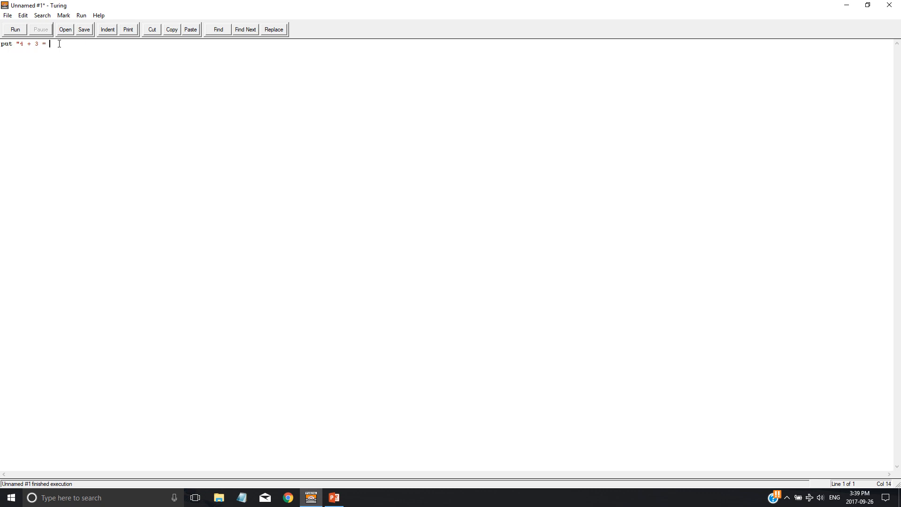
key(BackSpace)
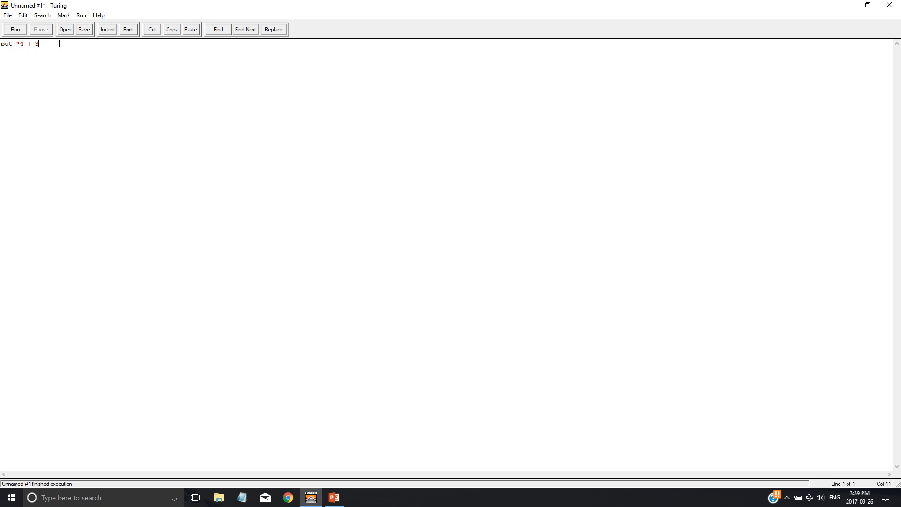
Step: Add a second line put 4 + 3 without quotes and run it to print 7
text(")
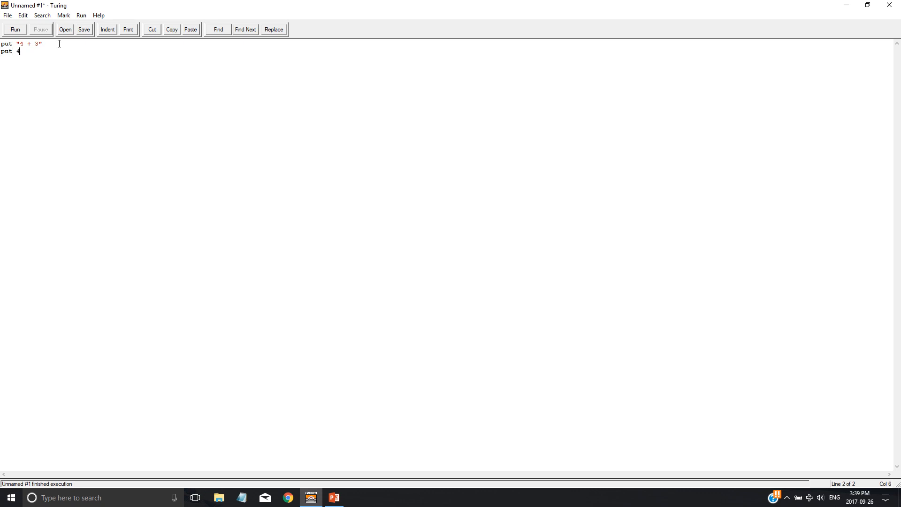
text(+ 3)
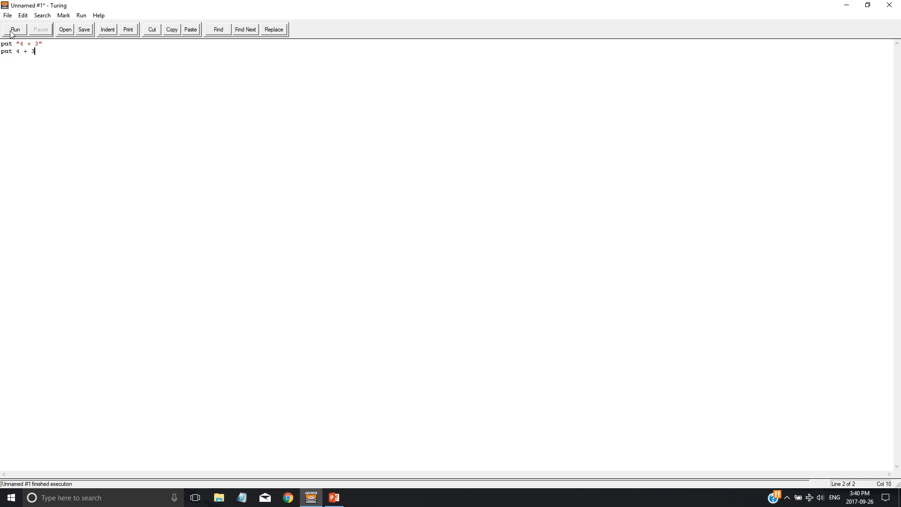
click(15, 29)
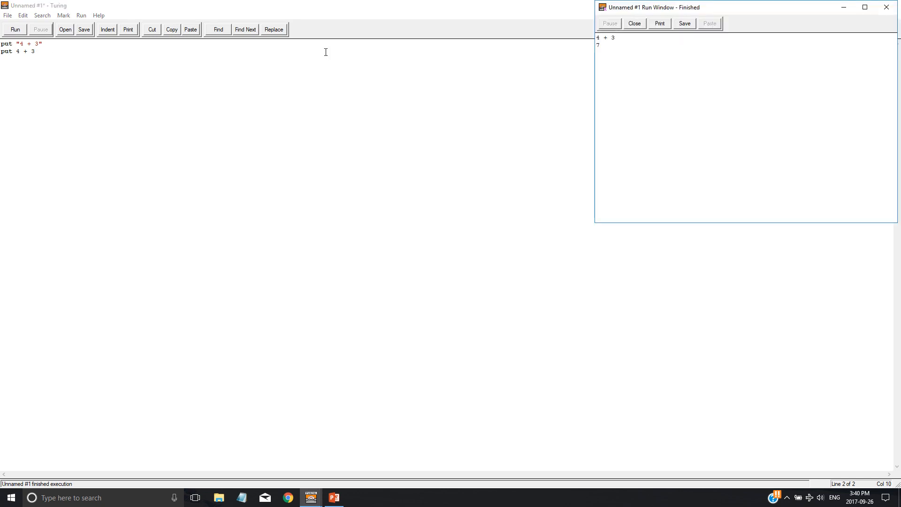
click(634, 23)
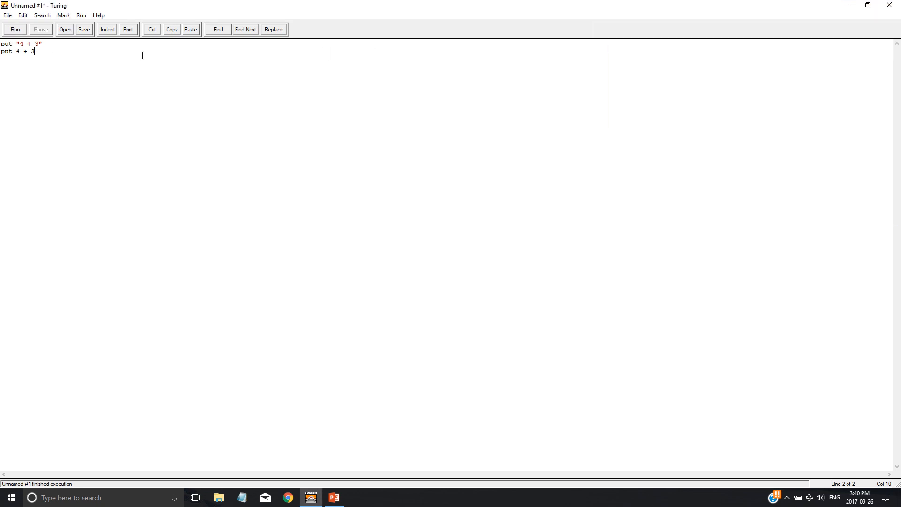
Step: Edit line 2 to put "= ",4+3, run it to show = 7, and close the output
click(17, 58)
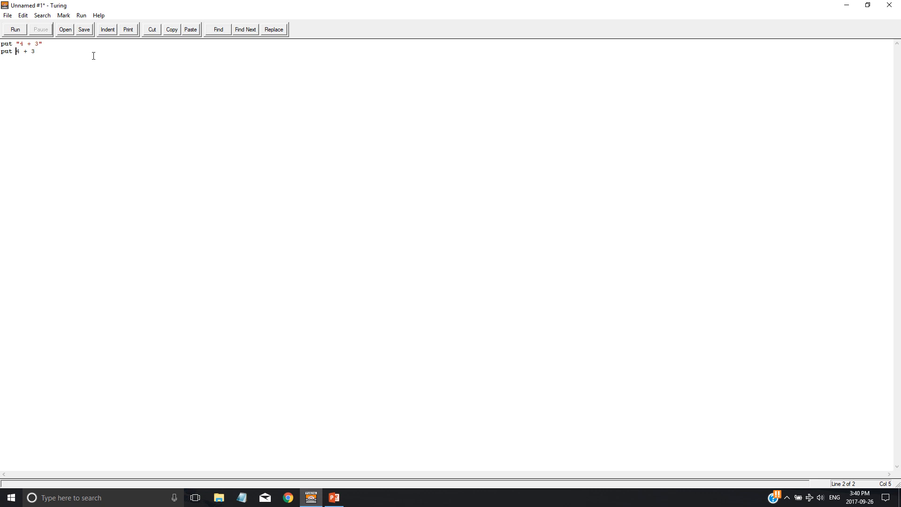
text(")
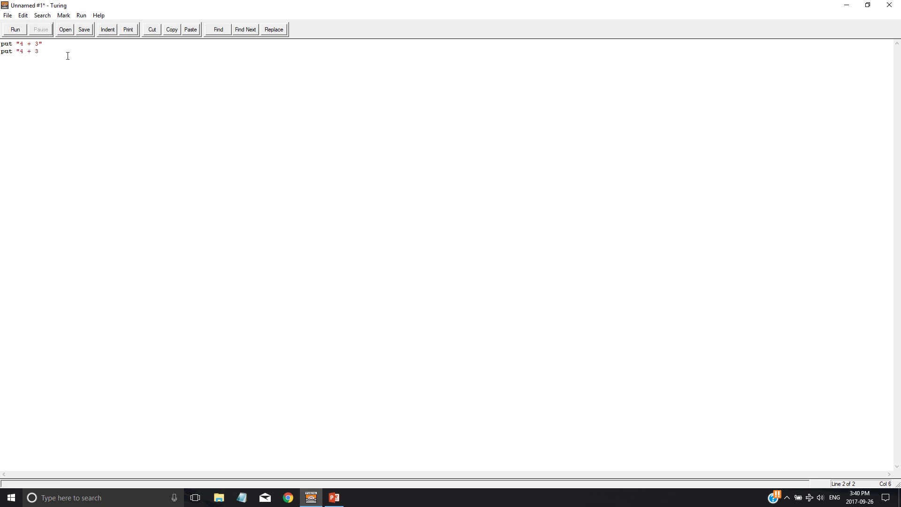
text(= ")
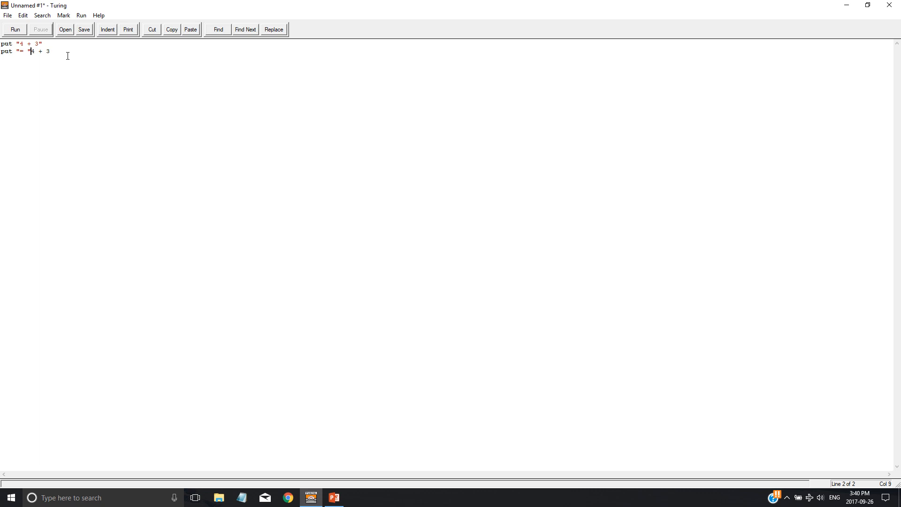
text(,)
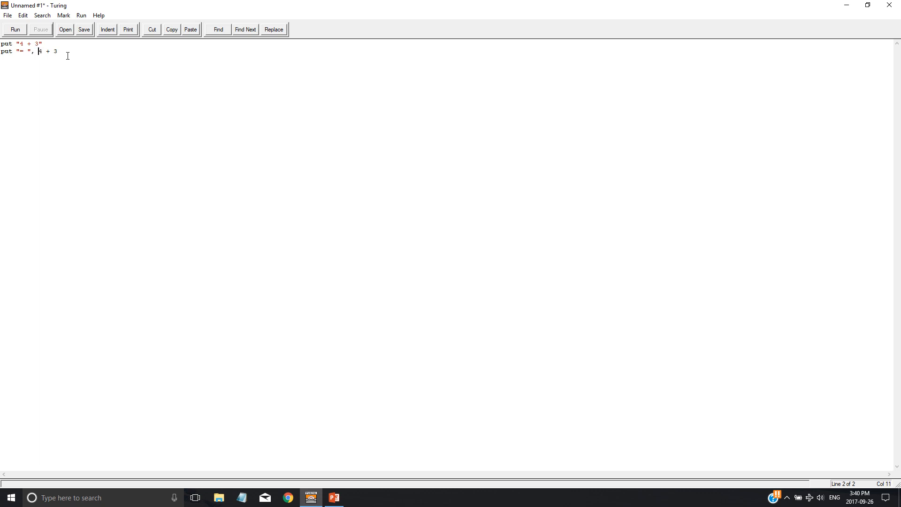
click(15, 30)
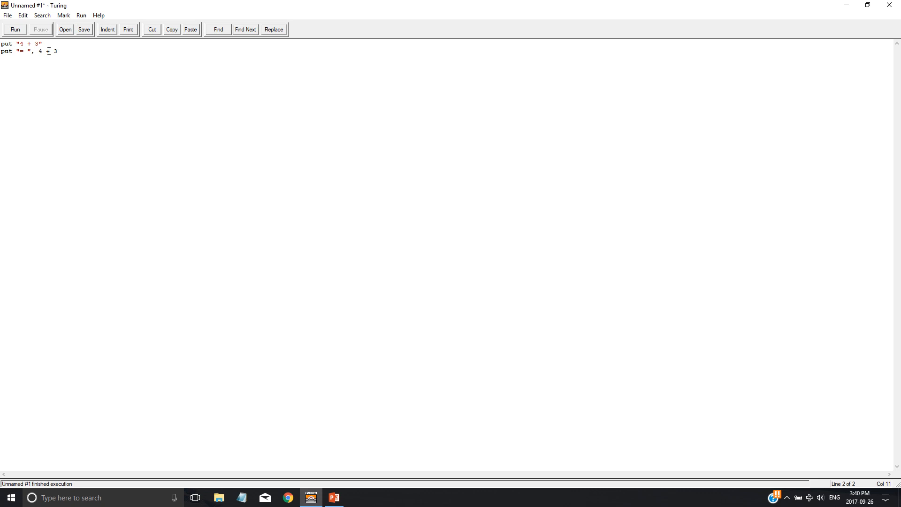
text(+)
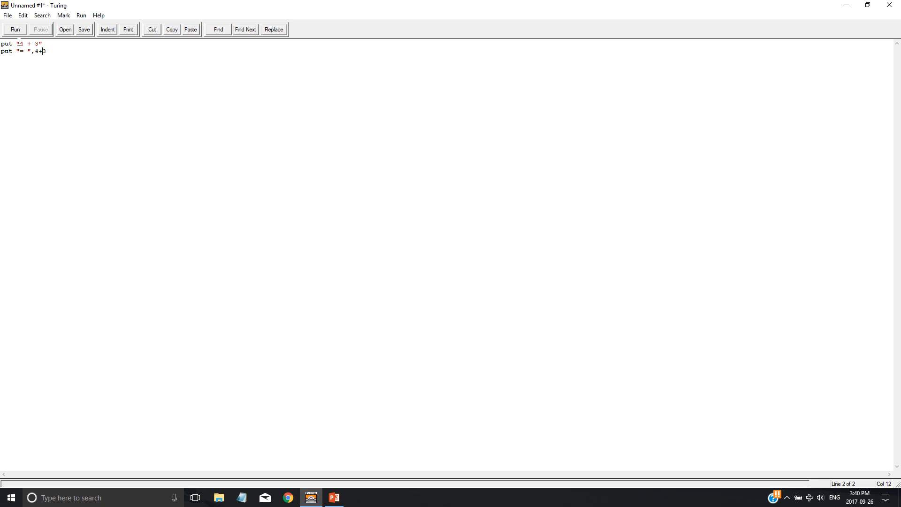
click(16, 30)
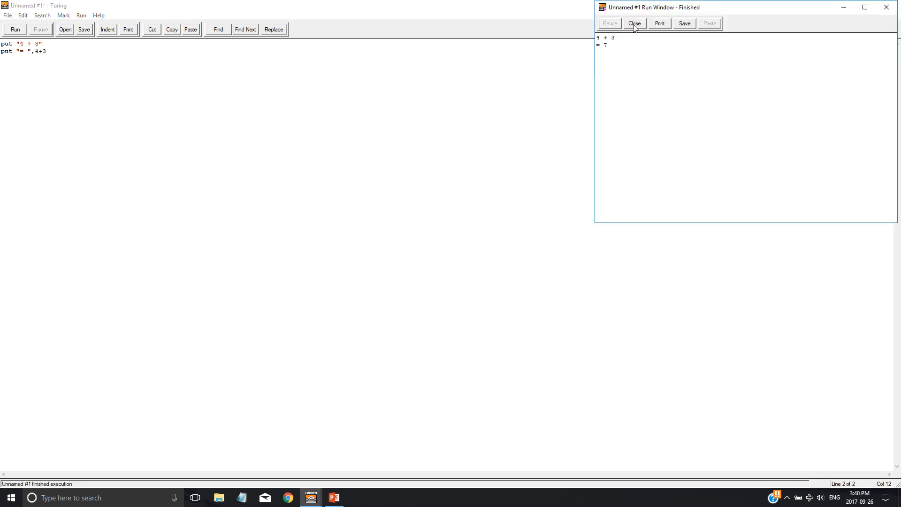
click(634, 23)
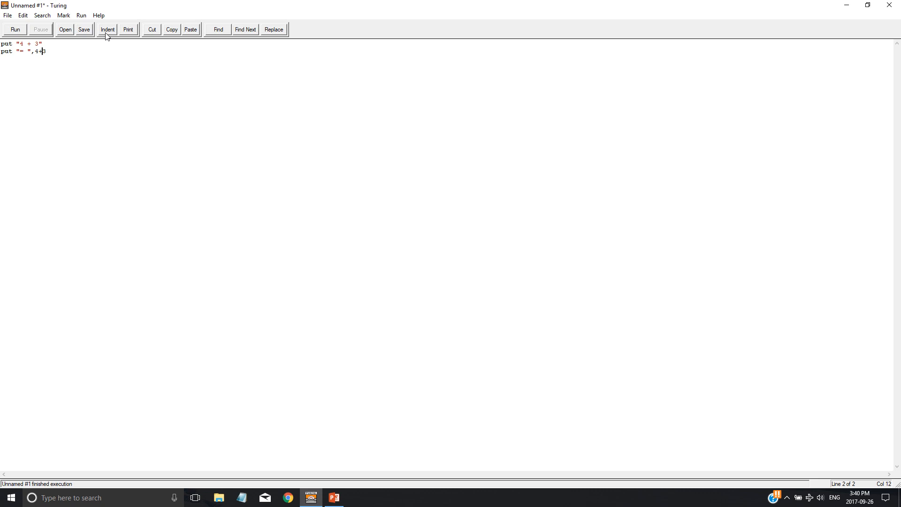
Step: Auto-indent the code so line 2 reads put "= ", 4 + 3, then select all code
click(107, 29)
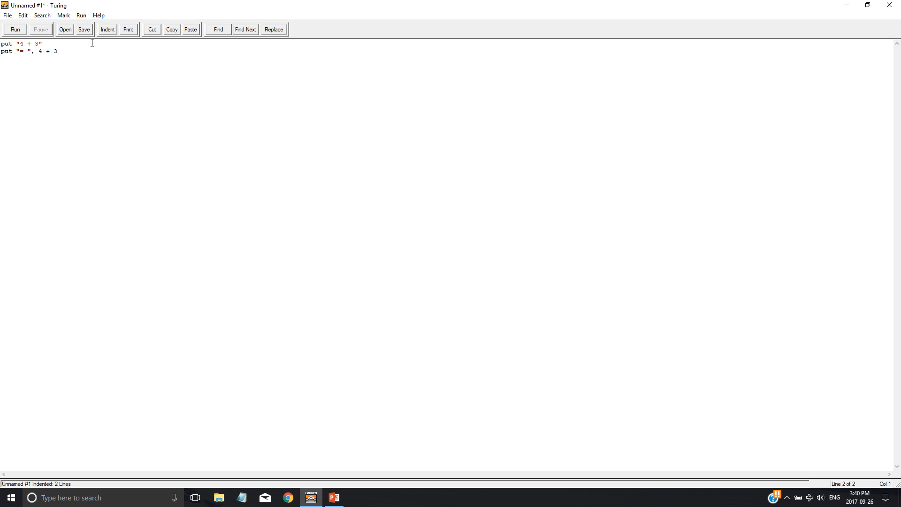
key(ctrl+a)
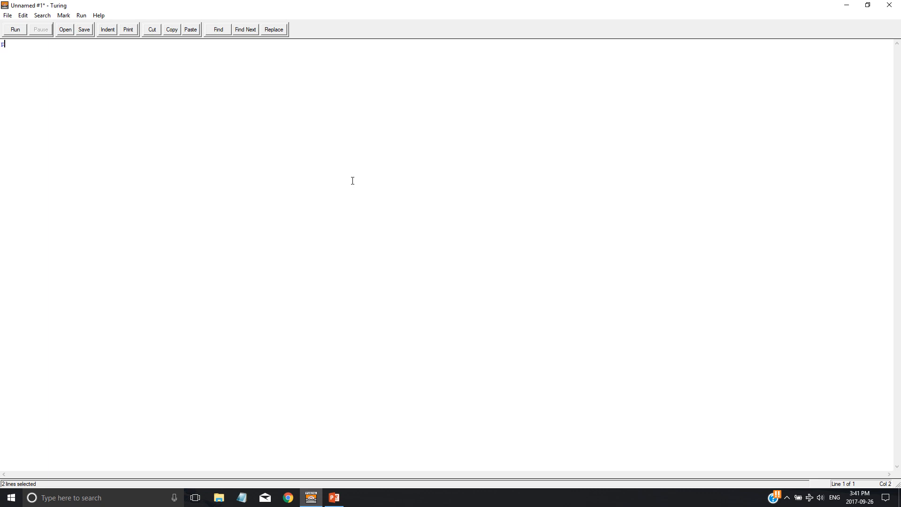
Step: Replace the code with put 4 + 3 and run it
text(put)
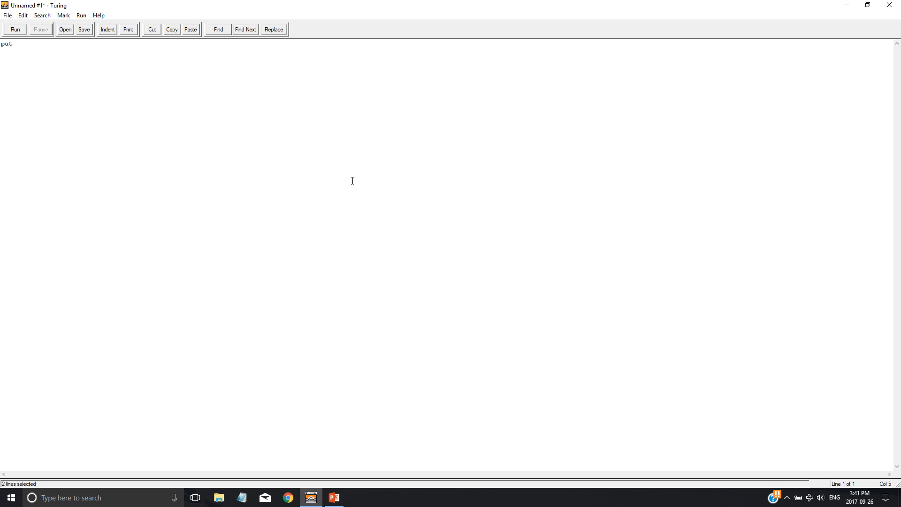
text(4 +)
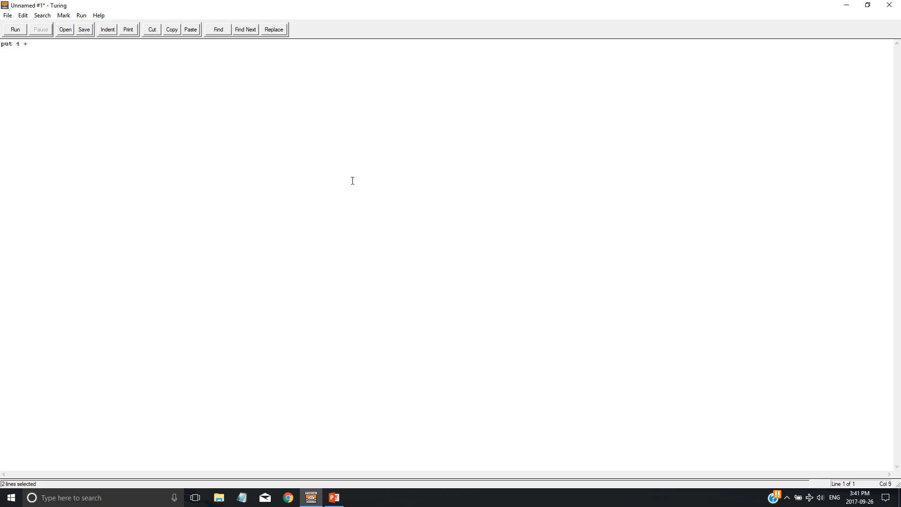
text(3)
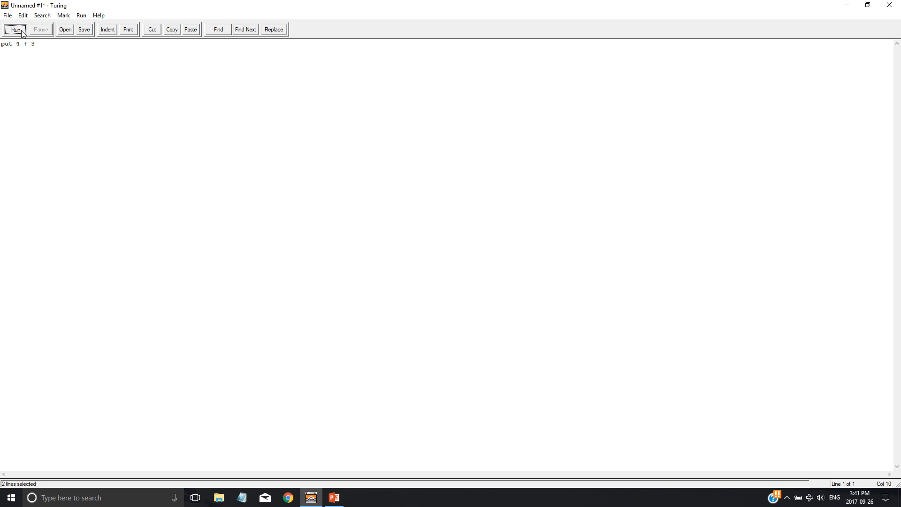
click(14, 30)
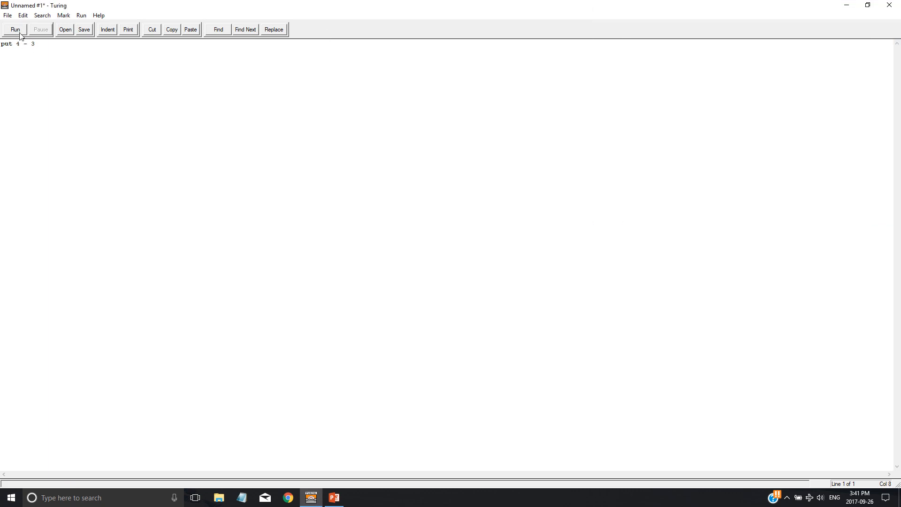
Step: Run subtraction, multiplication and 4 / 3 versions, closing the 1.333333 output
click(17, 29)
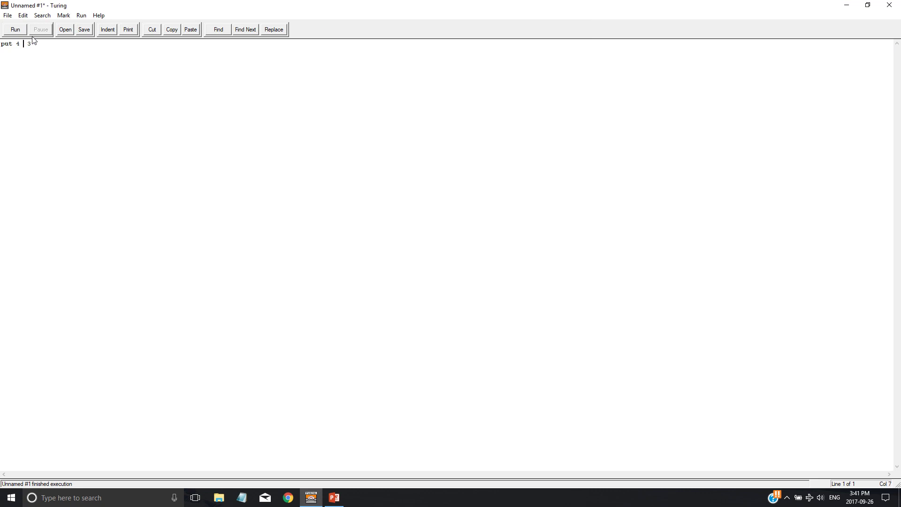
text(*)
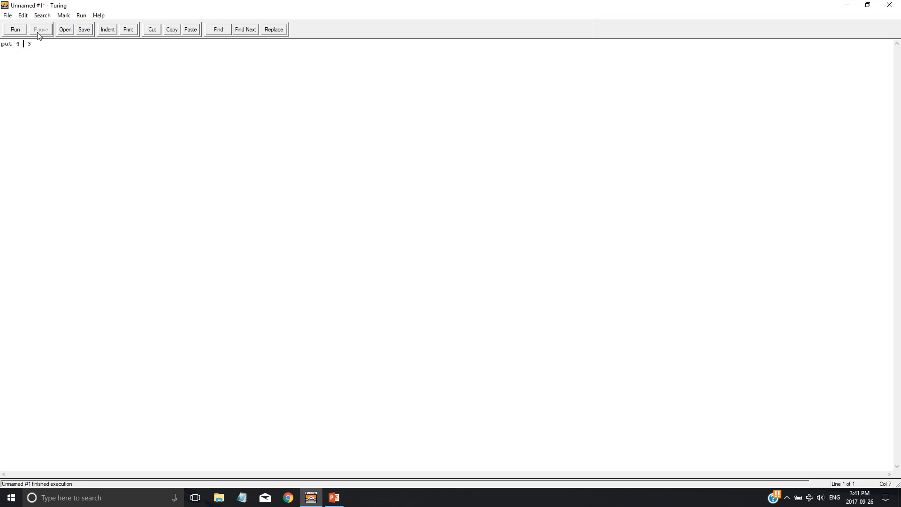
text(/)
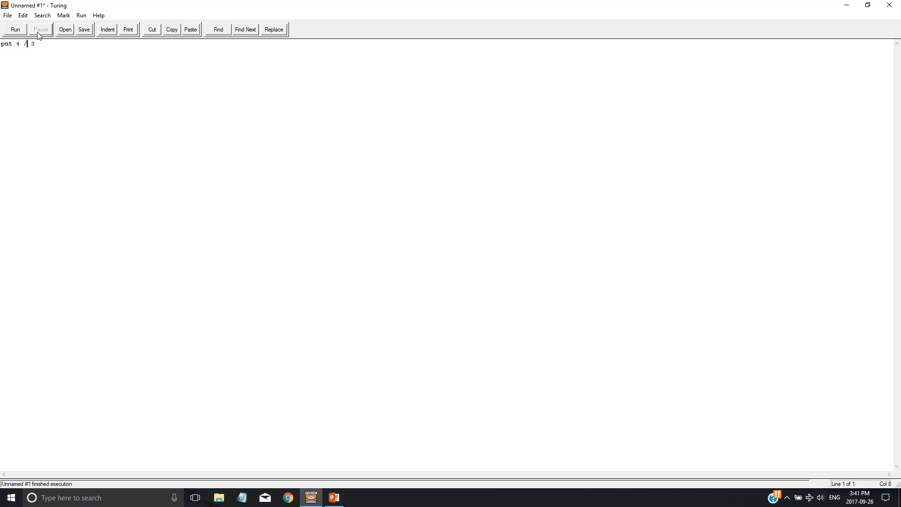
click(18, 29)
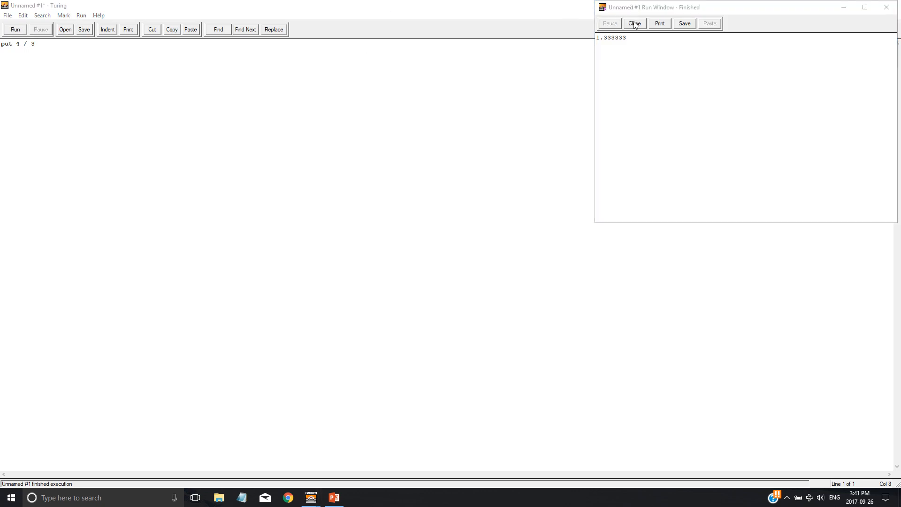
click(634, 24)
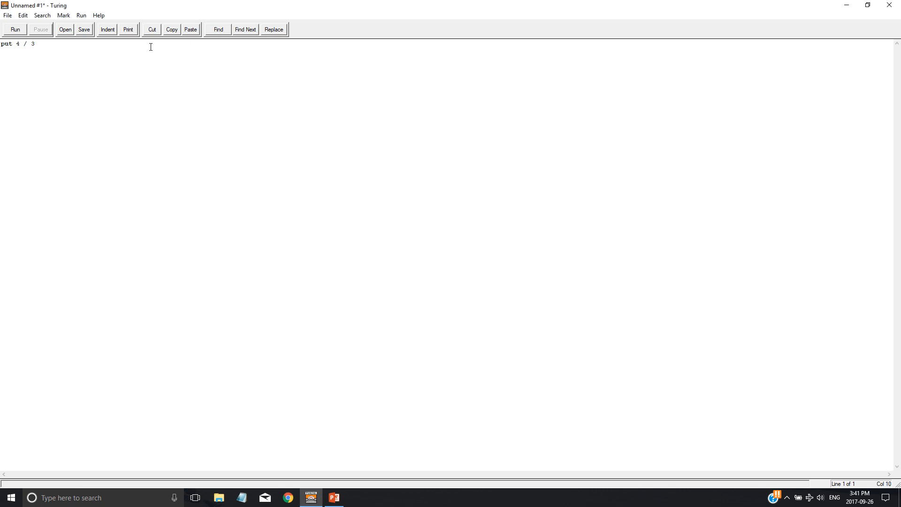
Step: Change the expression to put 4 ** 3, run it to print 64, and close the output
key(BackSpace)
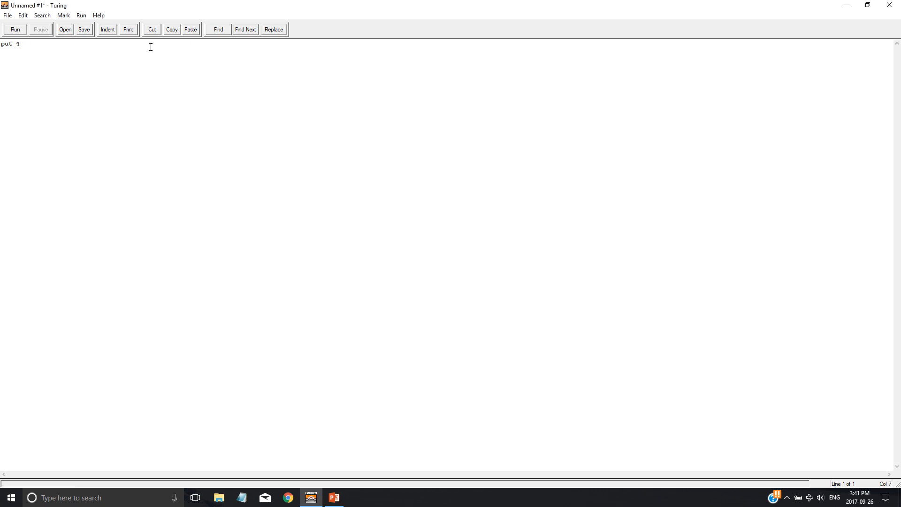
text(**)
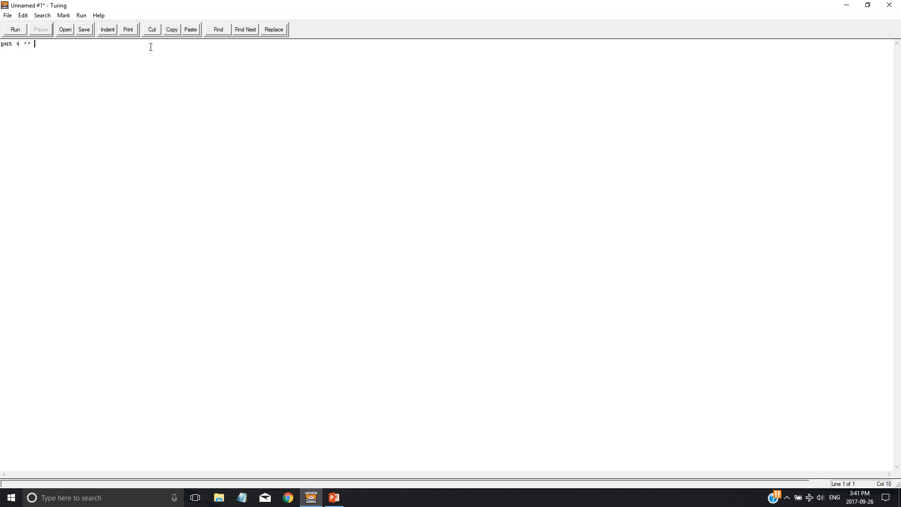
text(3)
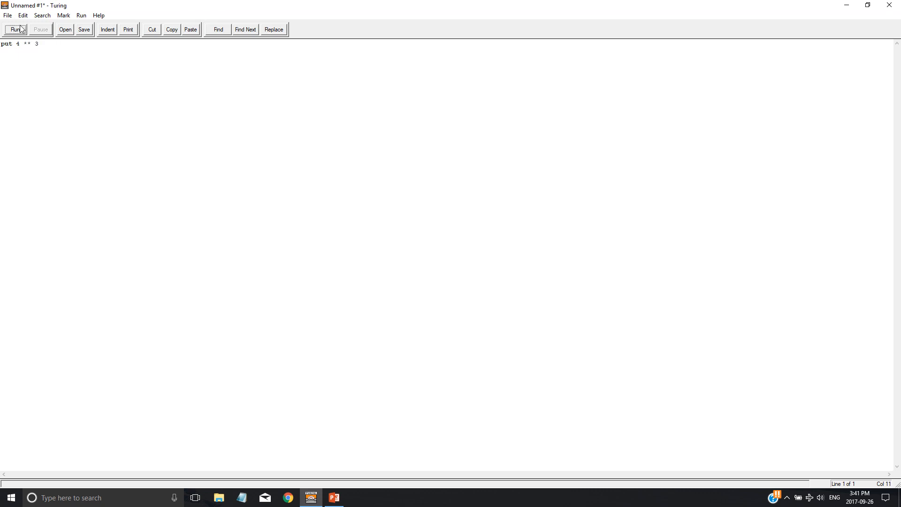
click(15, 30)
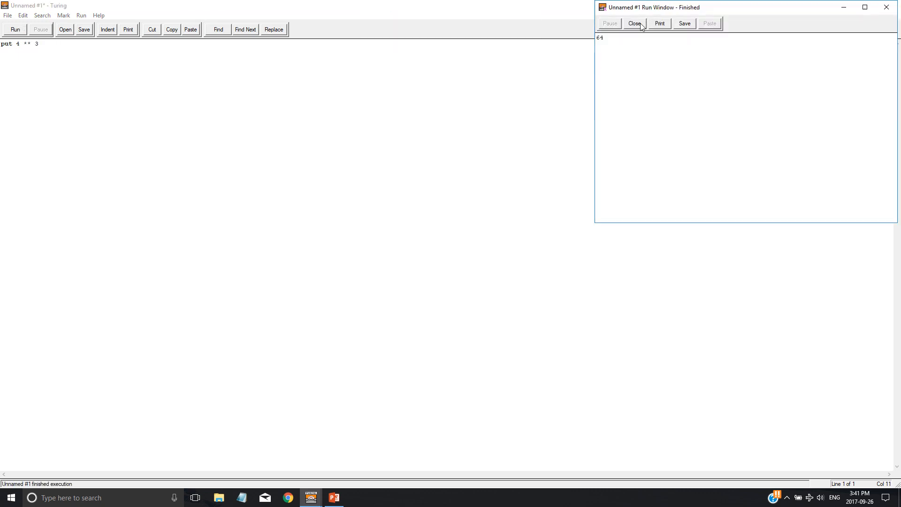
click(634, 23)
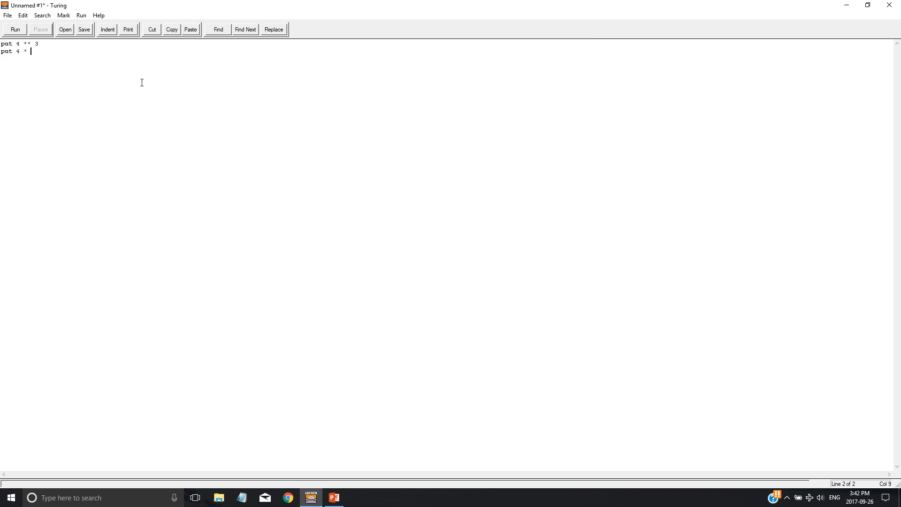
Step: Run put 4 * 4 * 4, then select all the code to clear it
text(4)
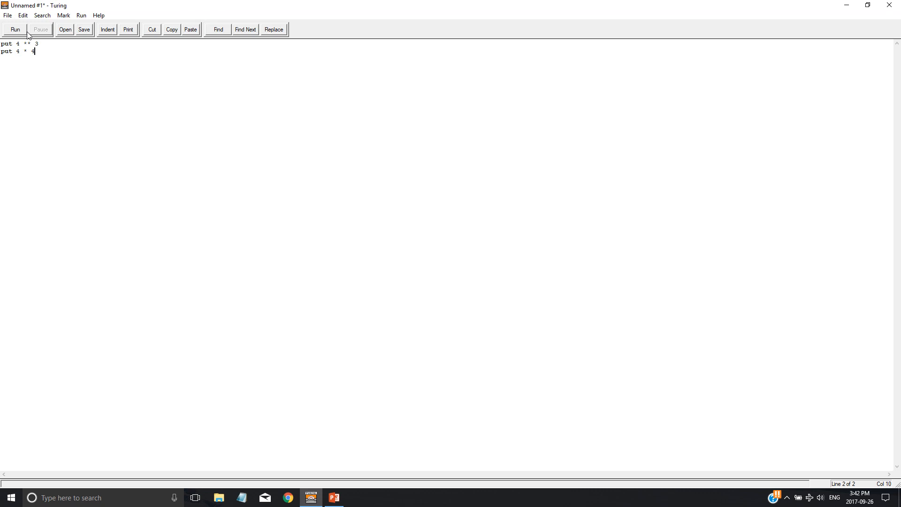
click(15, 30)
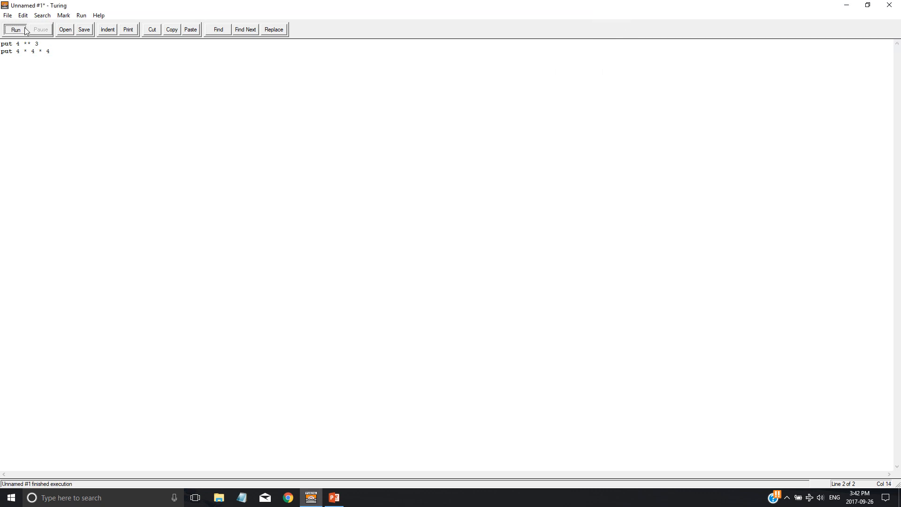
key(ctrl+a)
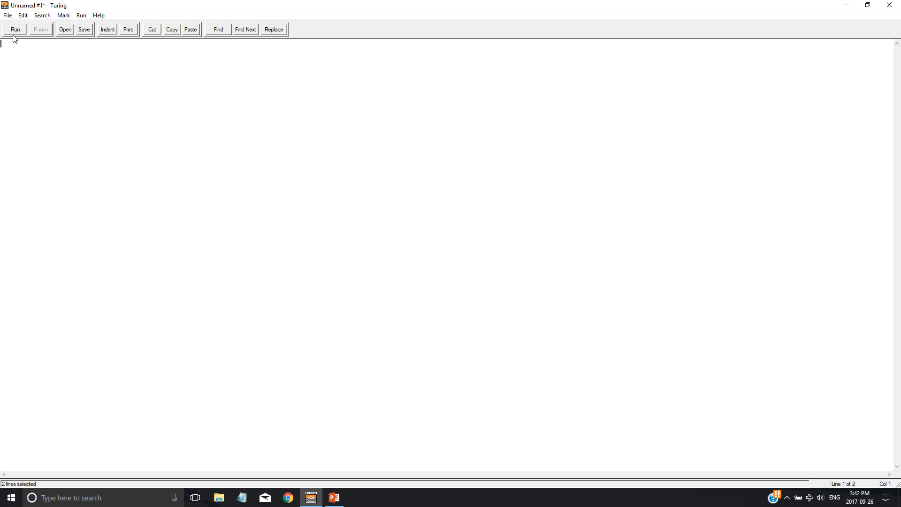
Step: Type put sqrt (9) and run it
text(put ")
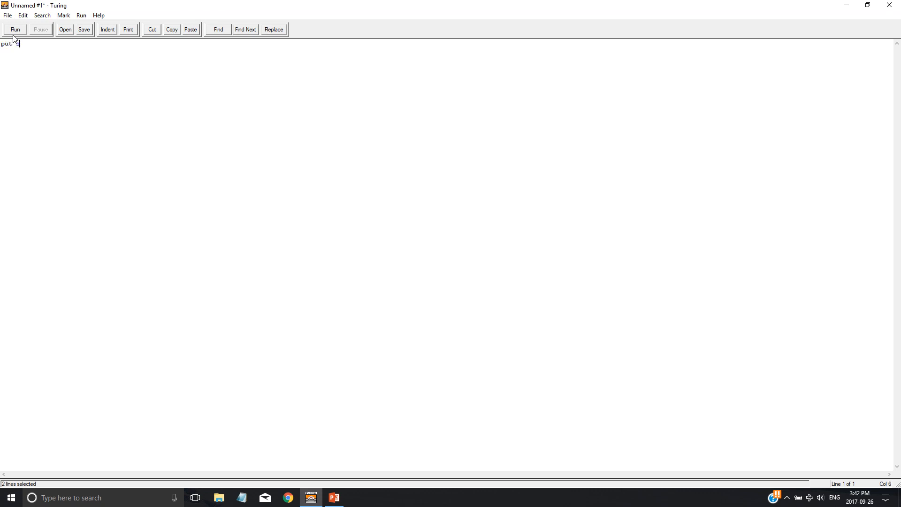
text(sqrt ()
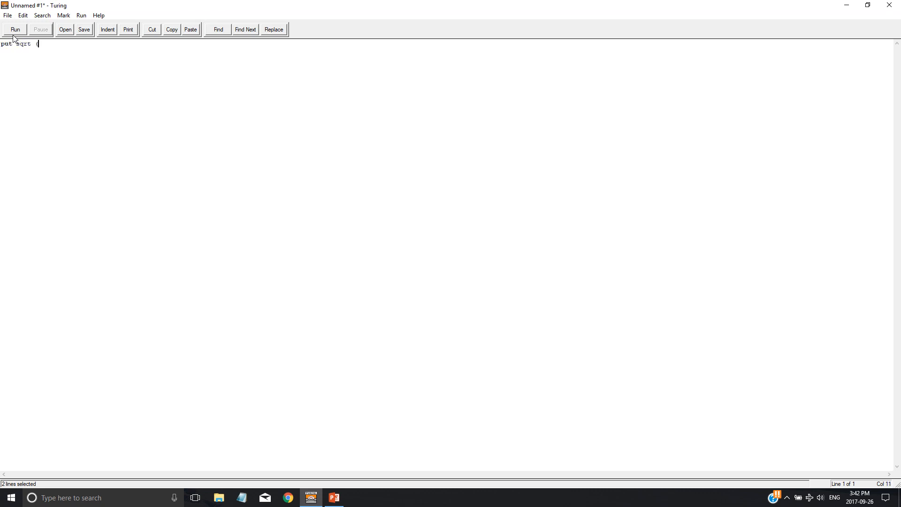
text((9))
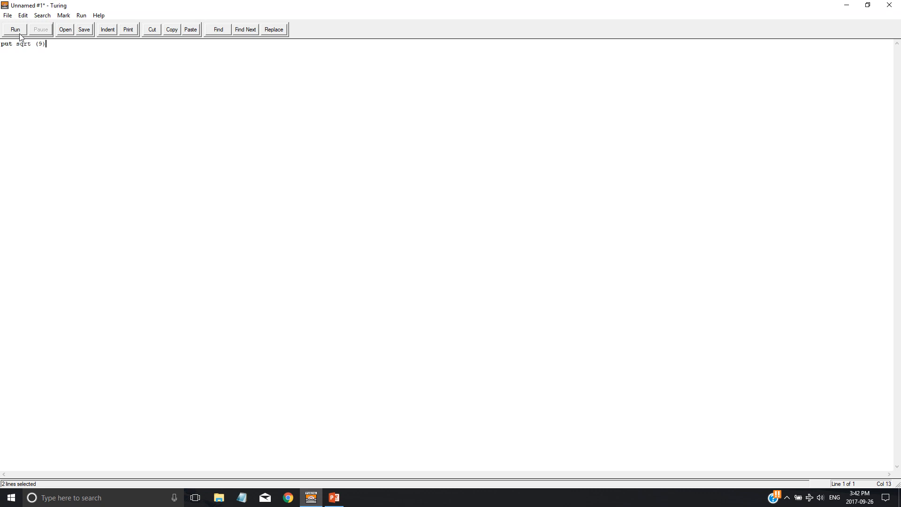
click(16, 29)
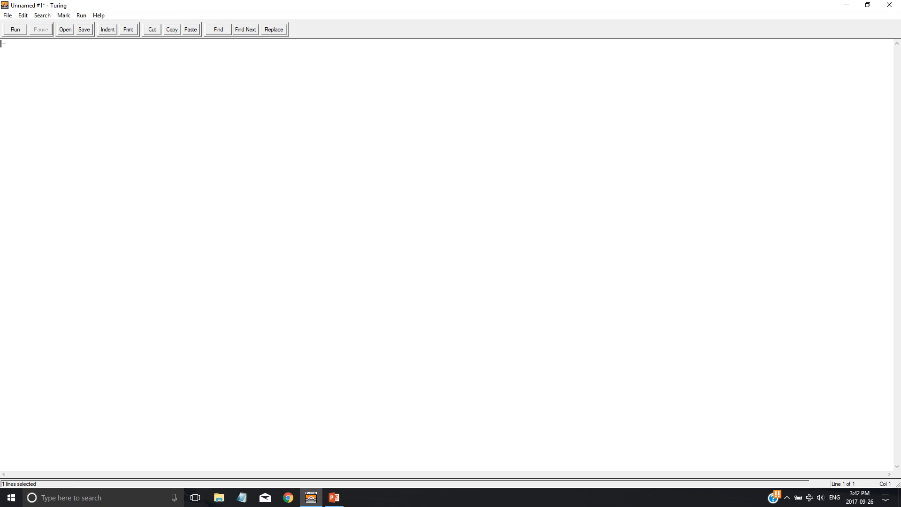
Step: Declare the variable with var number : int
text(var nu)
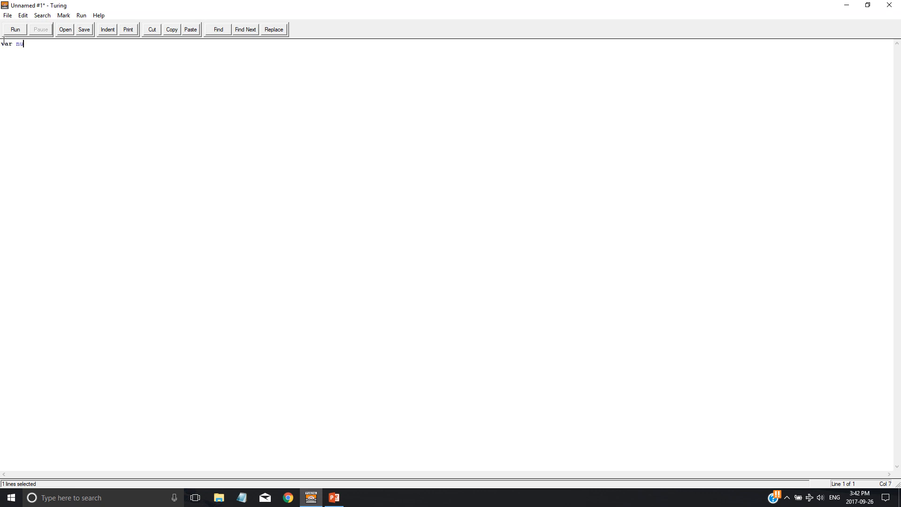
text(mber)
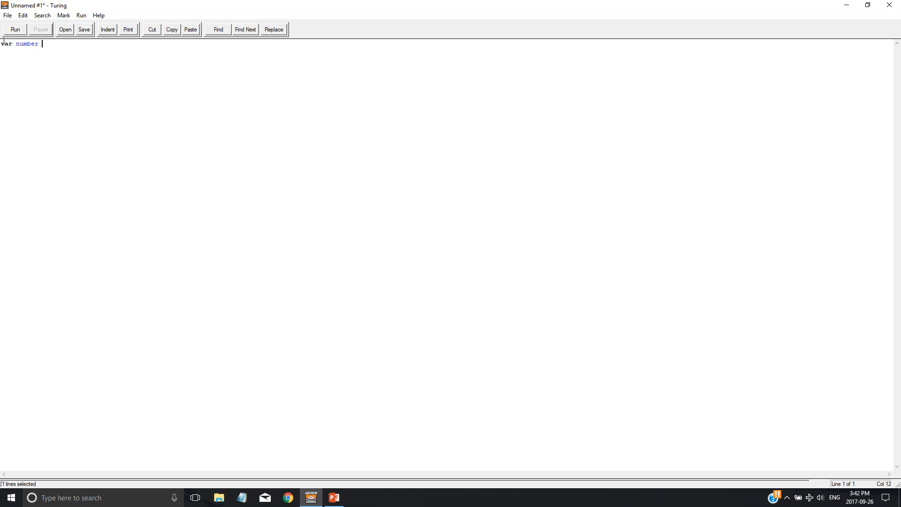
text(:)
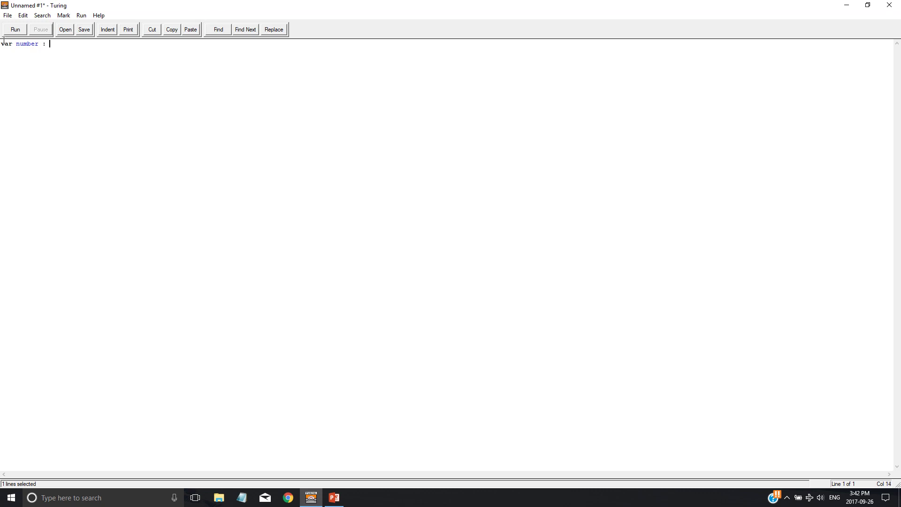
text(;)
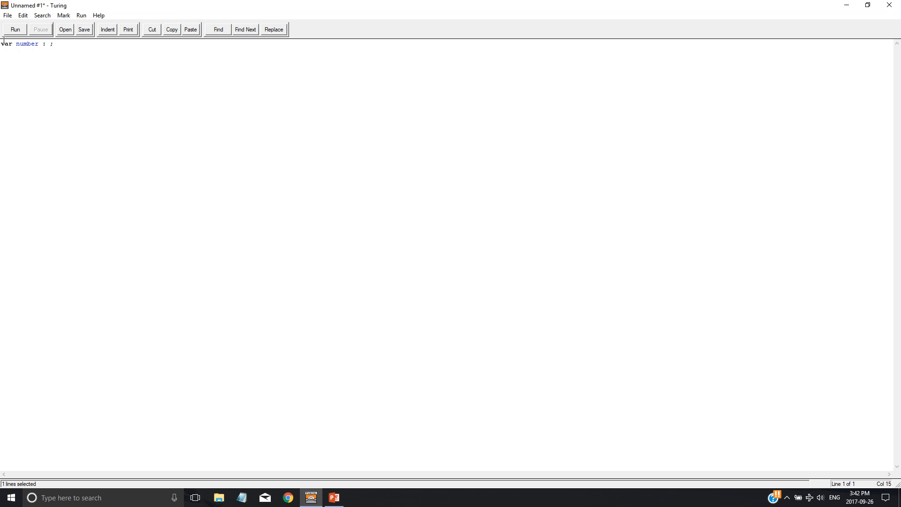
key(Backspace)
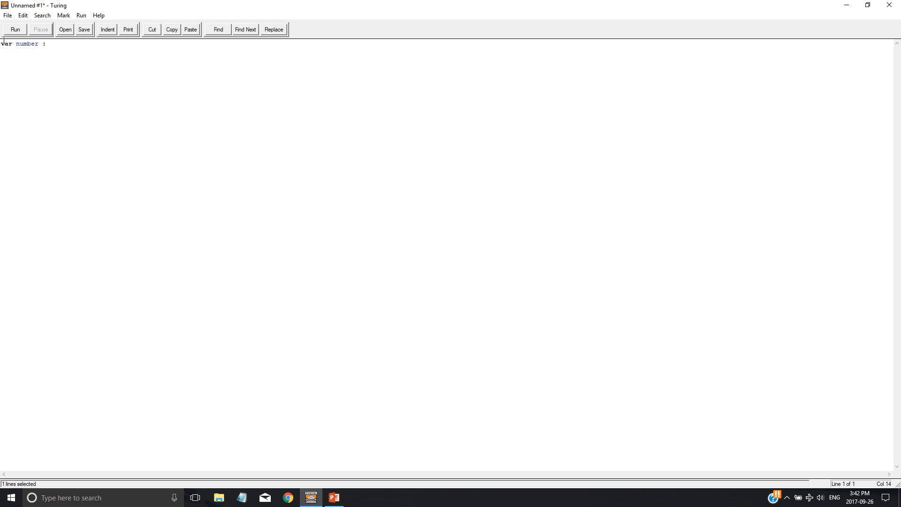
text(int)
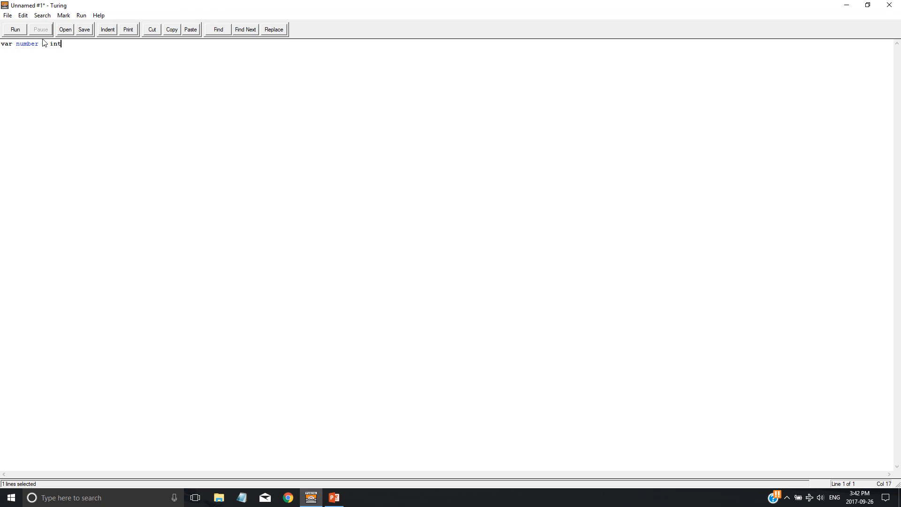
text(:)
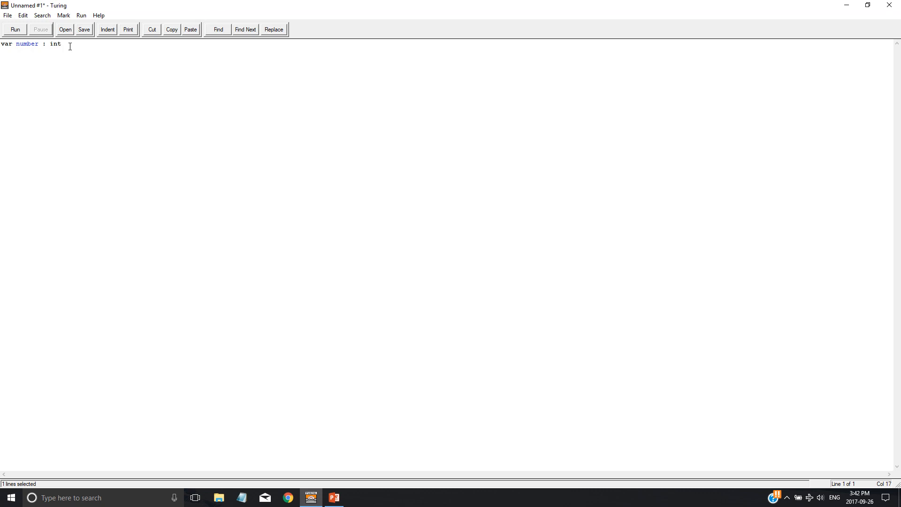
Step: Add put "Enter a number.", get number, and put number lines
text(put ")
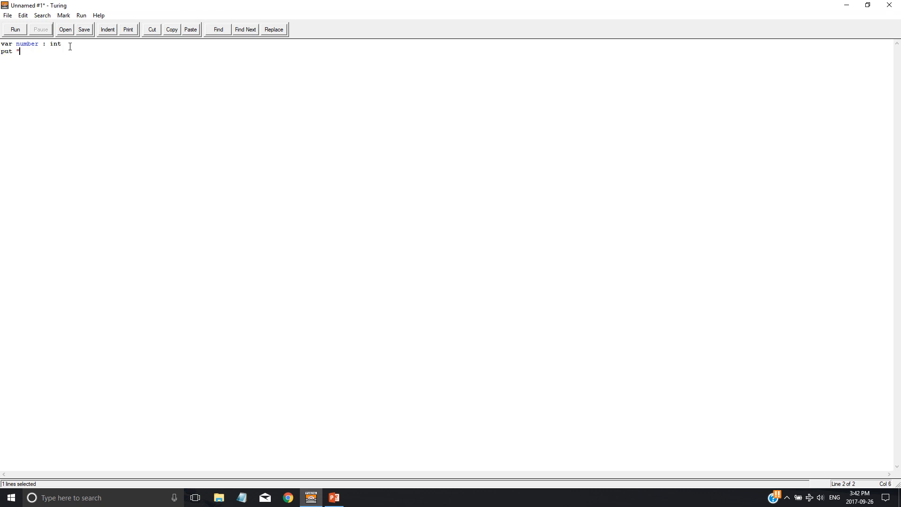
text(Enter a n)
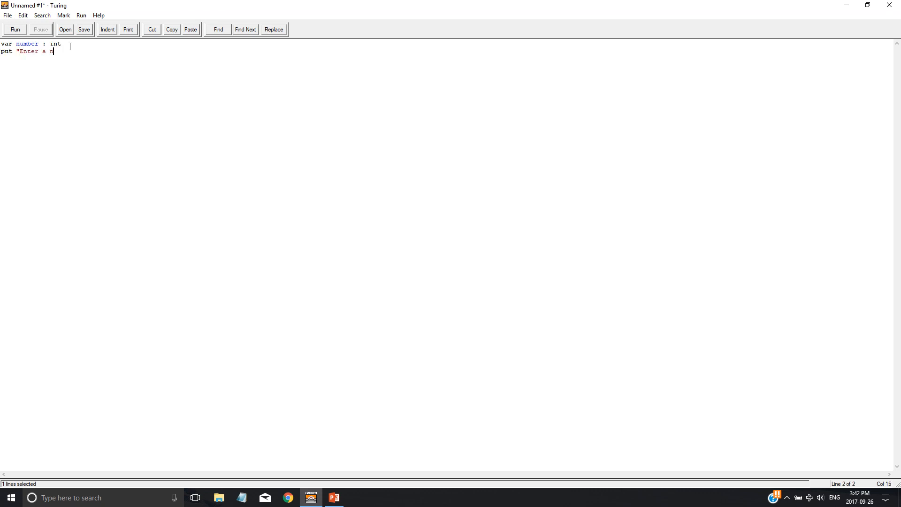
text(umber.")
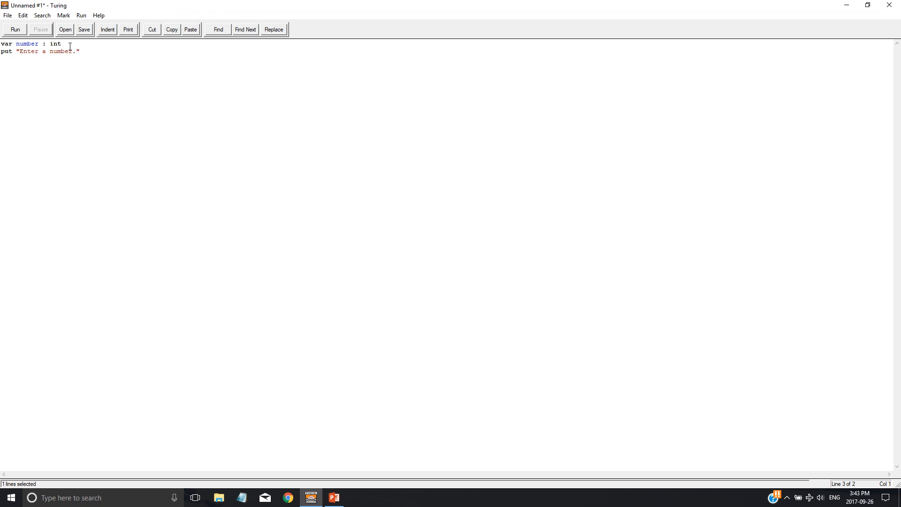
text(get number)
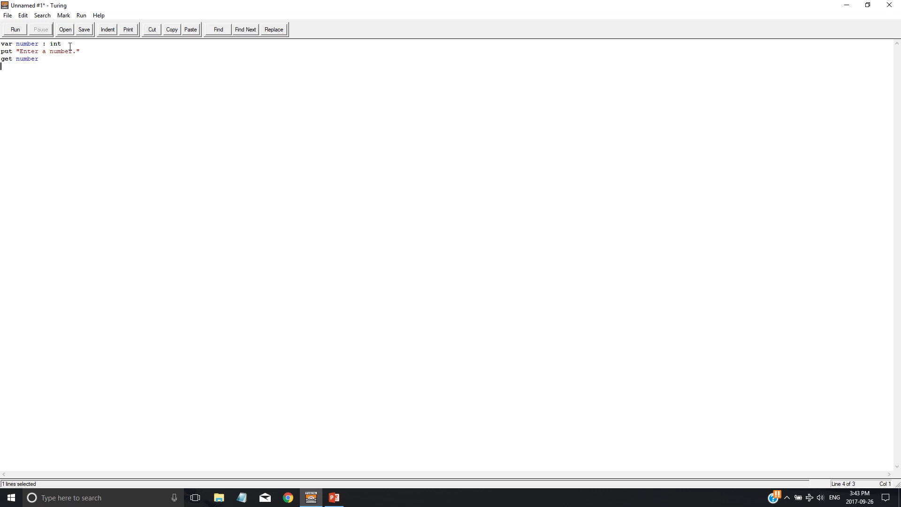
text(put num)
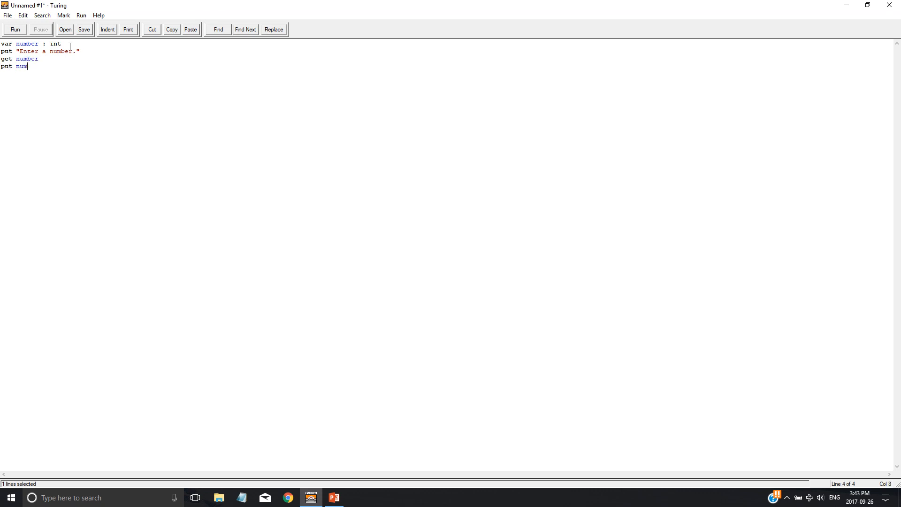
text(ber)
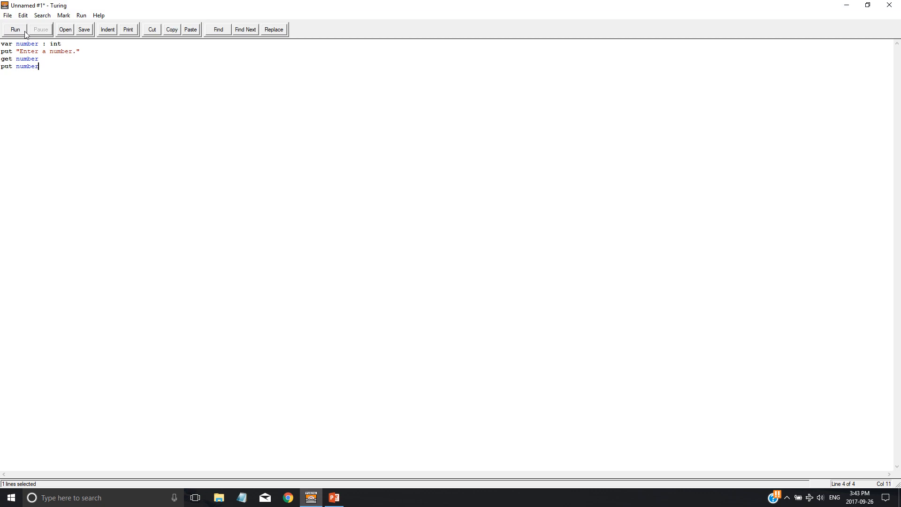
Step: Run the program entering 7, then a huge negative number that triggers an error
click(15, 30)
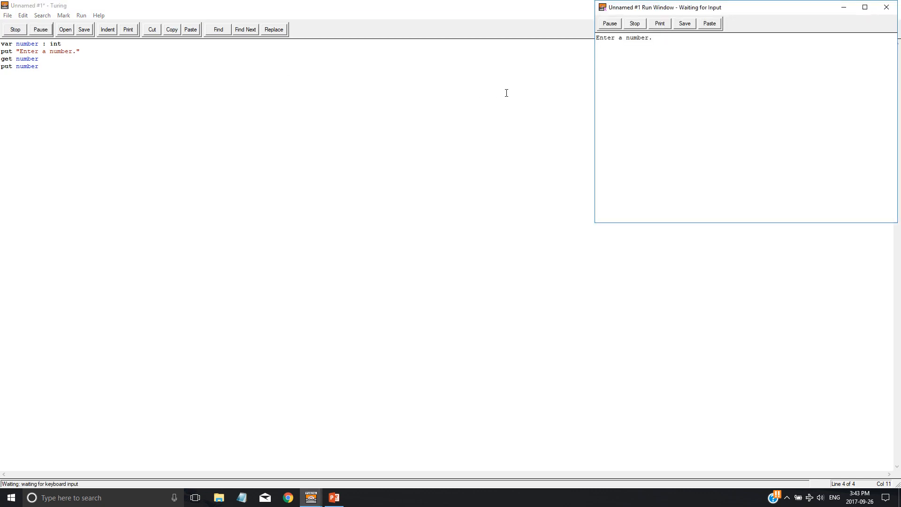
text(7)
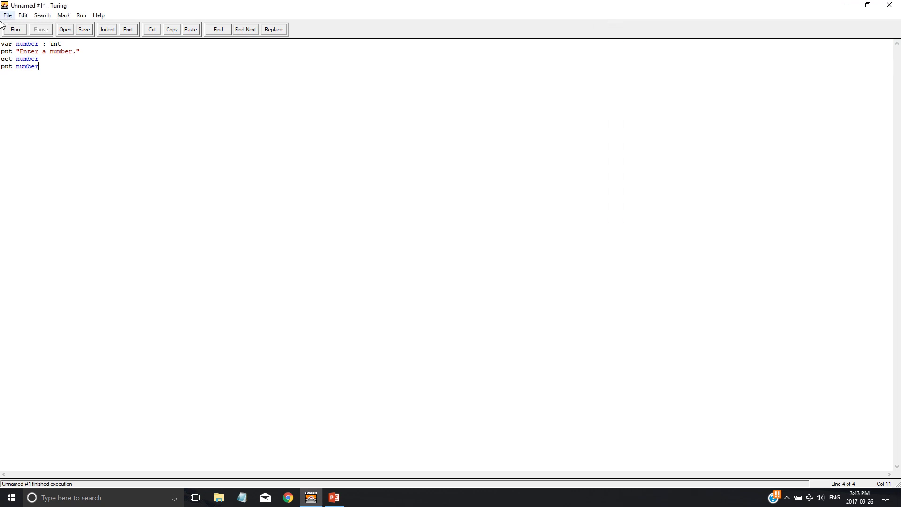
click(13, 29)
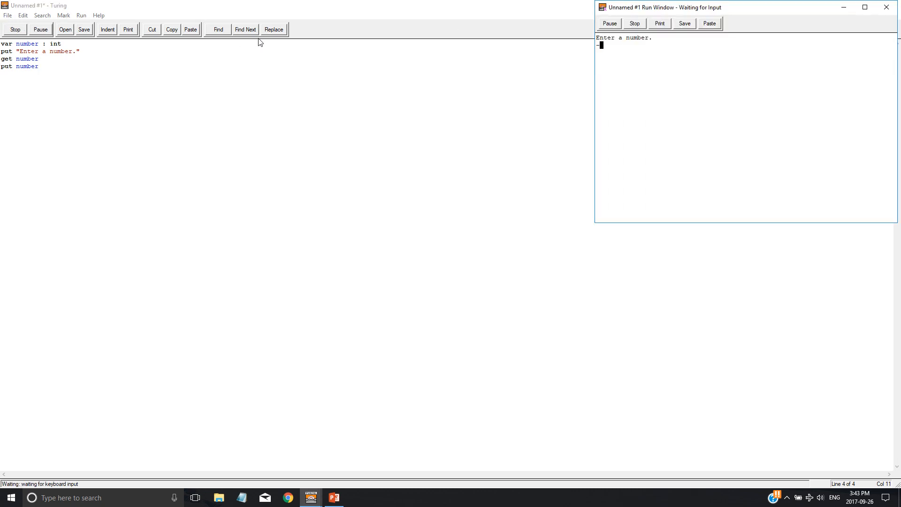
text(-5475843785974897589473587348)
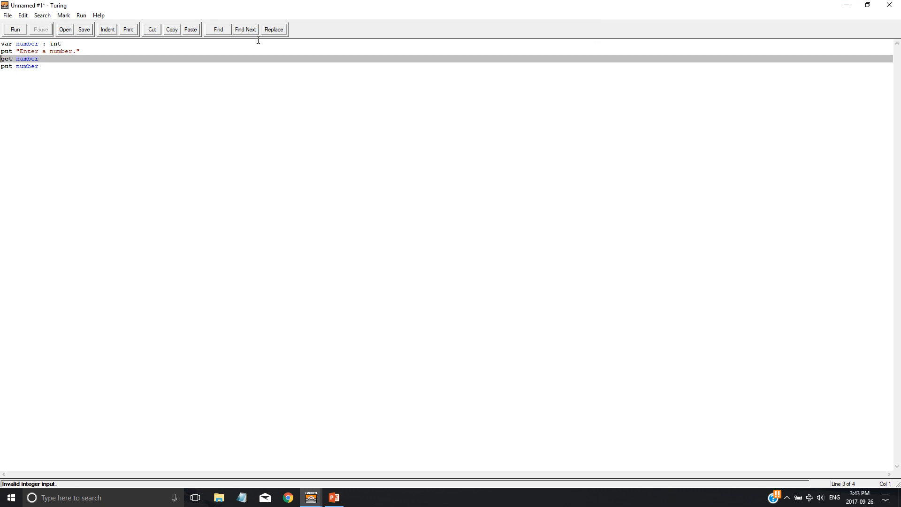
mouse_move(319, 451)
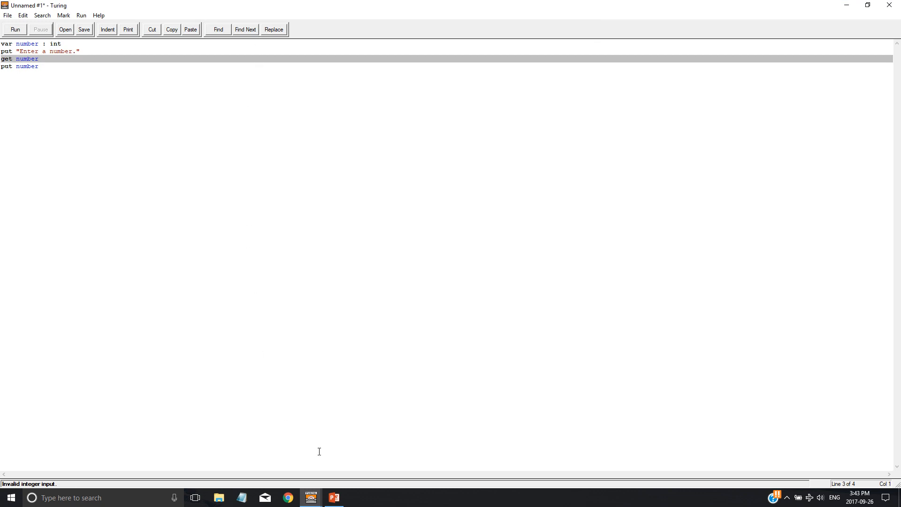
click(15, 29)
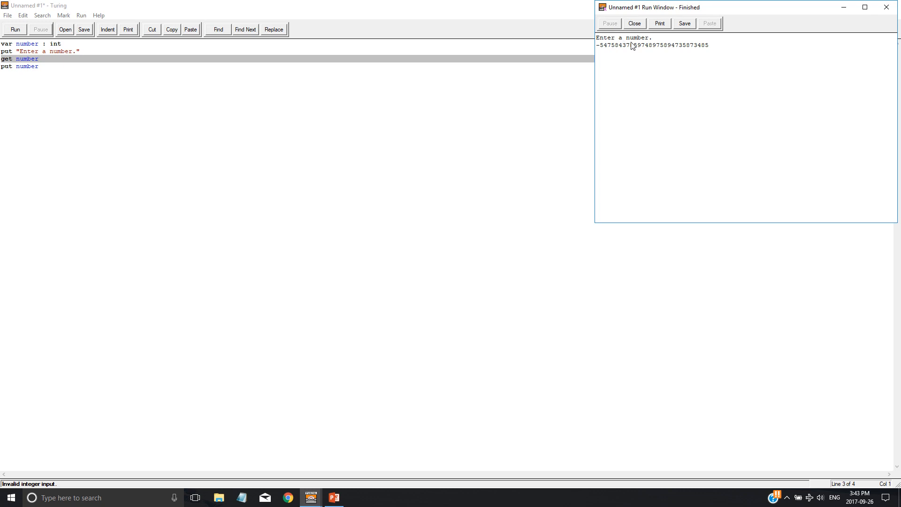
Step: Run again entering -564, close the output, then run with another value
click(13, 29)
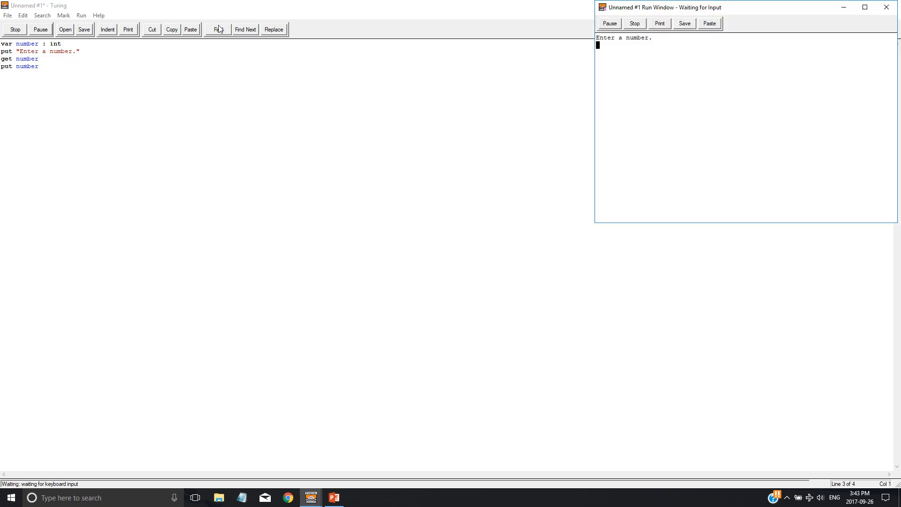
text(-564)
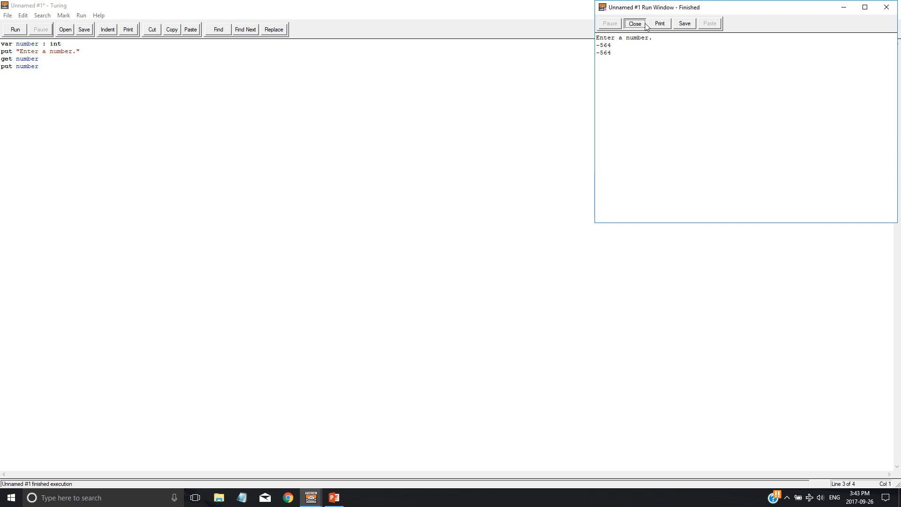
click(637, 24)
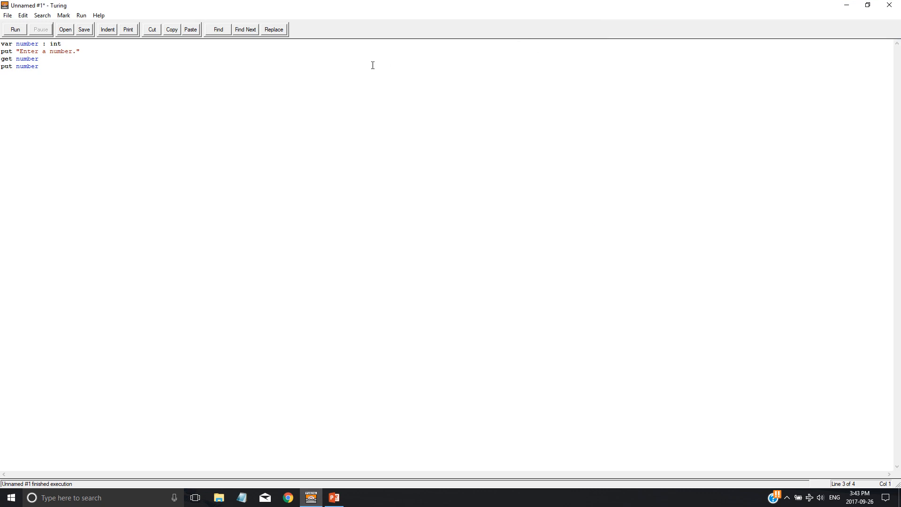
mouse_move(397, 148)
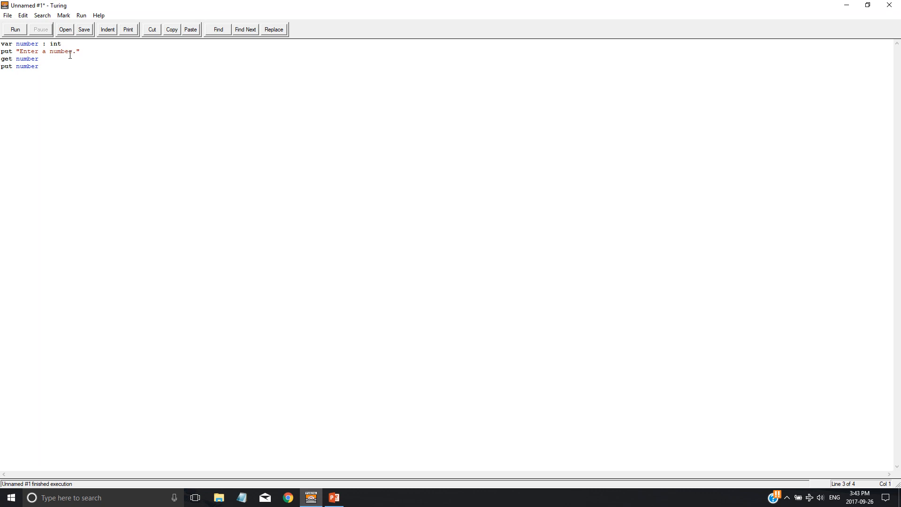
click(11, 29)
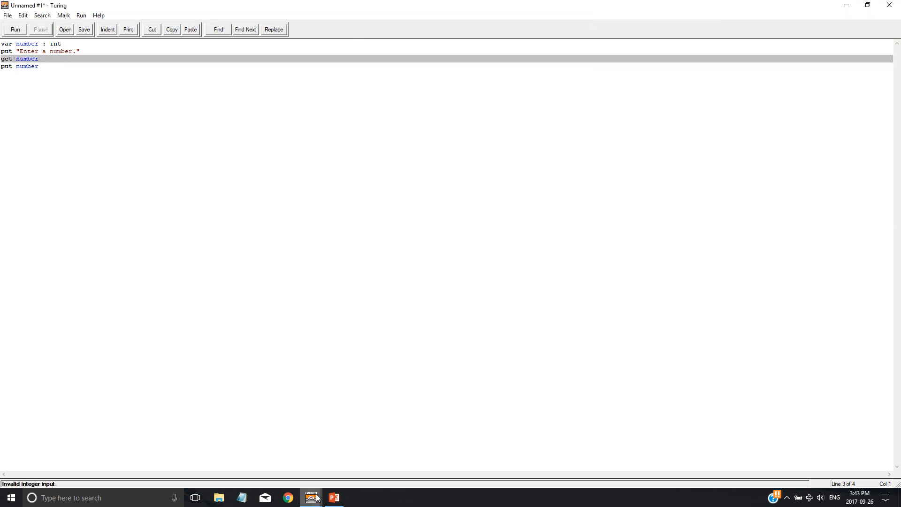
click(14, 30)
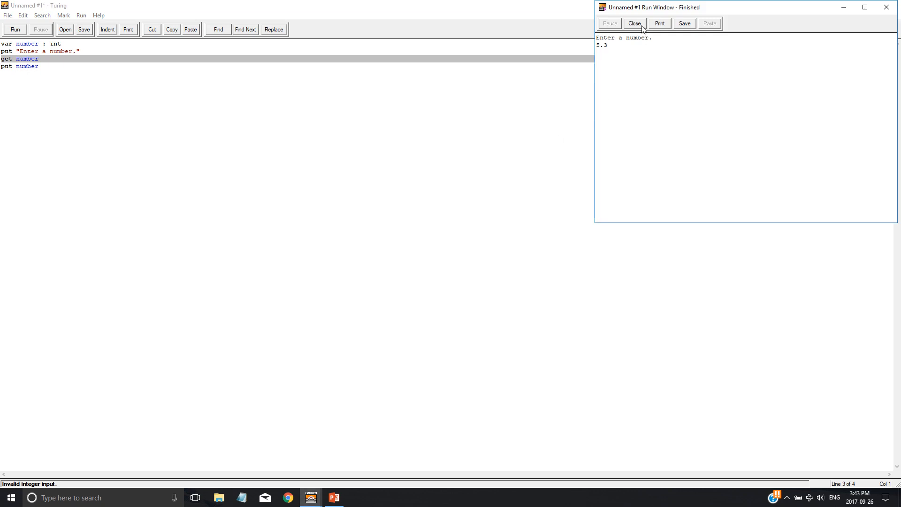
Step: Declare number as real instead of int, then test-run it with 3.5 entered
click(634, 23)
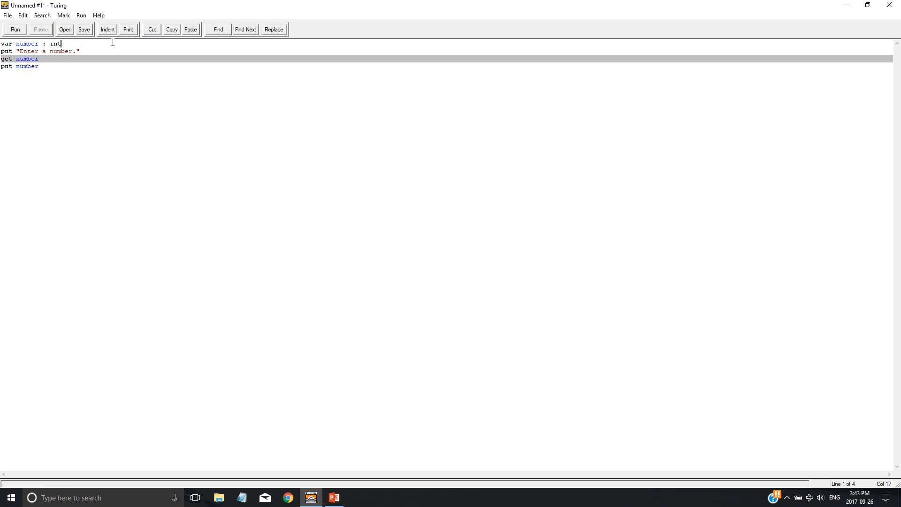
key(BackSpace)
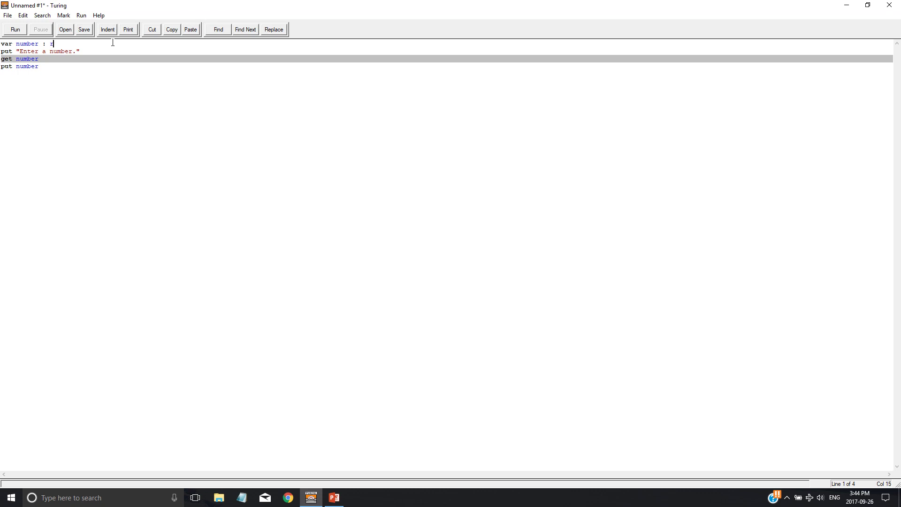
text(real)
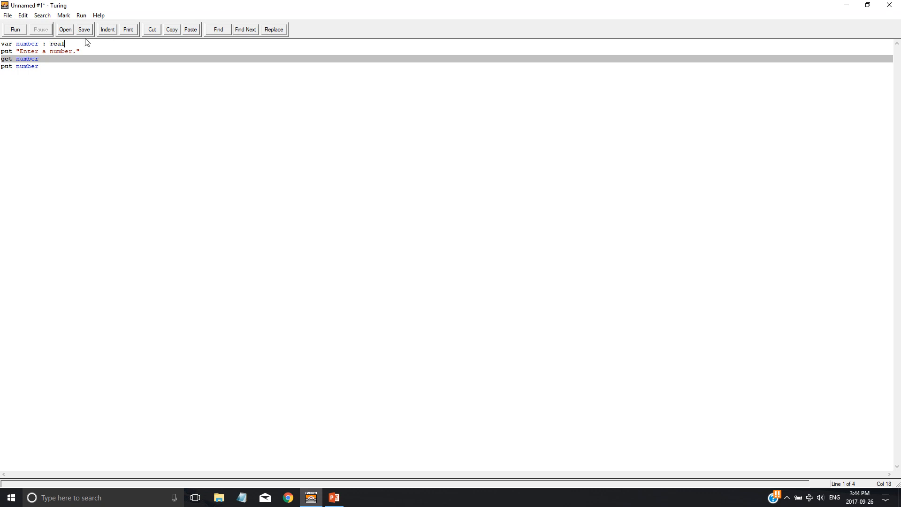
mouse_move(97, 42)
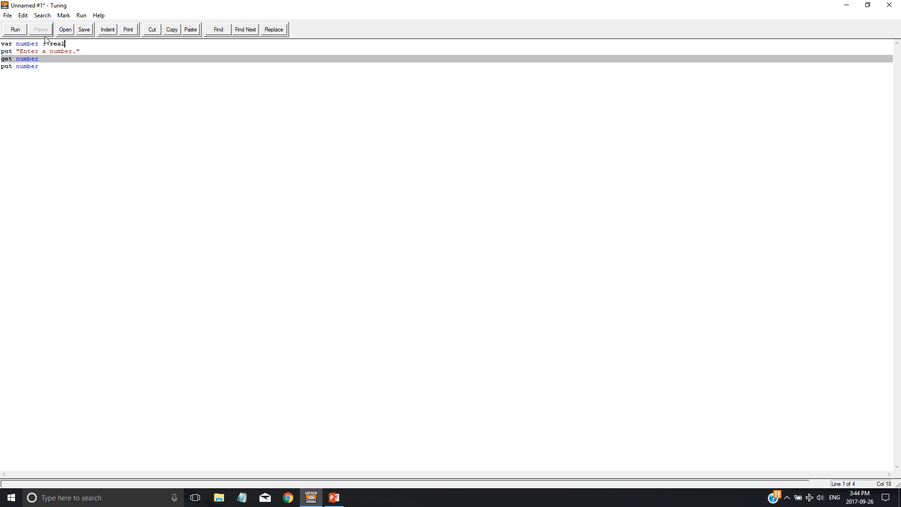
click(14, 29)
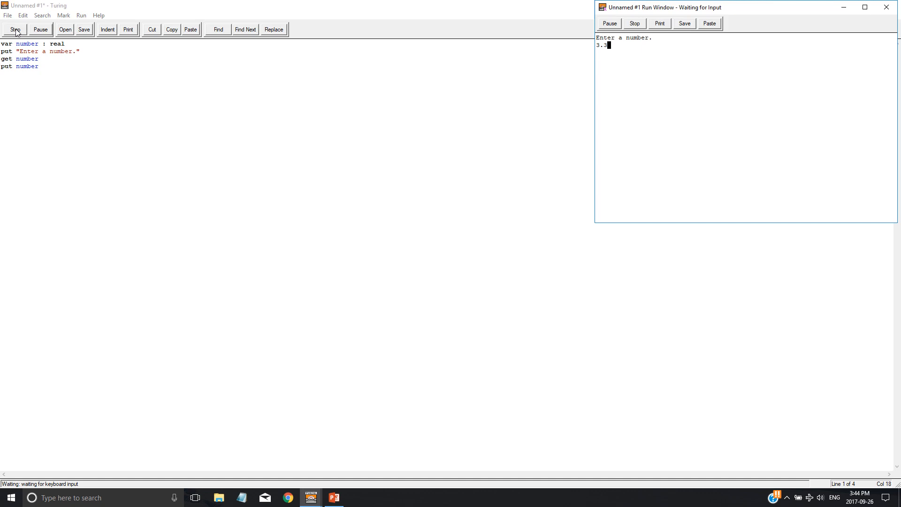
click(15, 29)
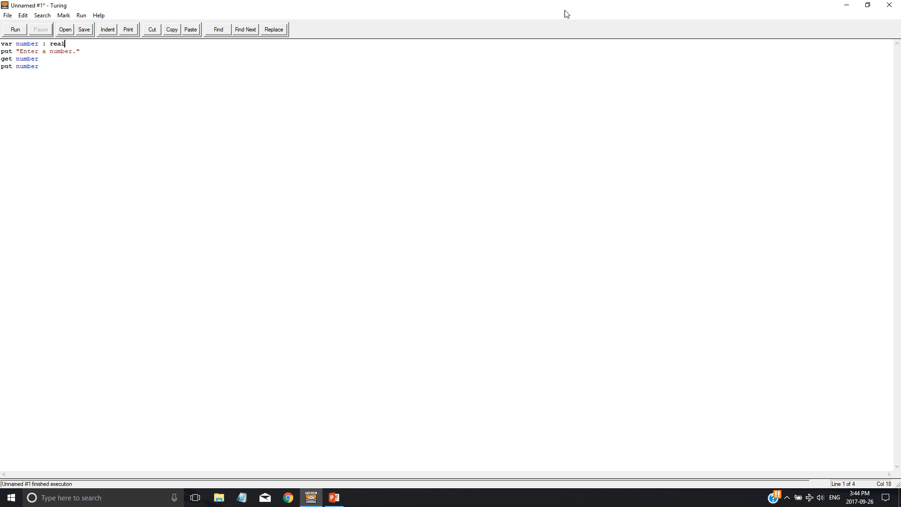
Step: Change the first declaration line to var word : string
click(16, 29)
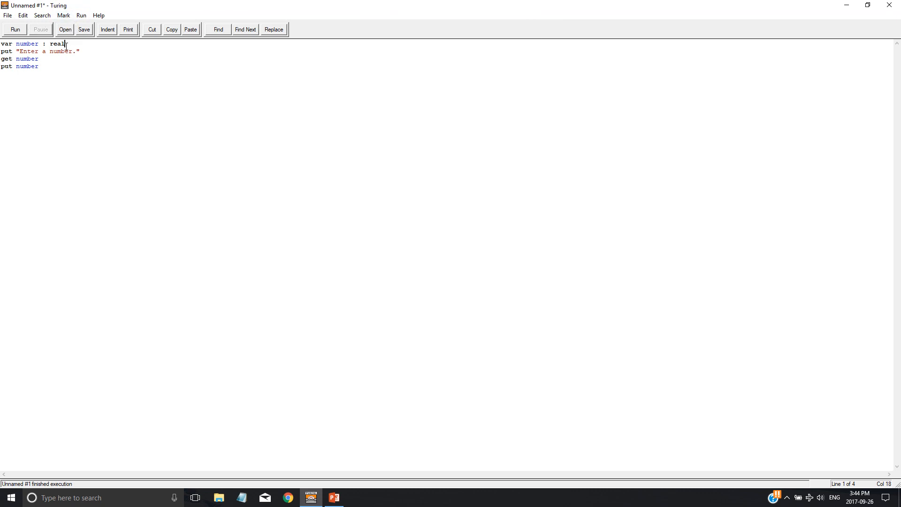
key(BackSpace)
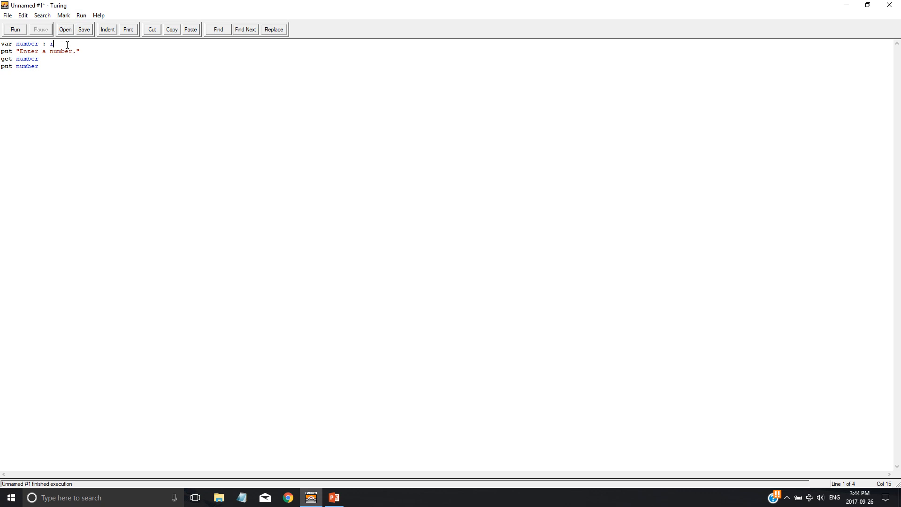
key(Backspace)
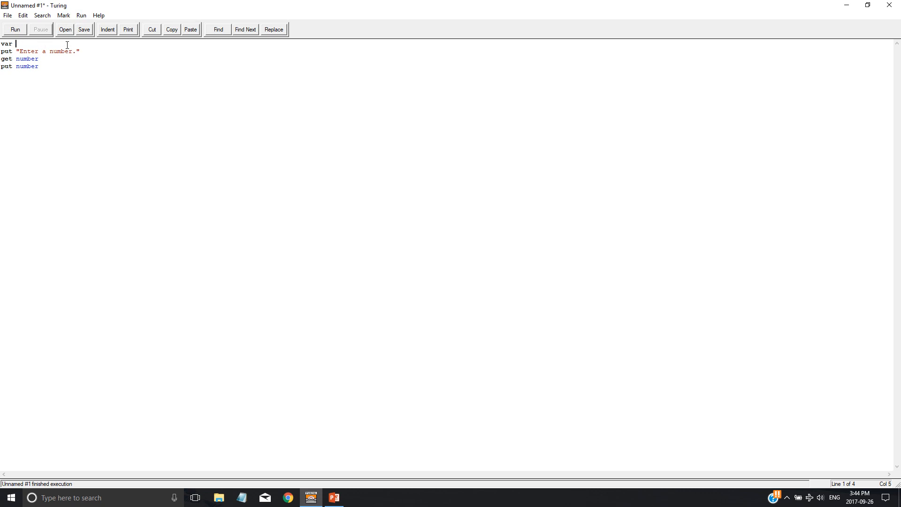
text(word)
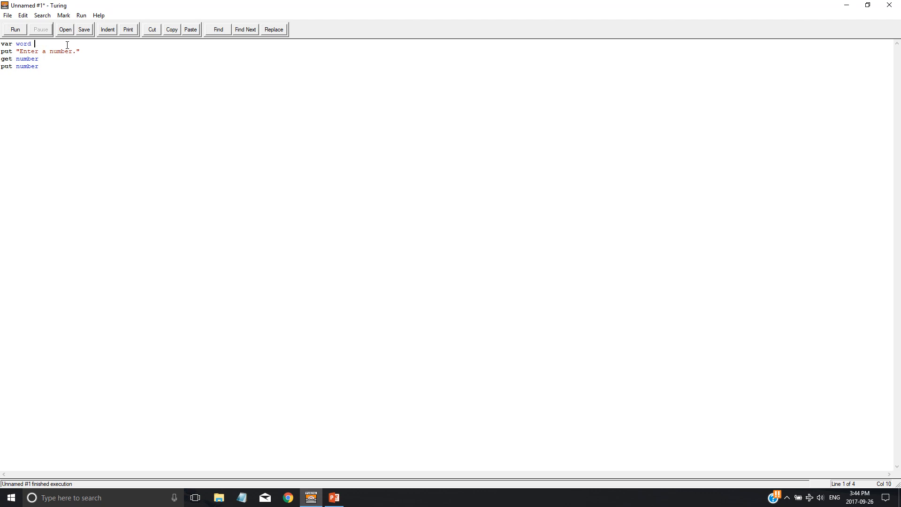
text(: string)
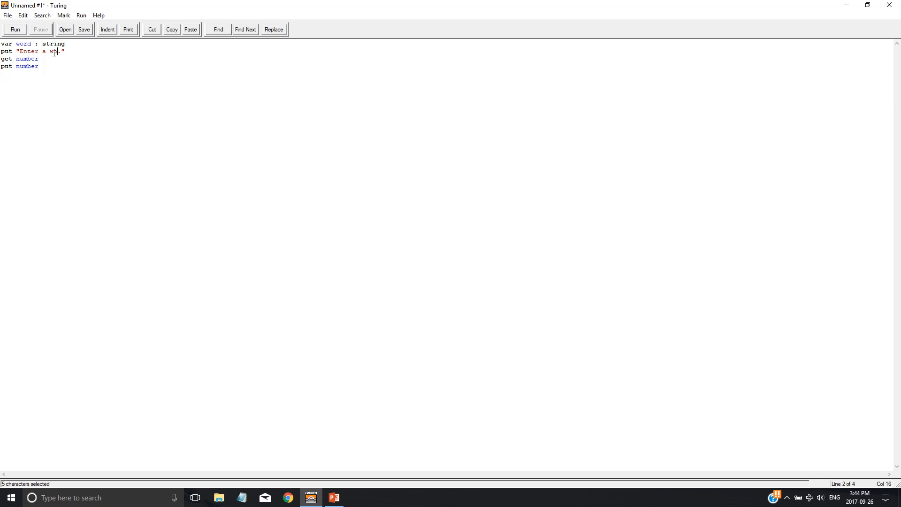
Step: Replace number with word on the get line and run the program
double_click(26, 59)
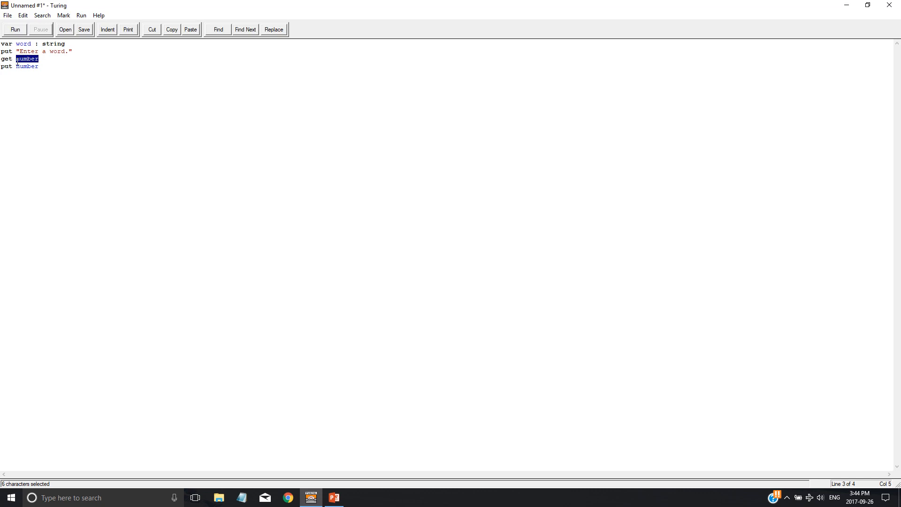
text(word)
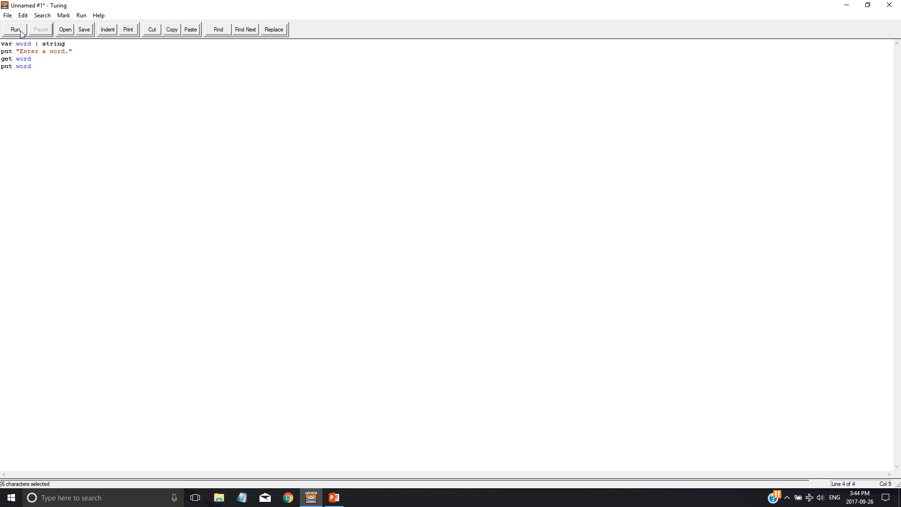
click(15, 29)
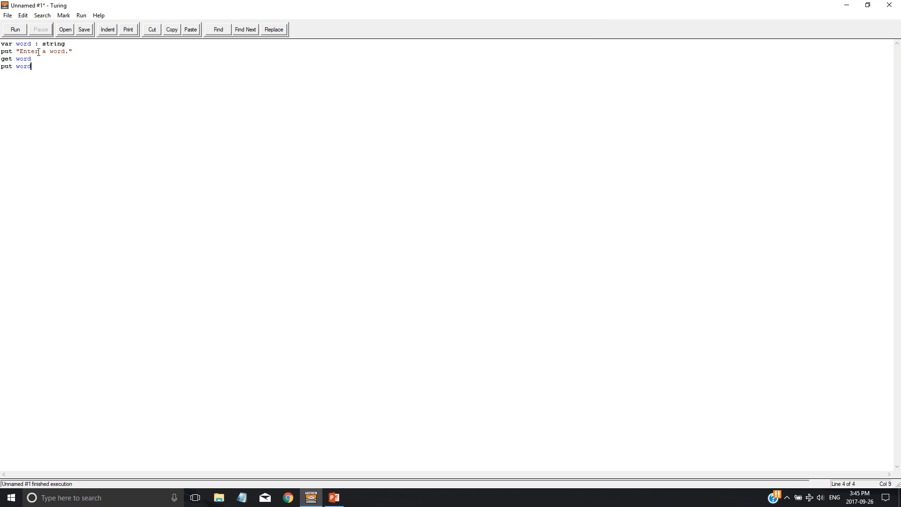
Step: Run the program with the put word * 2 line and dismiss the compilation error
text(put word)
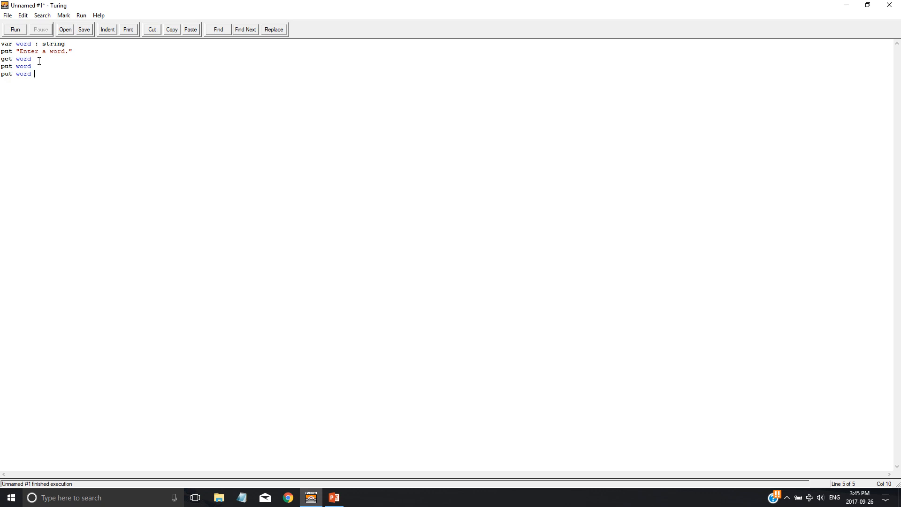
click(15, 29)
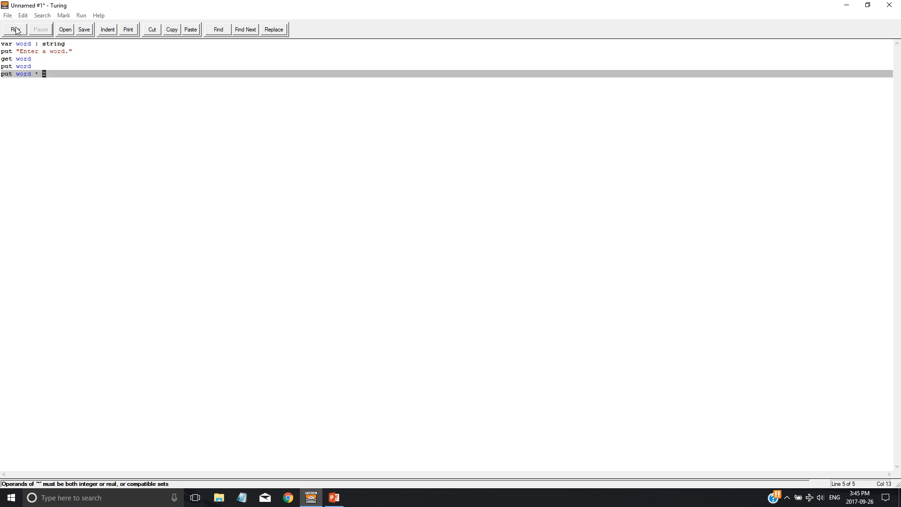
click(14, 29)
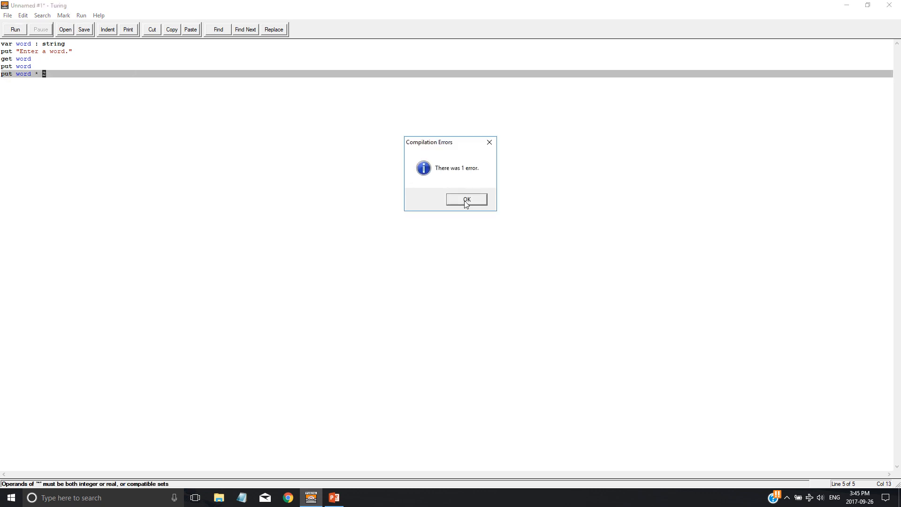
click(466, 199)
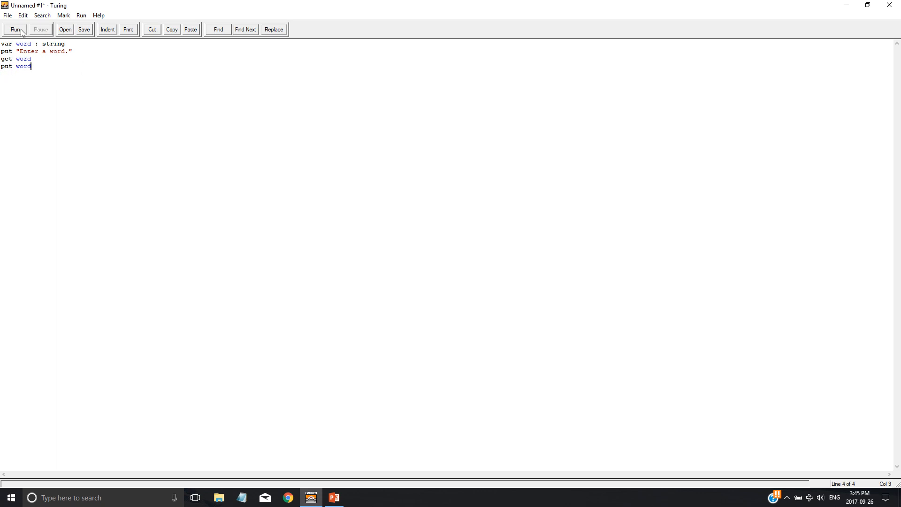
click(16, 29)
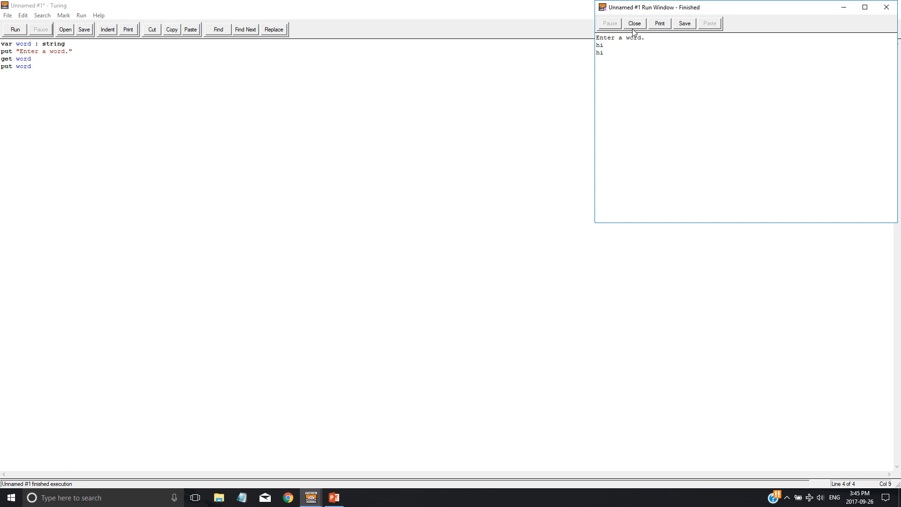
click(636, 23)
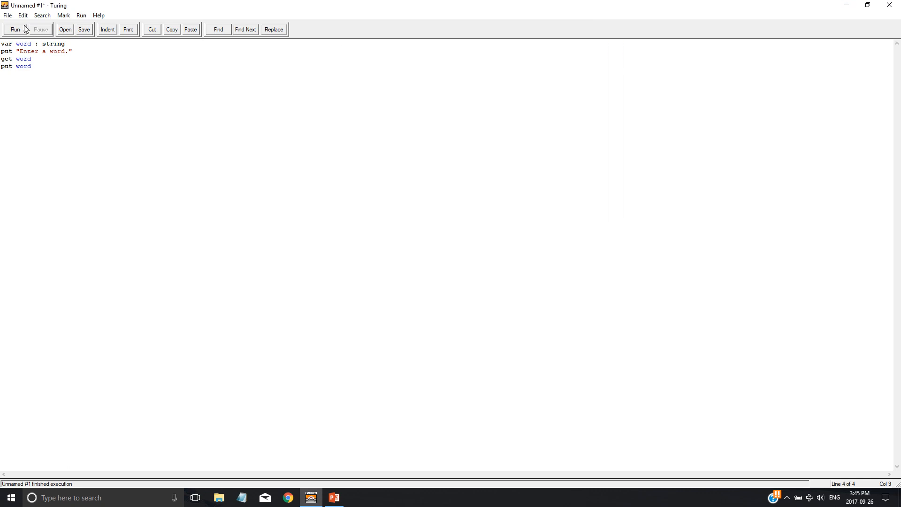
click(13, 29)
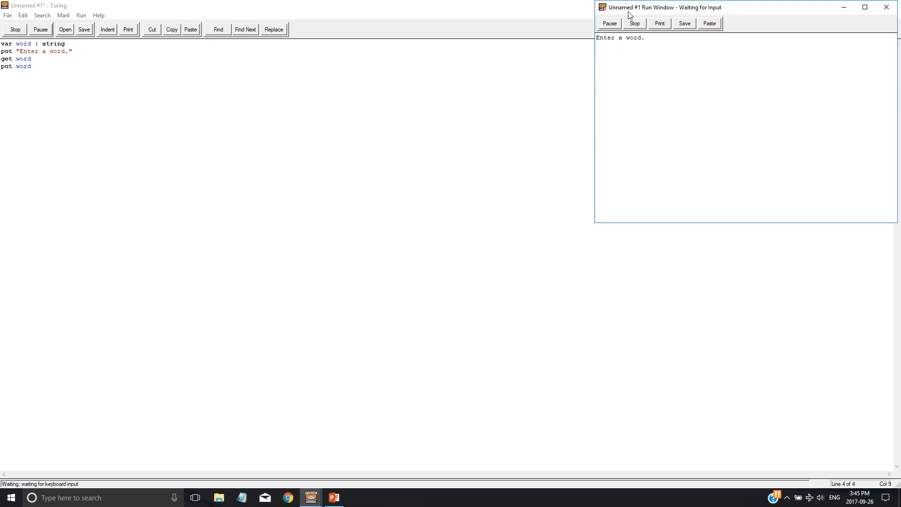
text(hey)
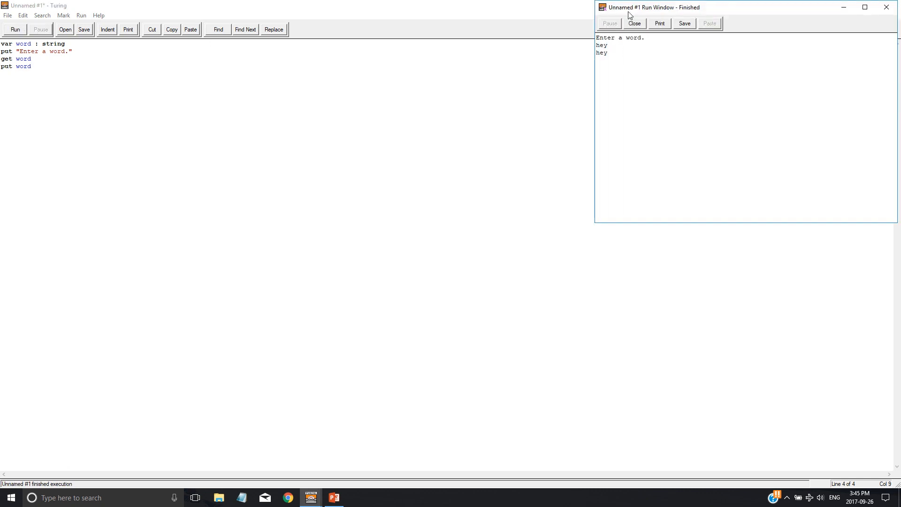
click(635, 23)
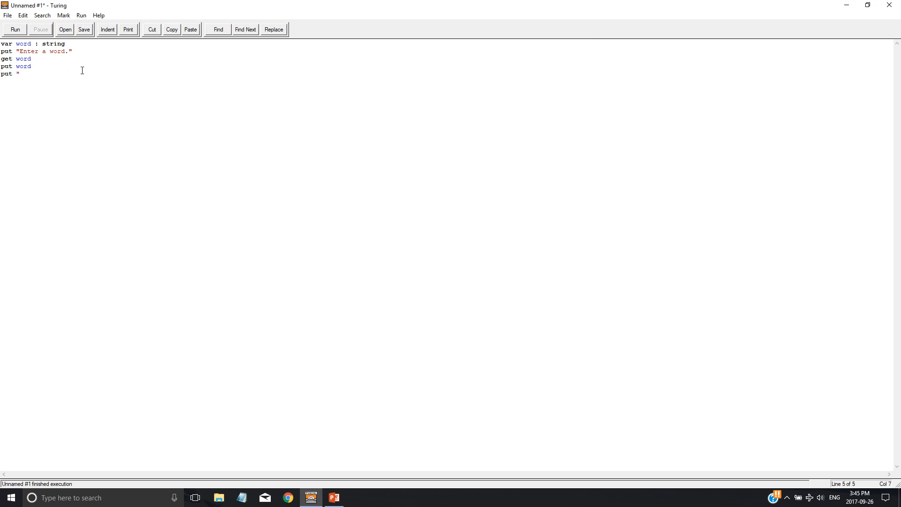
Step: Add lines prompting "Enter another word.", getting and printing word, and test with hello sir
text(Enter another word.")
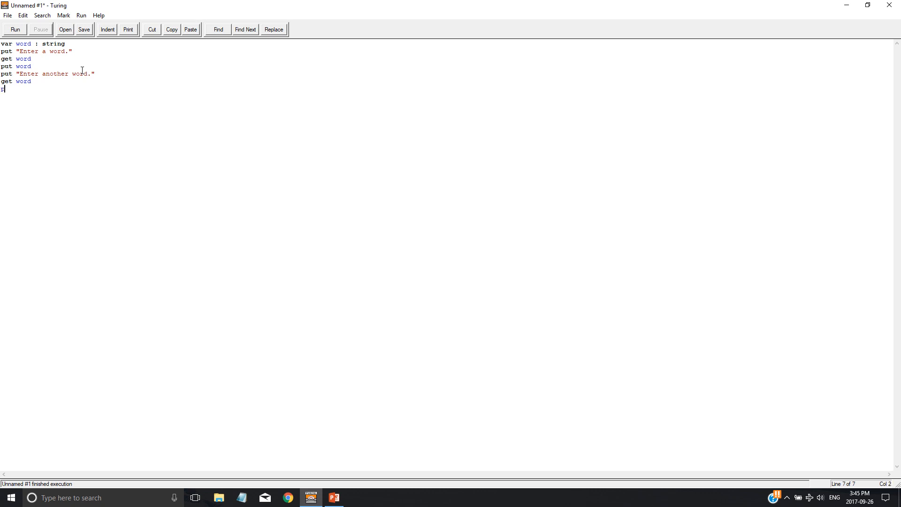
text(ut word)
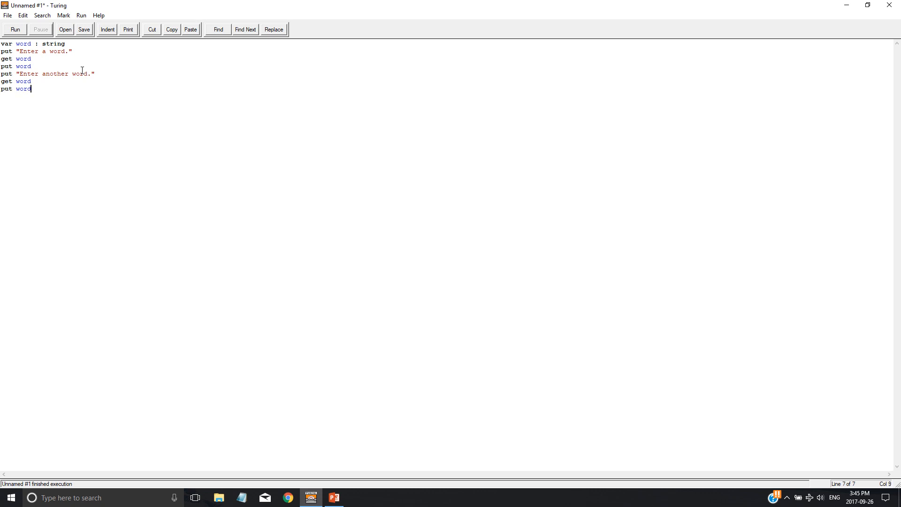
click(17, 30)
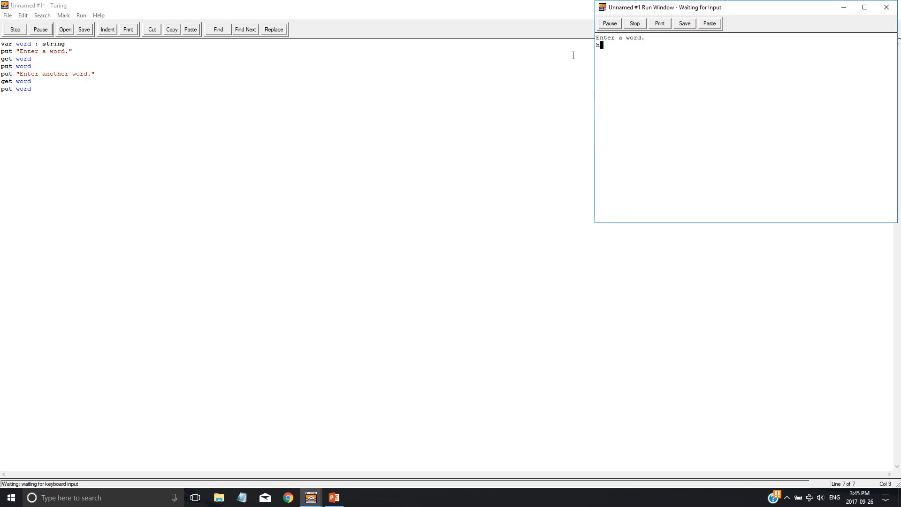
text(hello sir)
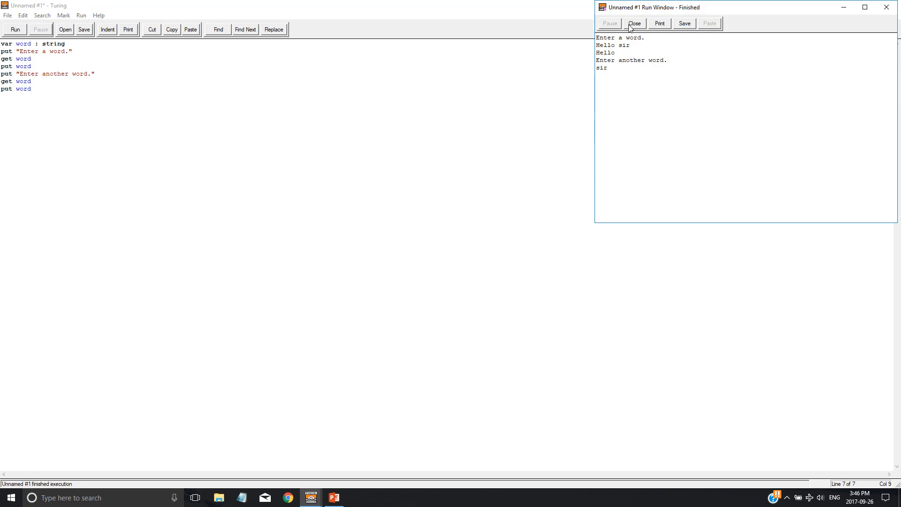
click(634, 23)
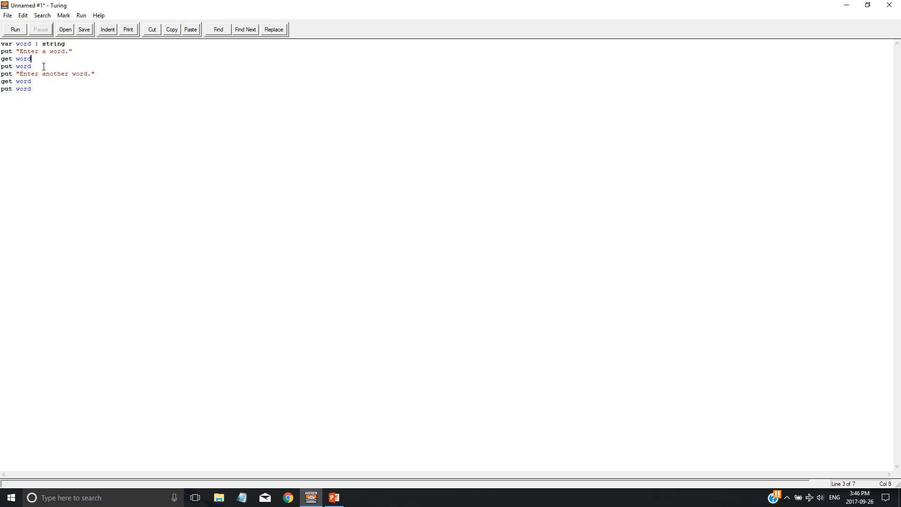
Step: Change the first get to get word:* and run it with 'hello sir' entered
text(:*)
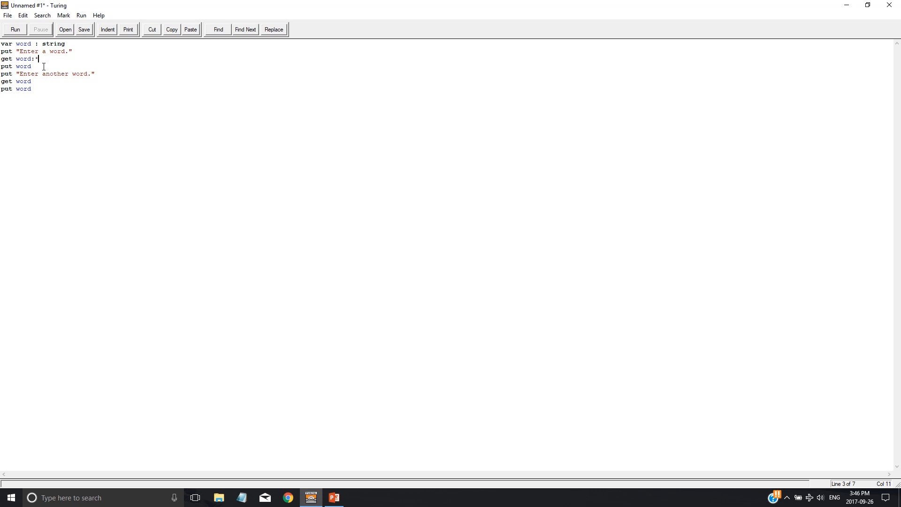
click(15, 28)
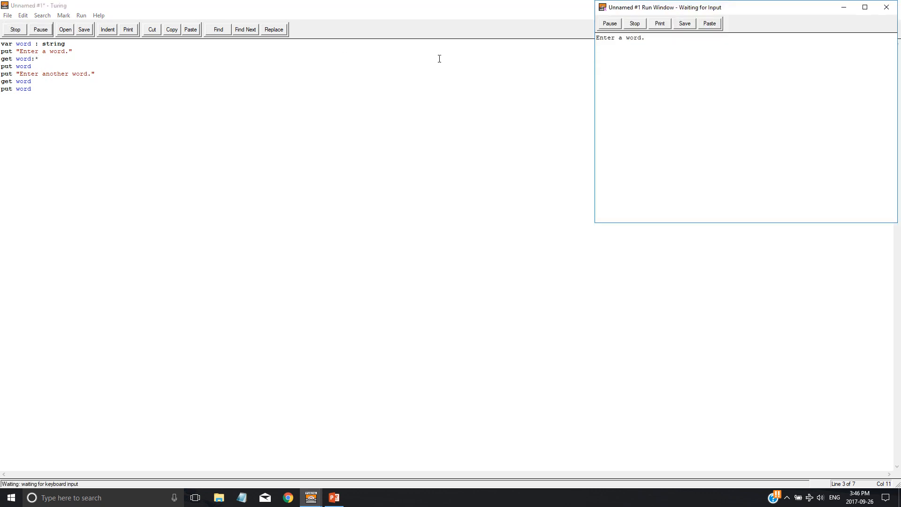
text(hello sir)
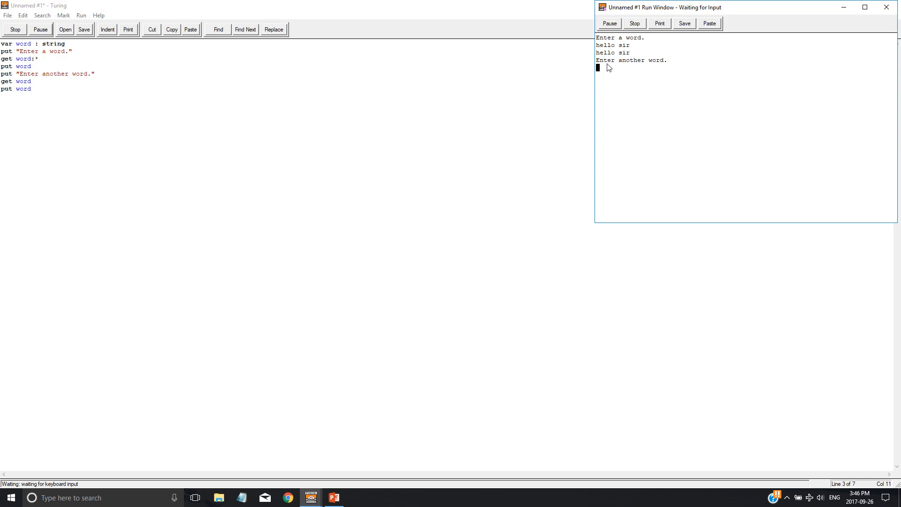
mouse_move(622, 60)
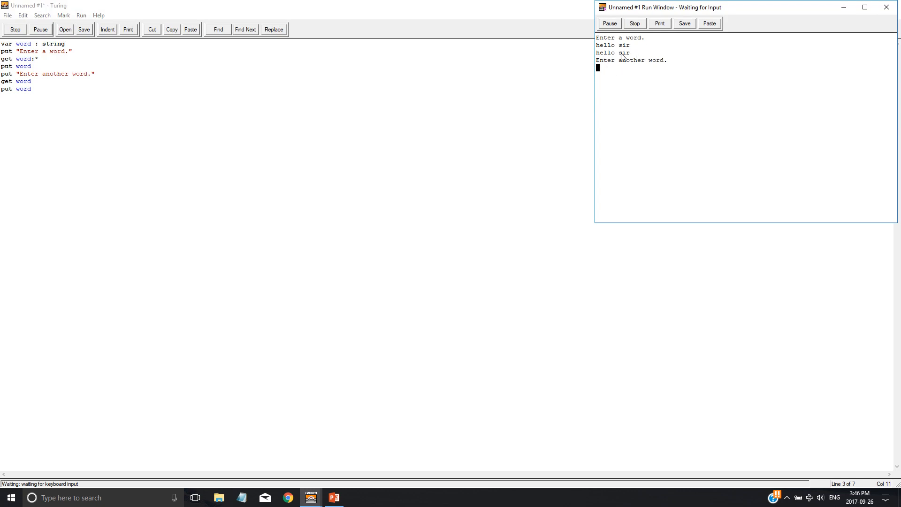
mouse_move(628, 65)
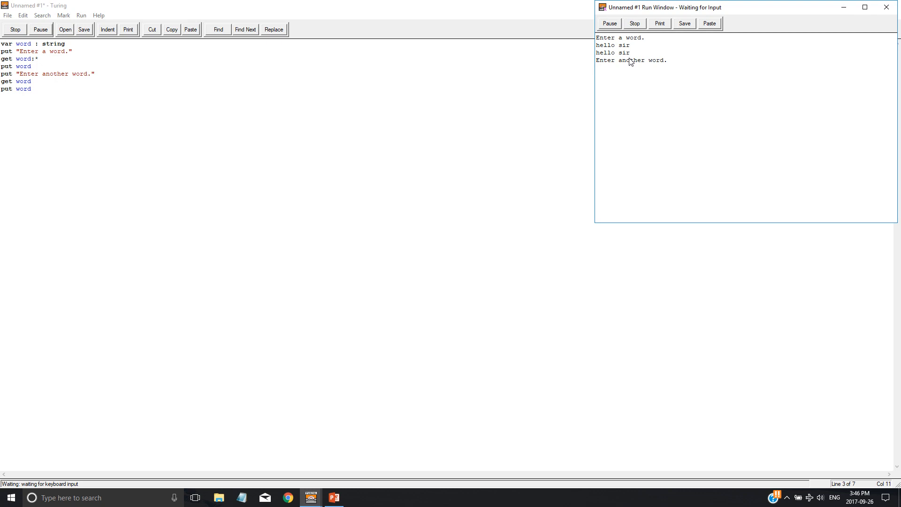
mouse_move(635, 63)
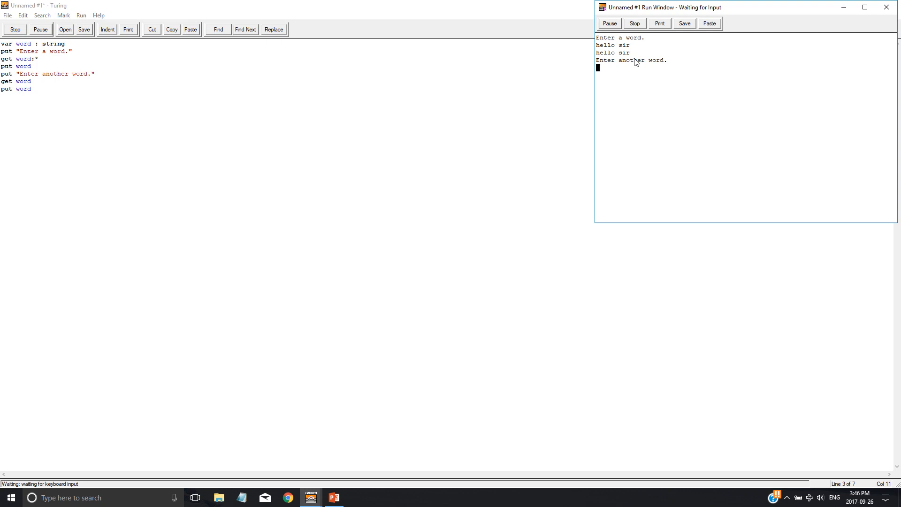
text(gh)
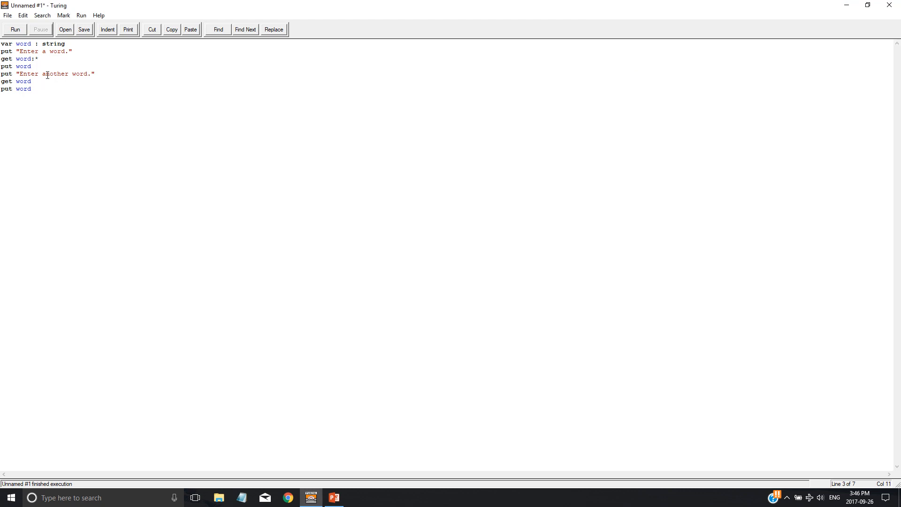
Step: Declare var word, word2 : string and direct the second get and final put to word2
key(Return)
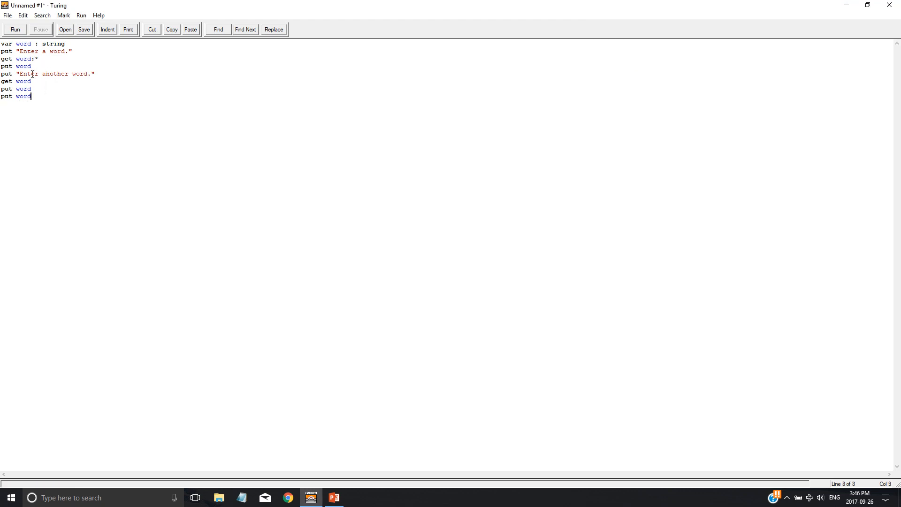
click(14, 29)
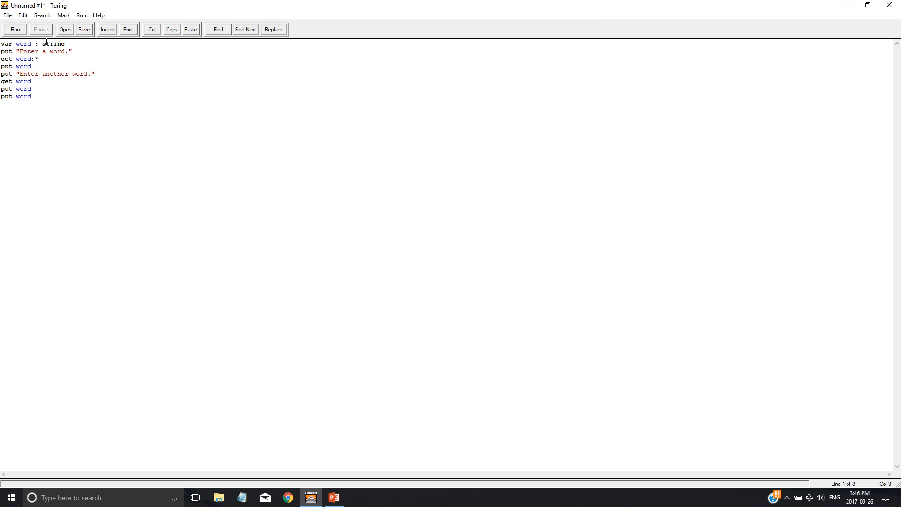
text(,)
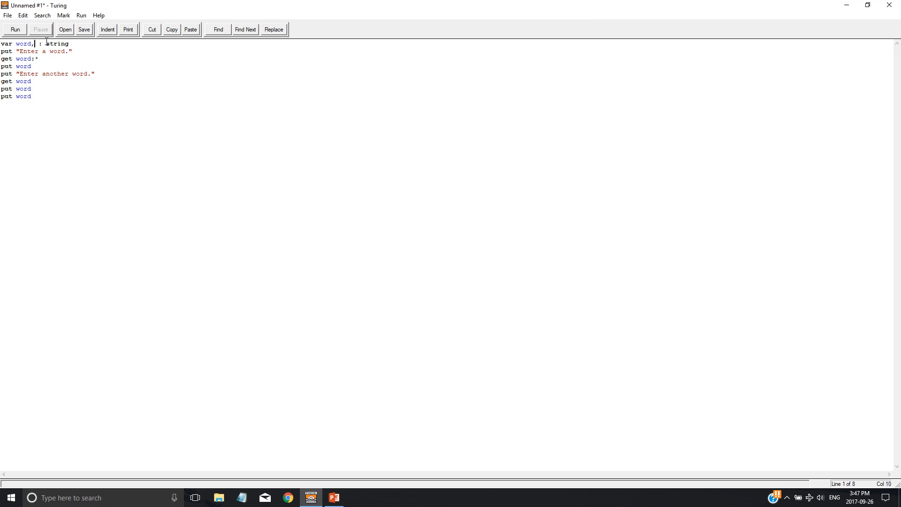
text(" ")
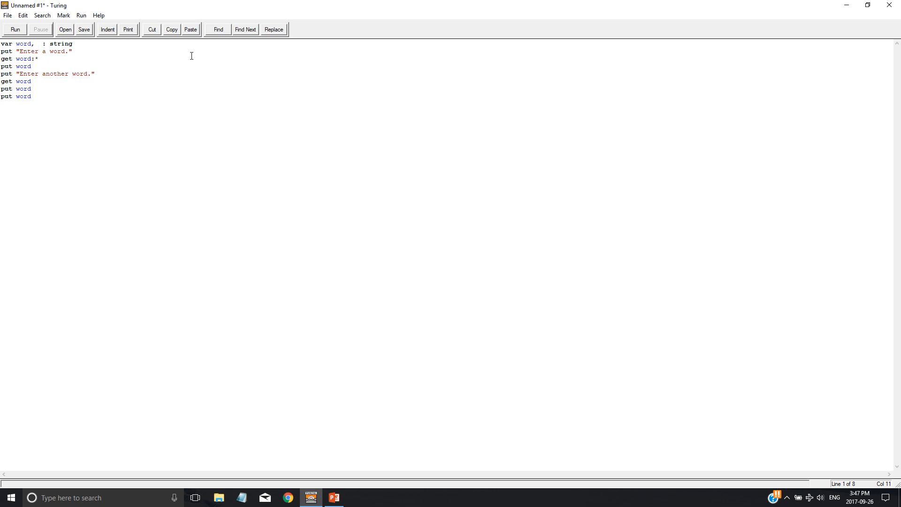
text(word2)
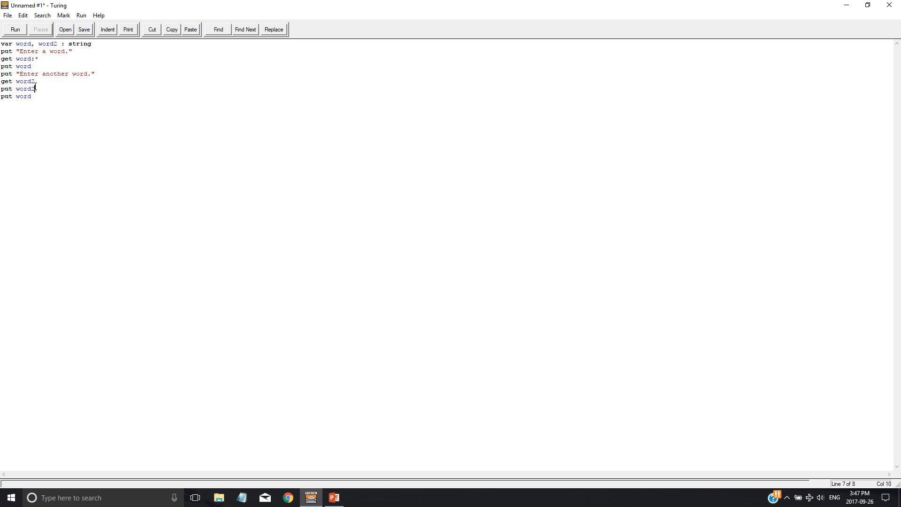
key(Backspace)
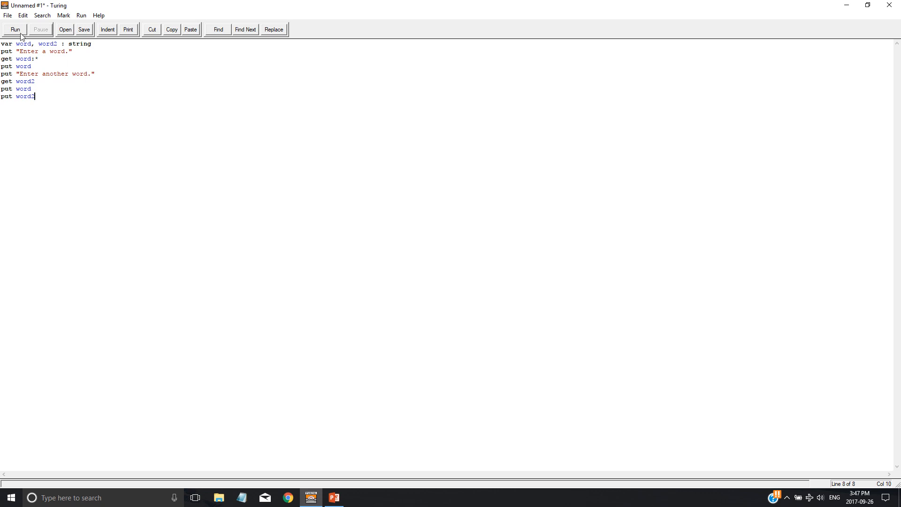
click(14, 29)
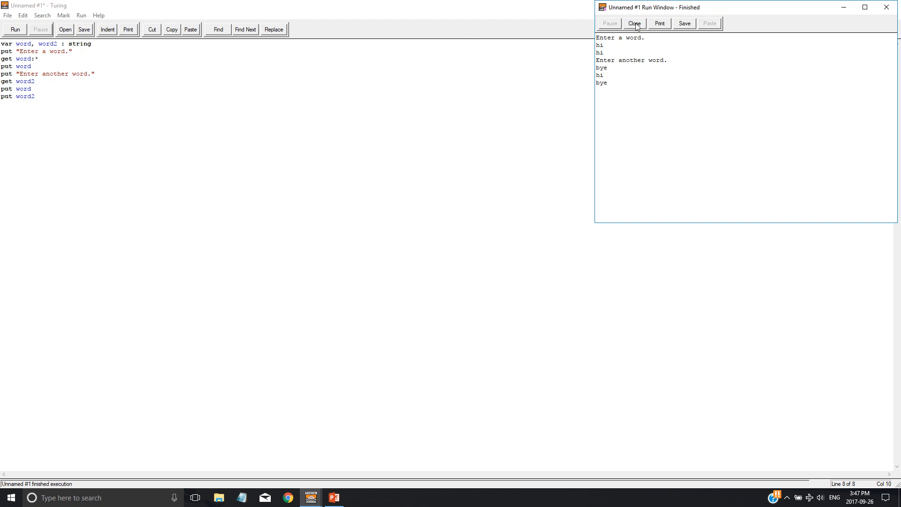
click(636, 23)
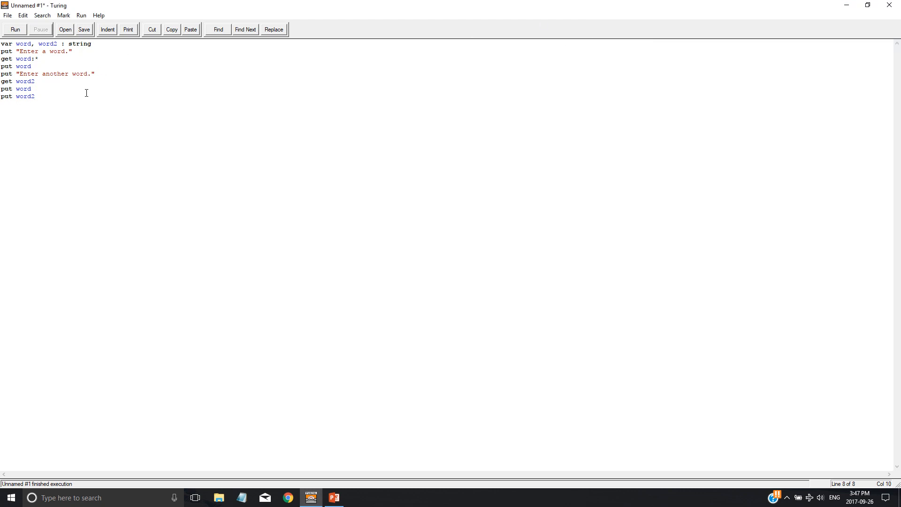
Step: Delete all lines below the declaration and add var number : int
drag(6, 74, 34, 89)
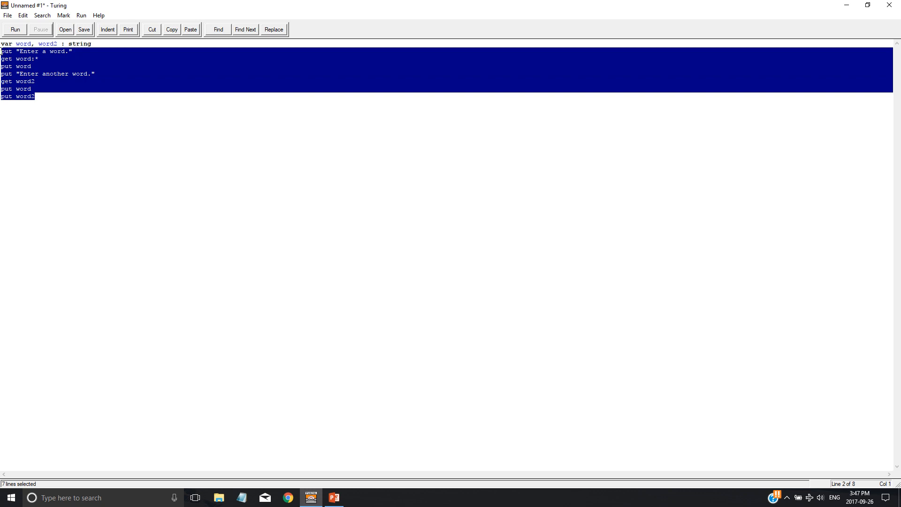
key(Delete)
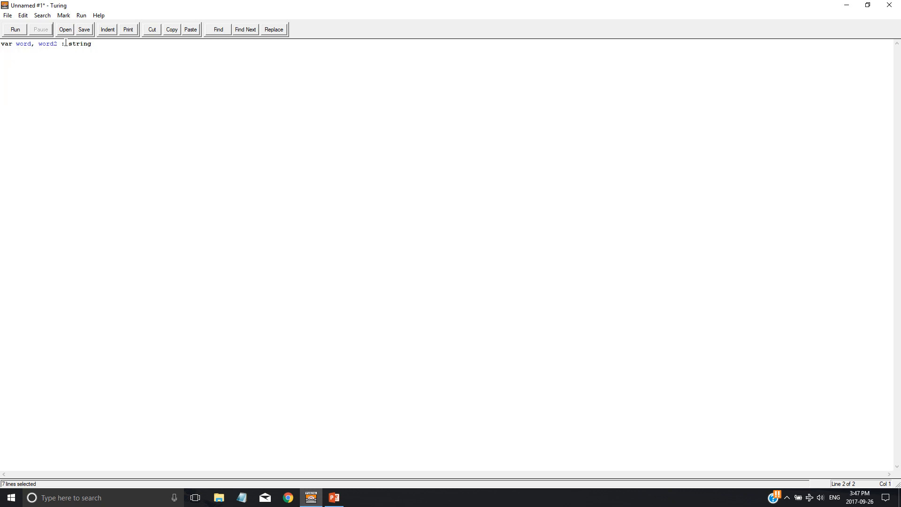
text(var)
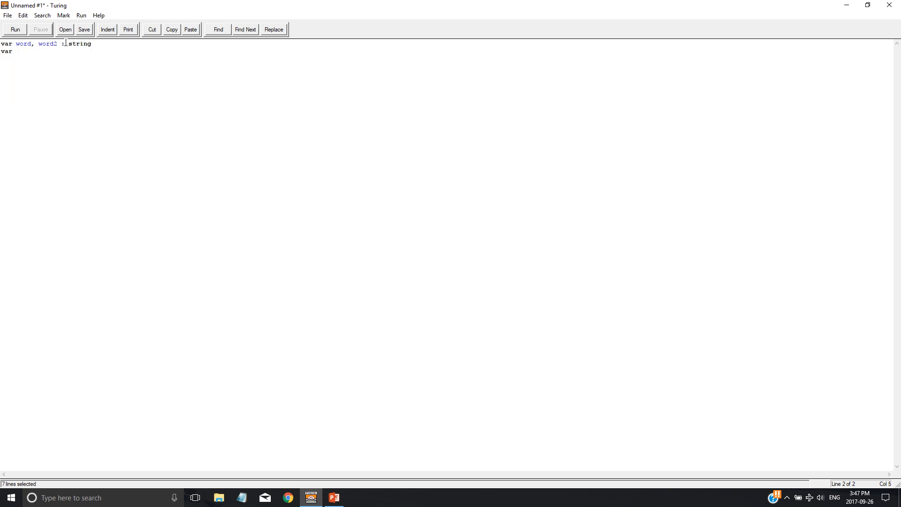
text(numb)
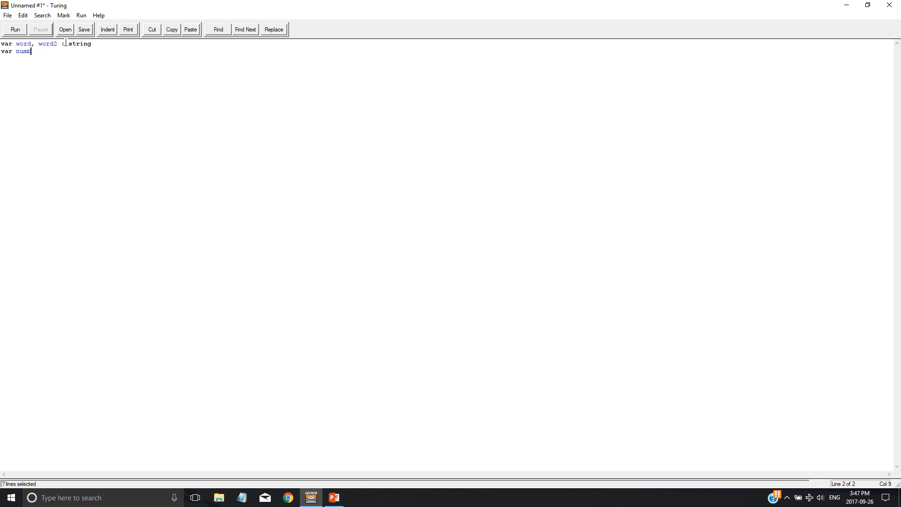
text(er : int)
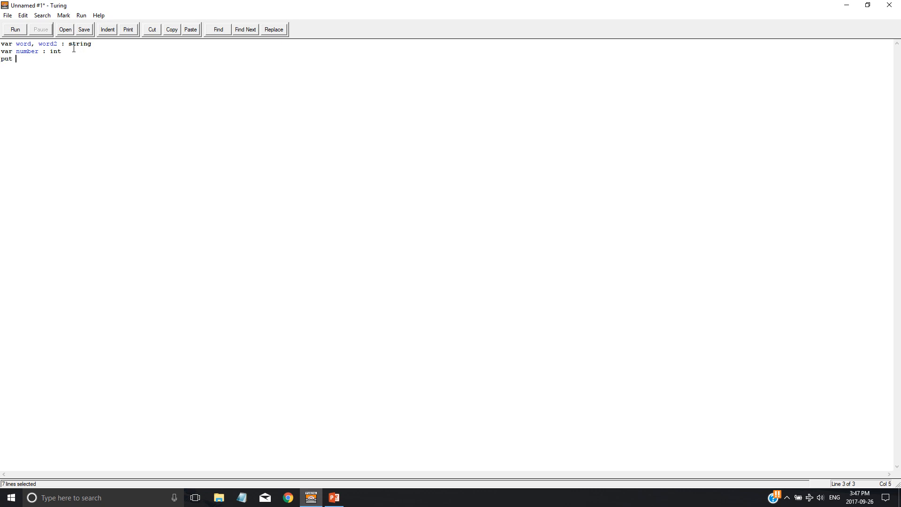
Step: Add put "Enter number: ".. and get number, then test-run the program
text("Enter)
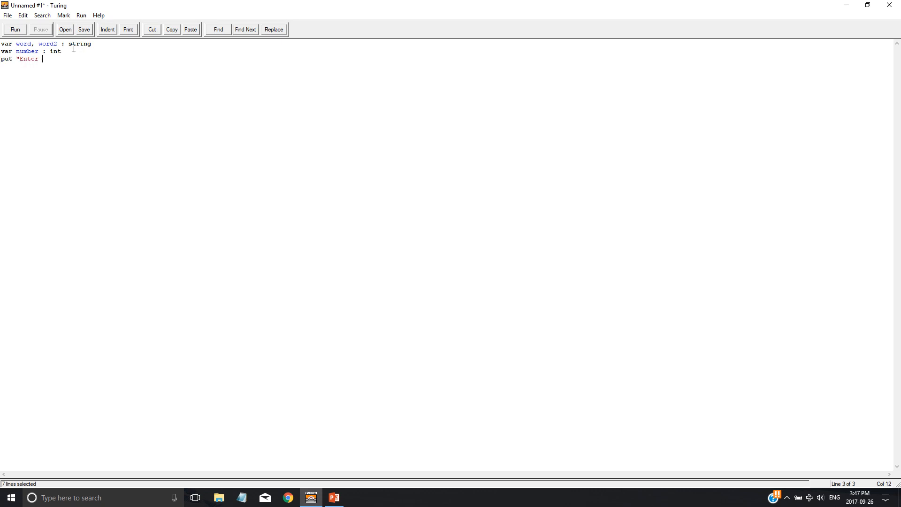
text(number:")
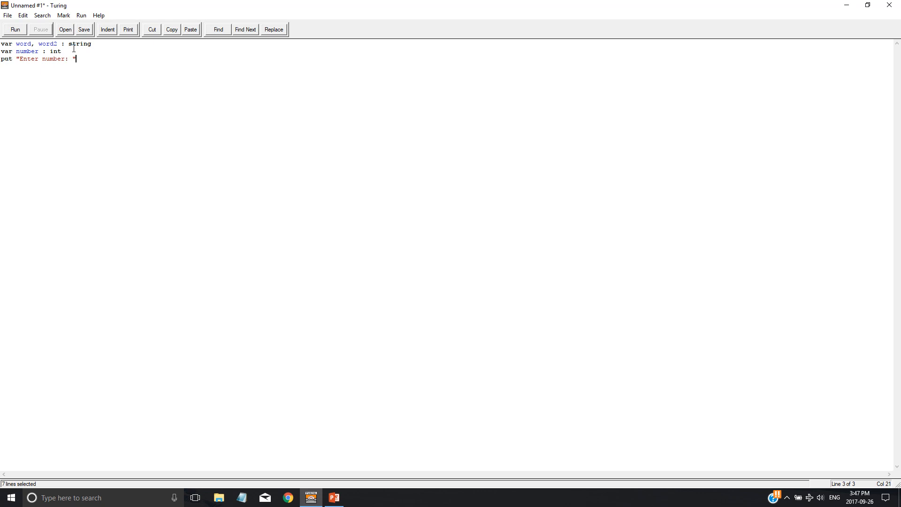
text(..)
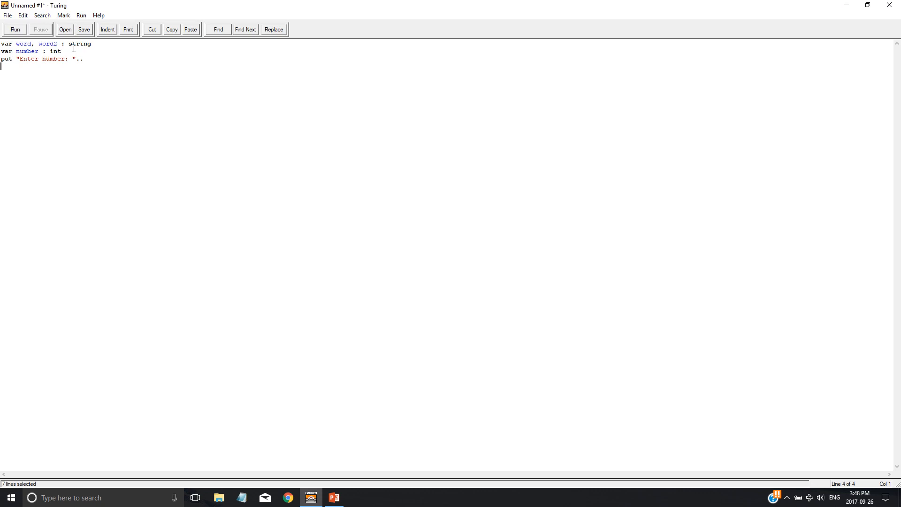
text(get number)
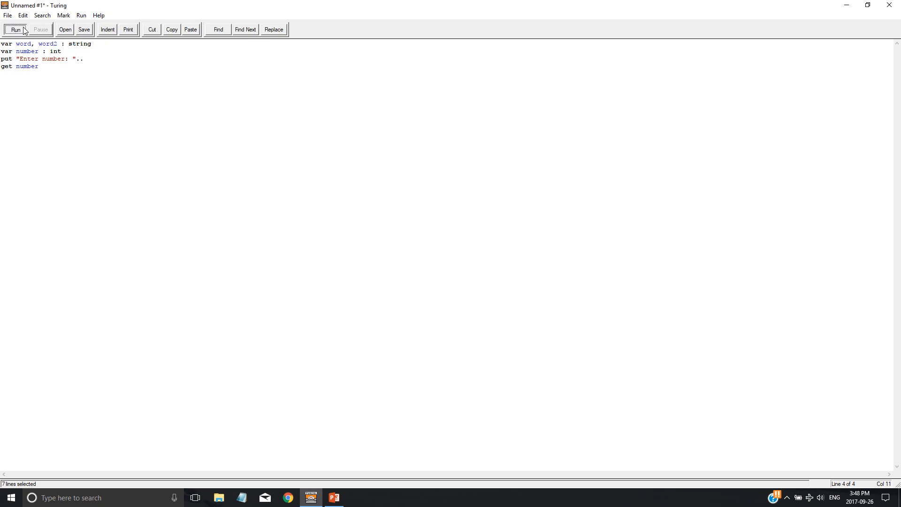
click(13, 29)
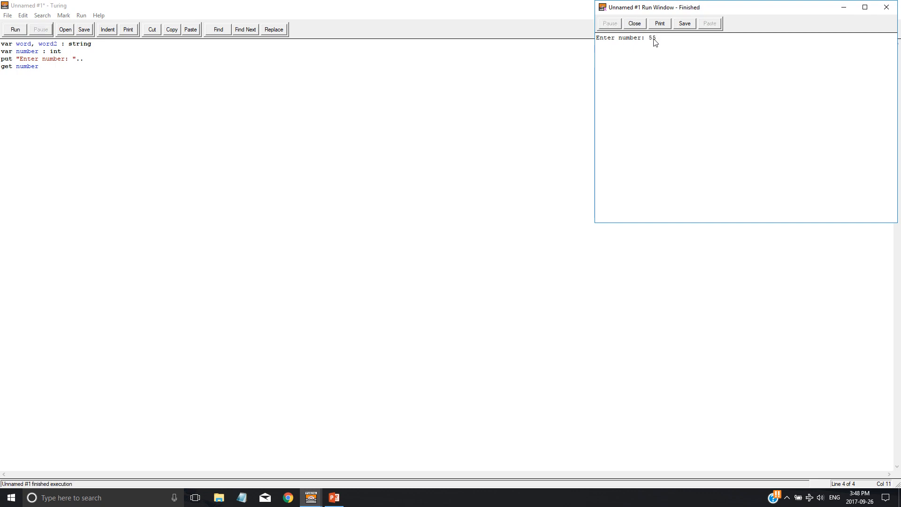
click(636, 23)
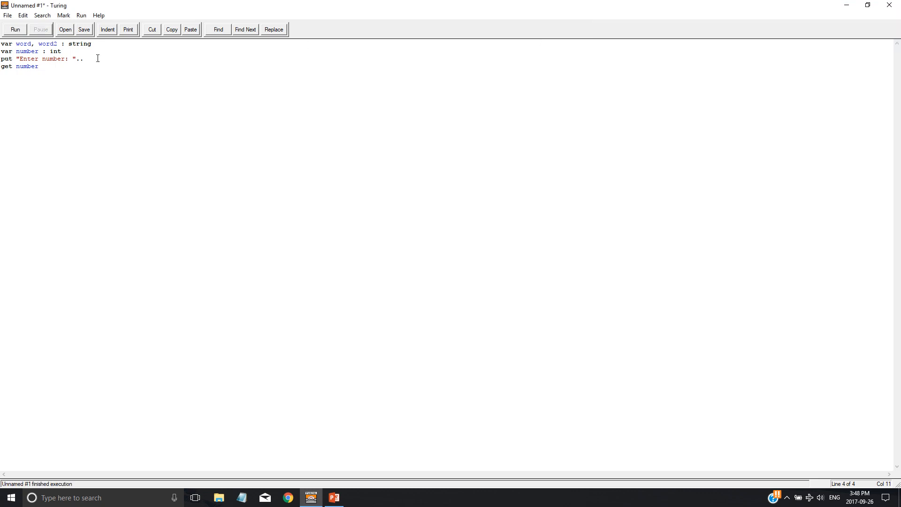
Step: Edit the number prompt to read "Enter number: ".
click(14, 29)
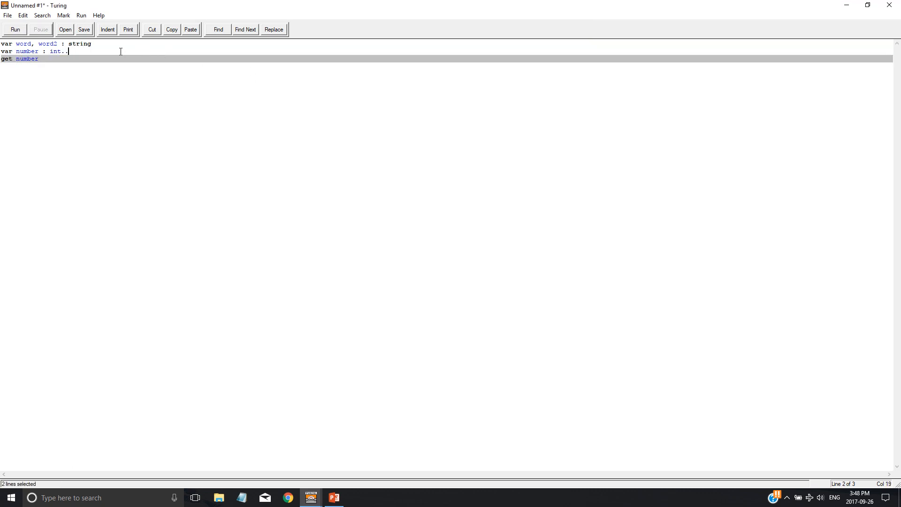
key(BackSpace)
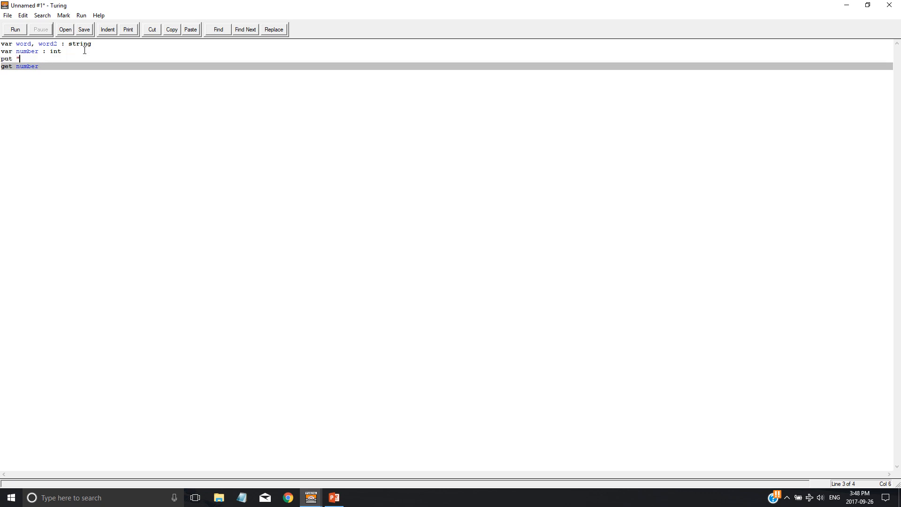
text(Enter number)
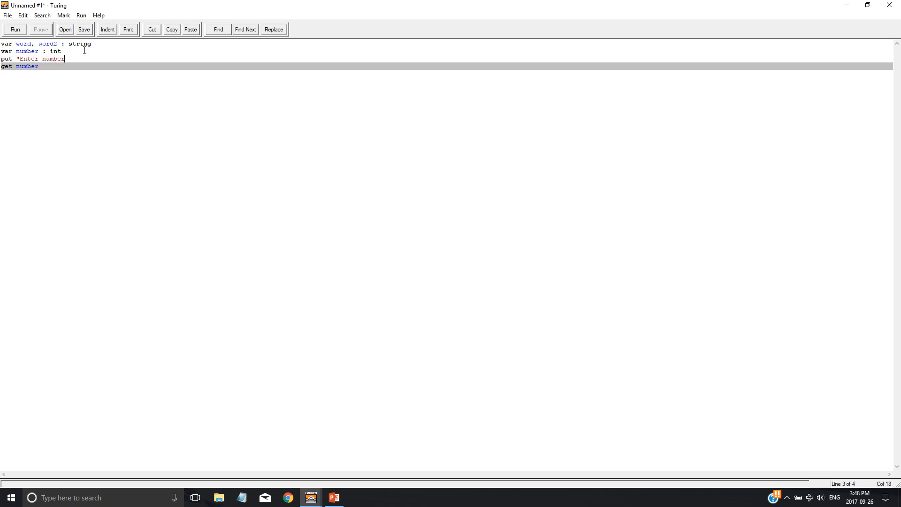
text(: "..)
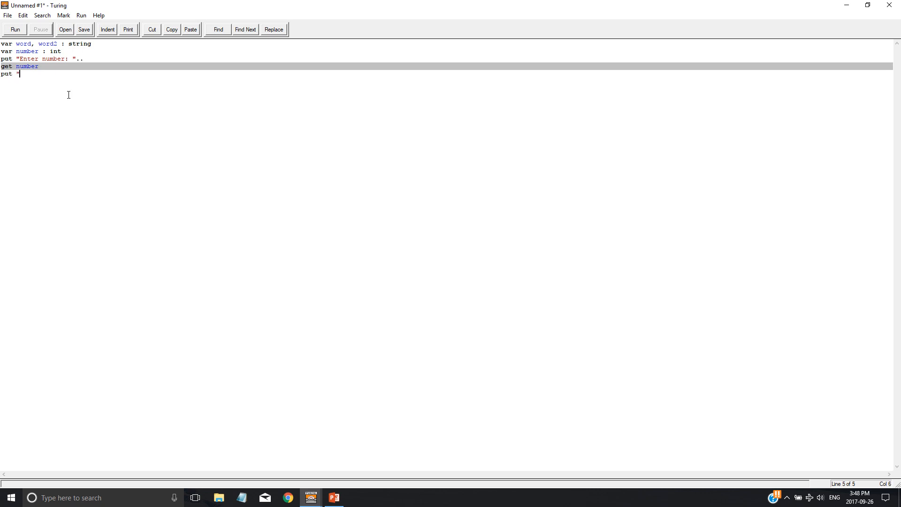
Step: Add put "Enter word: ".., get word:*, and put word number lines
text(Enter wordd:)
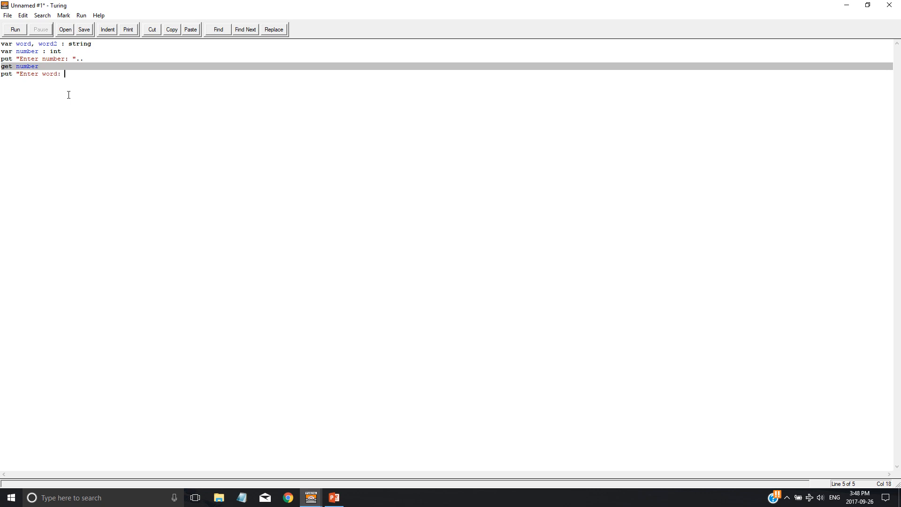
text("..")
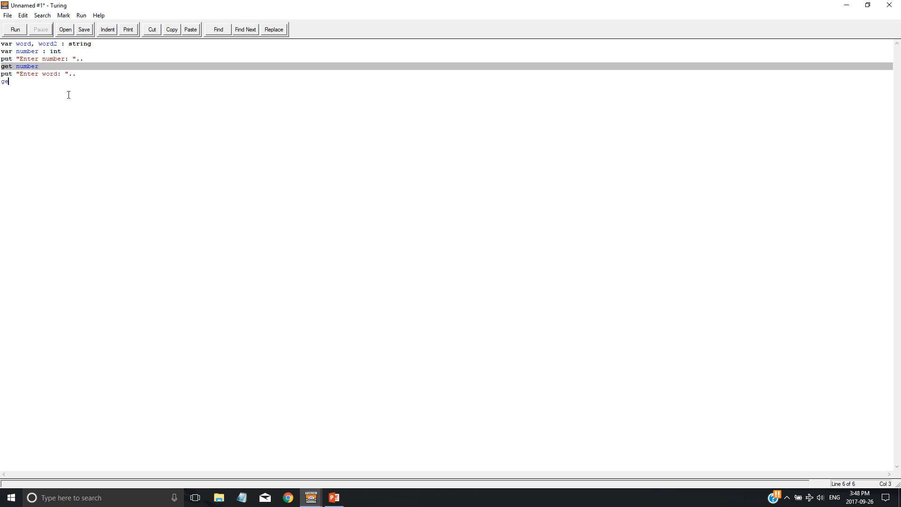
text(word:)
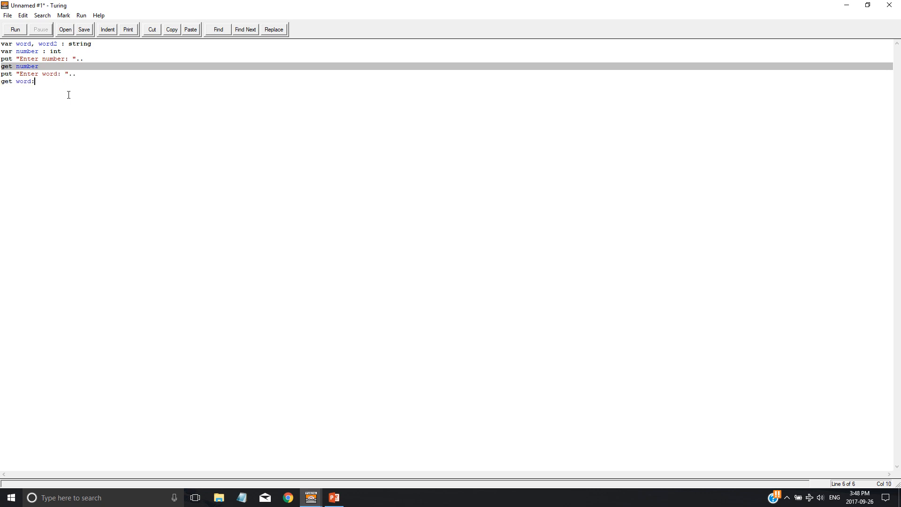
text(2)
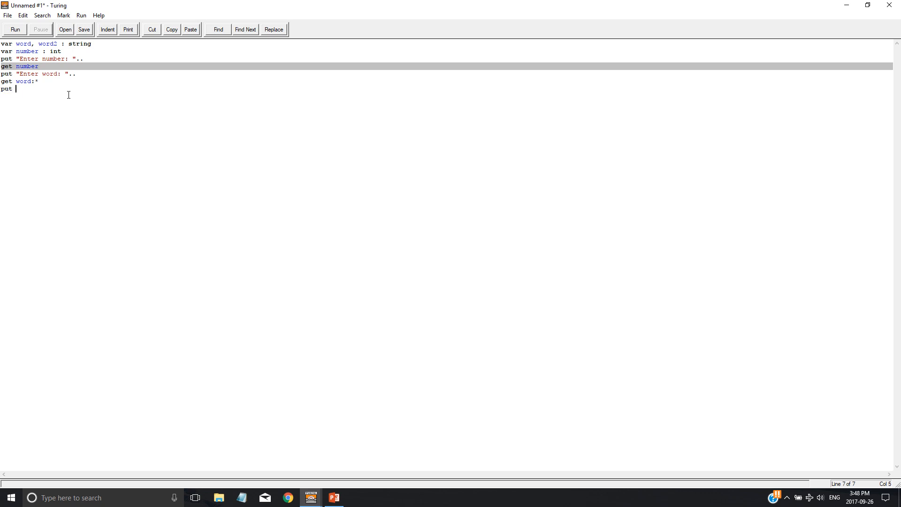
text(word number)
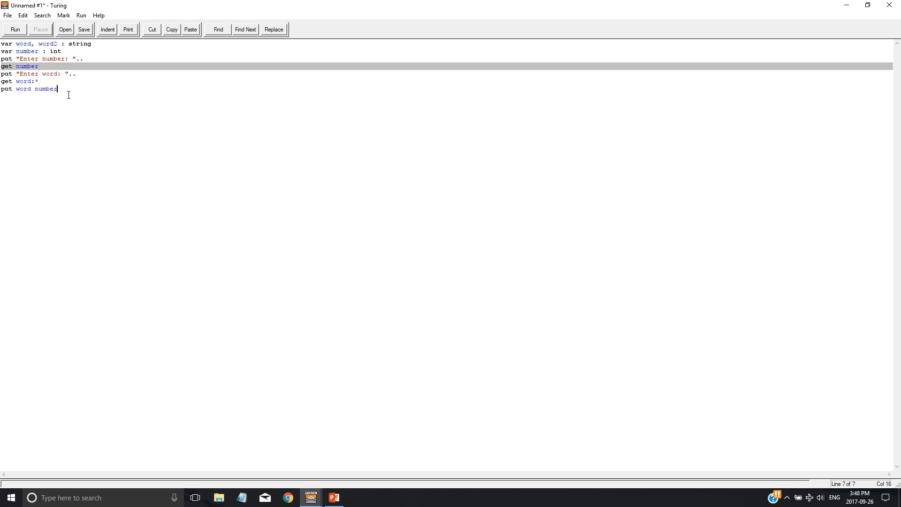
Step: Run the program and dismiss the compilation error on put word number
click(14, 29)
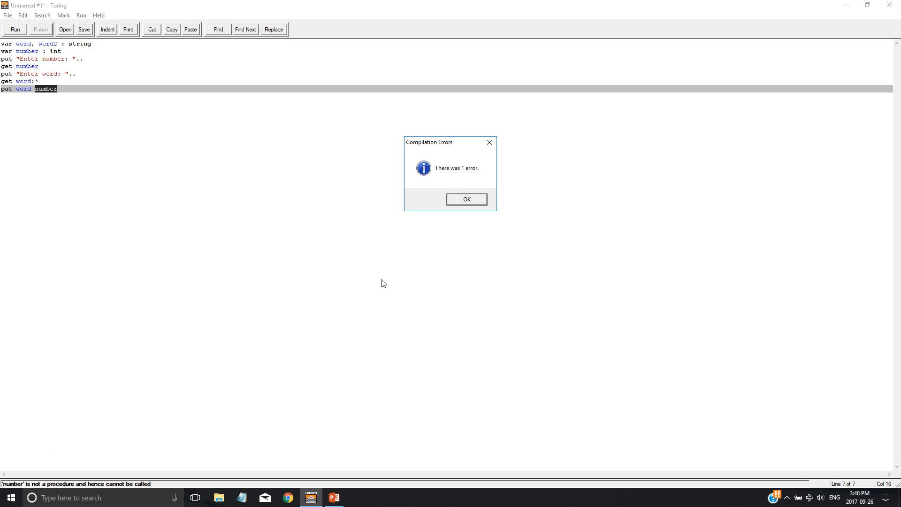
click(466, 199)
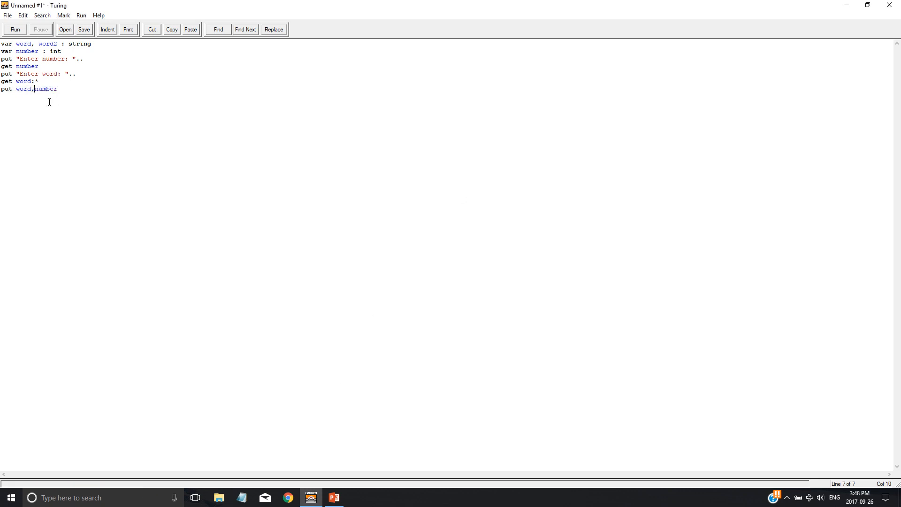
Step: Run the corrected program with 5 and t, confirm t5 prints, and close it
click(15, 29)
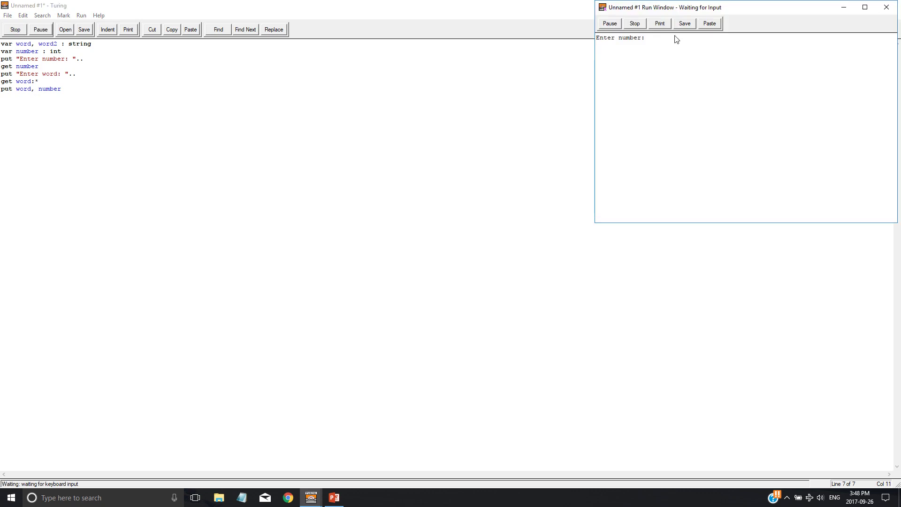
text(ter word: t)
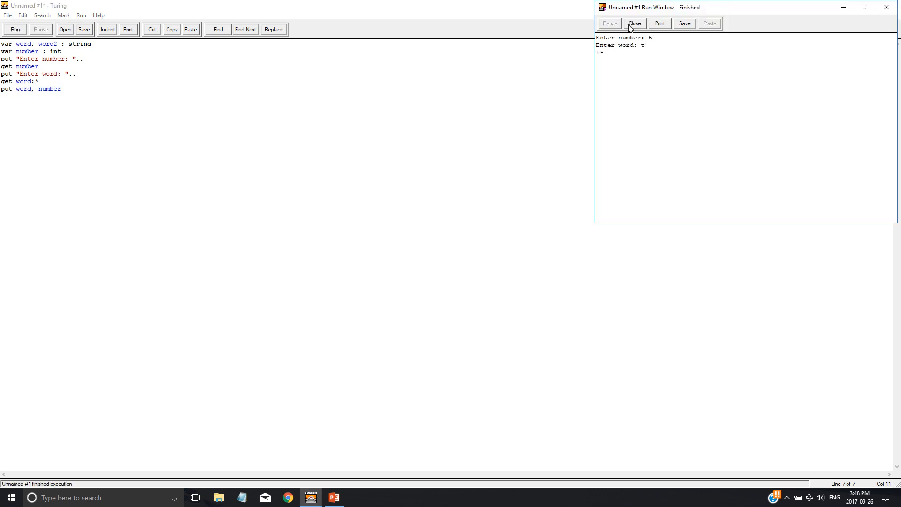
click(634, 23)
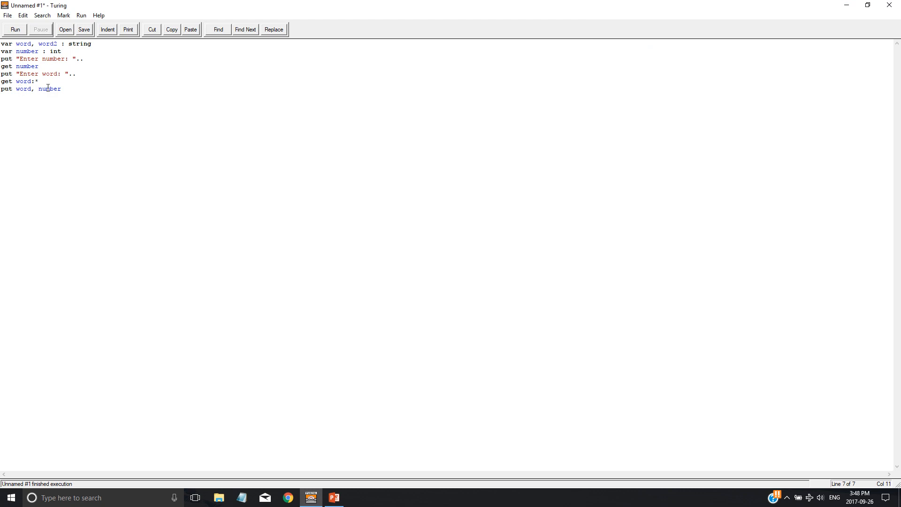
key(Backspace)
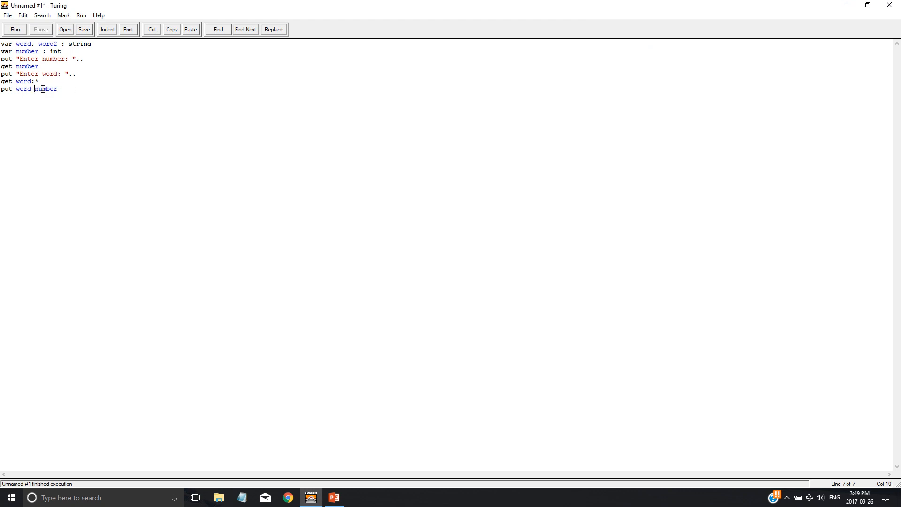
click(15, 29)
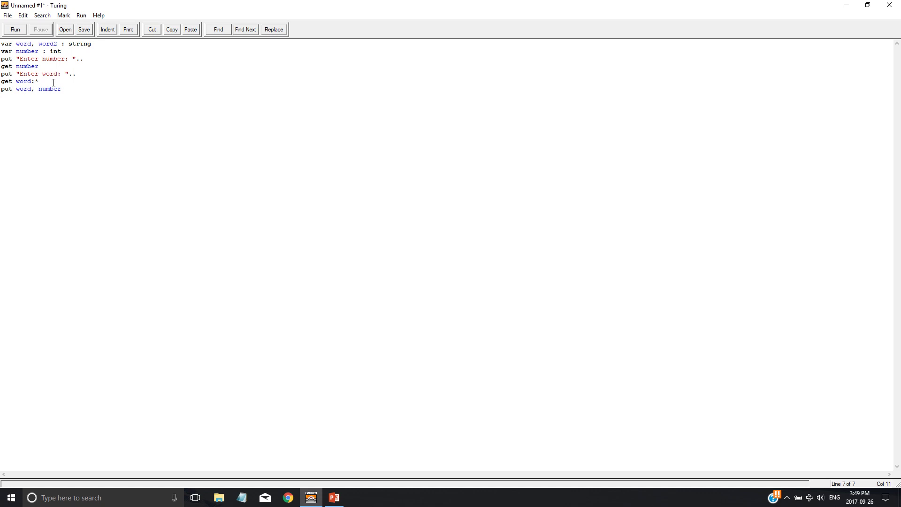
double_click(49, 88)
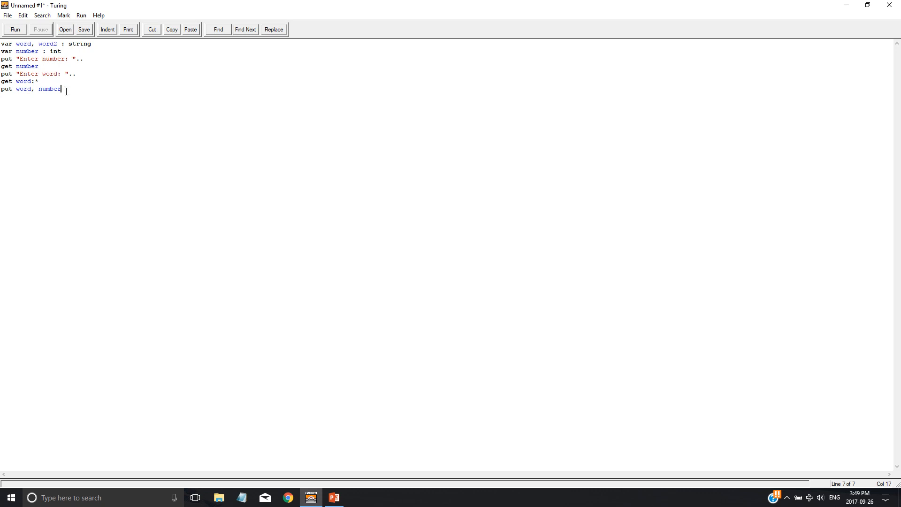
drag(64, 79, 62, 89)
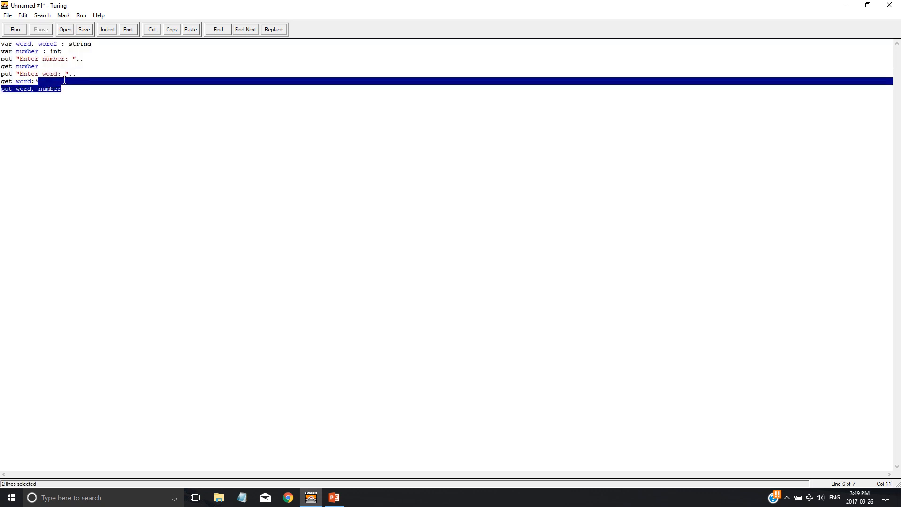
click(74, 89)
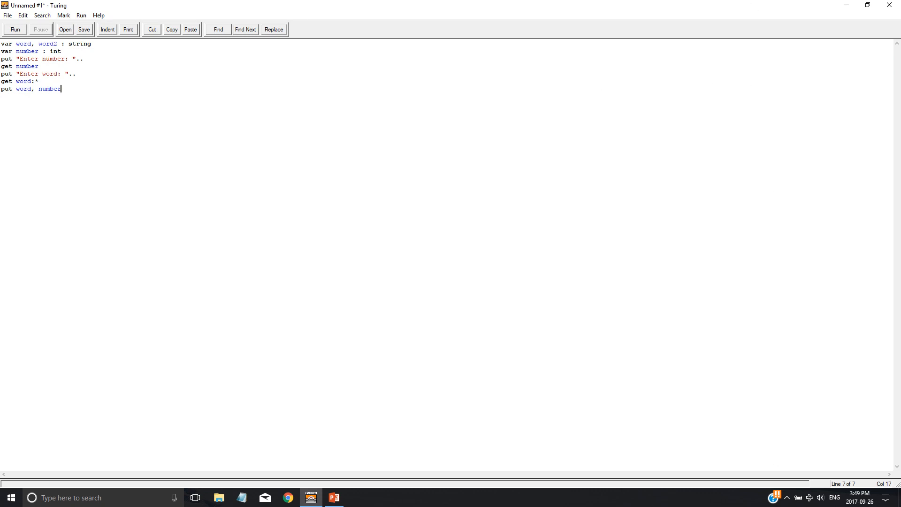
mouse_move(879, 384)
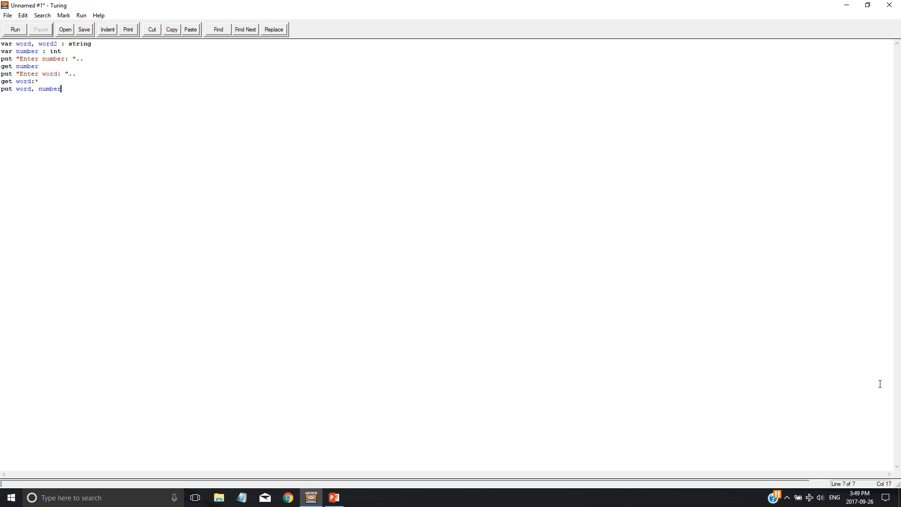
mouse_move(126, 57)
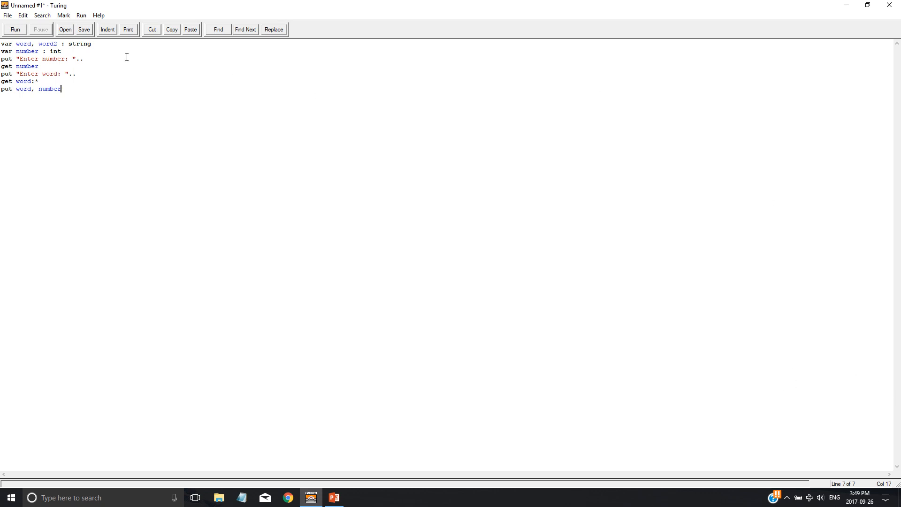